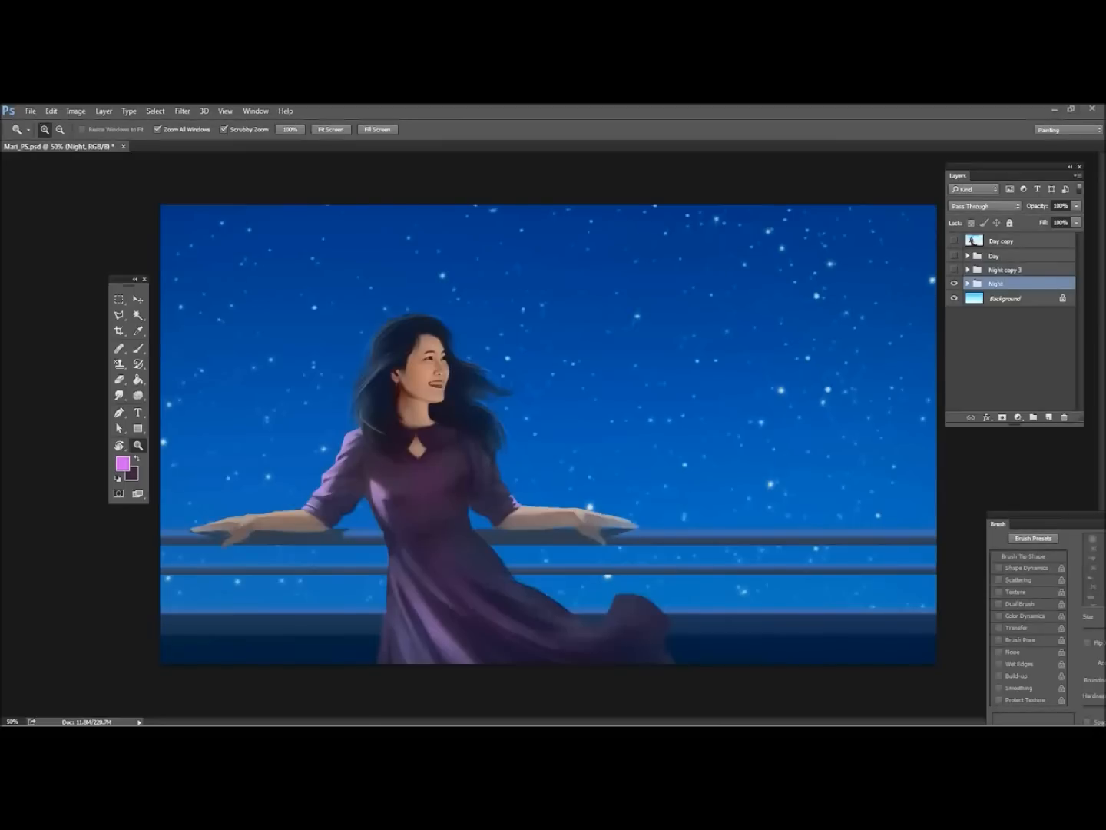
# Launch the Corel ParticleShop plugin on the Night layer group from the Filter menu
pyautogui.click(182, 111)
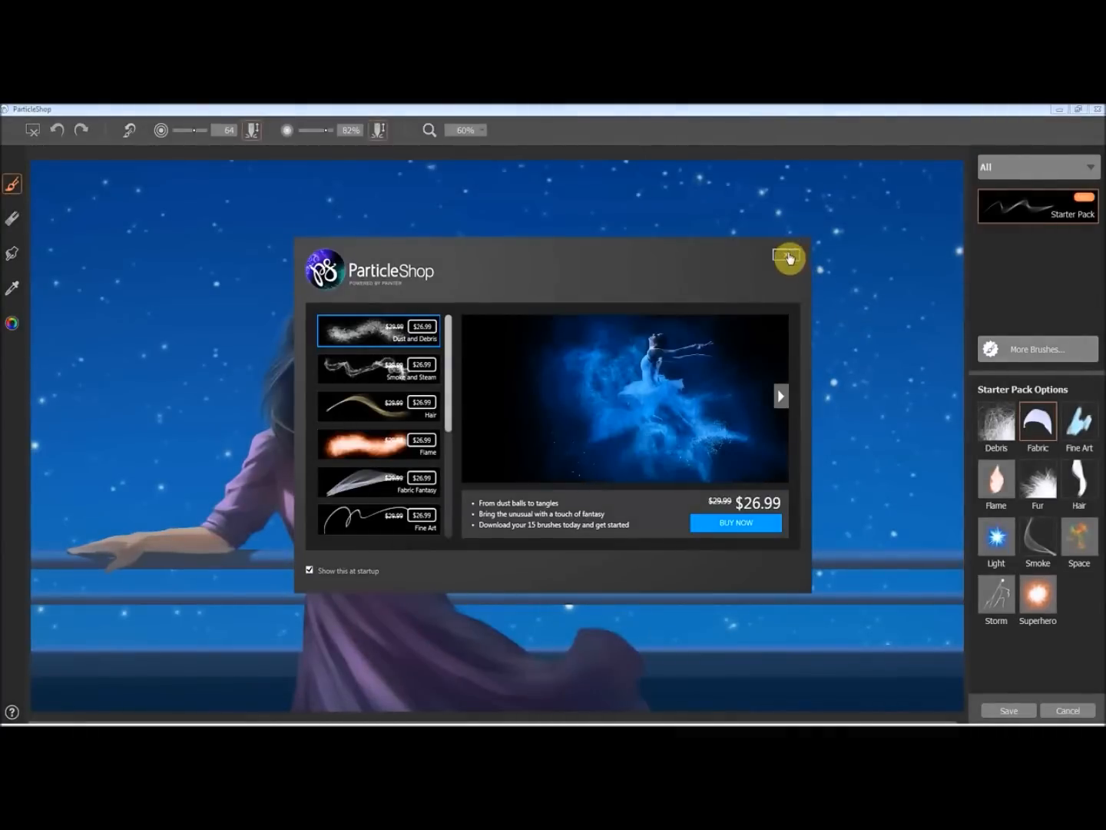
# Dismiss the brush-store promo and sample the dress's purple for the Fabric brush
pyautogui.click(787, 258)
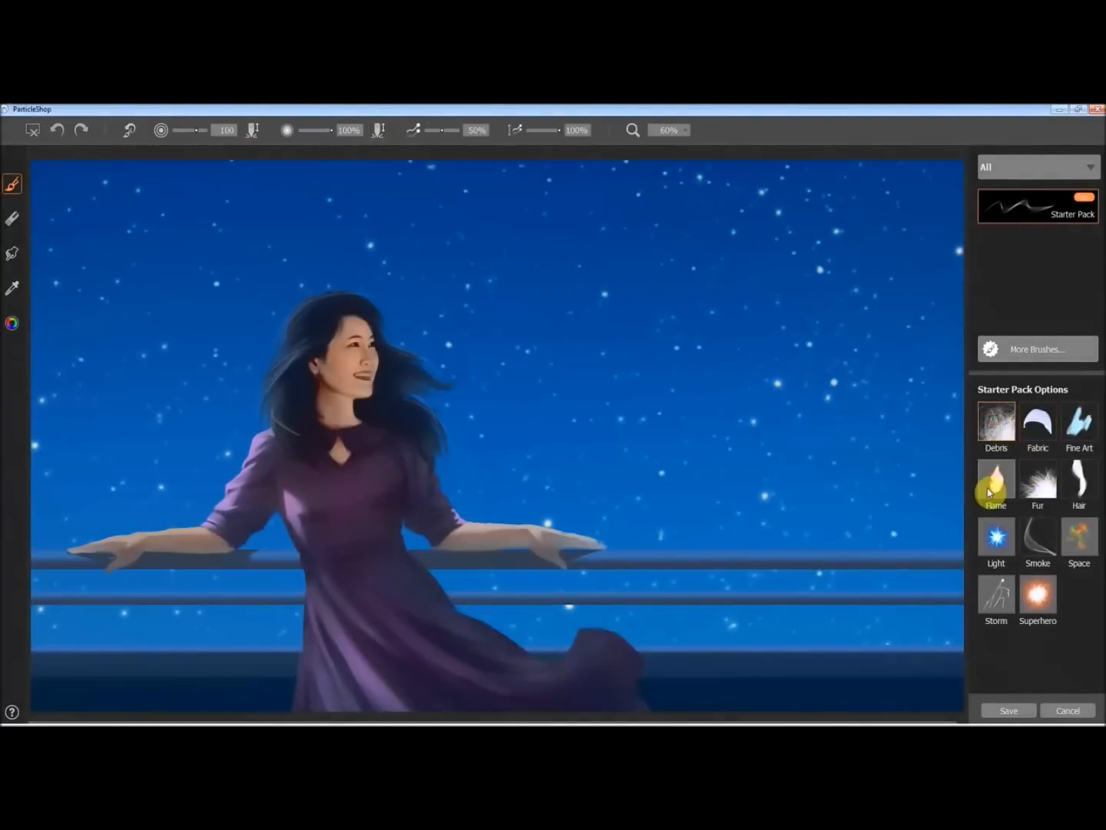
pyautogui.click(995, 482)
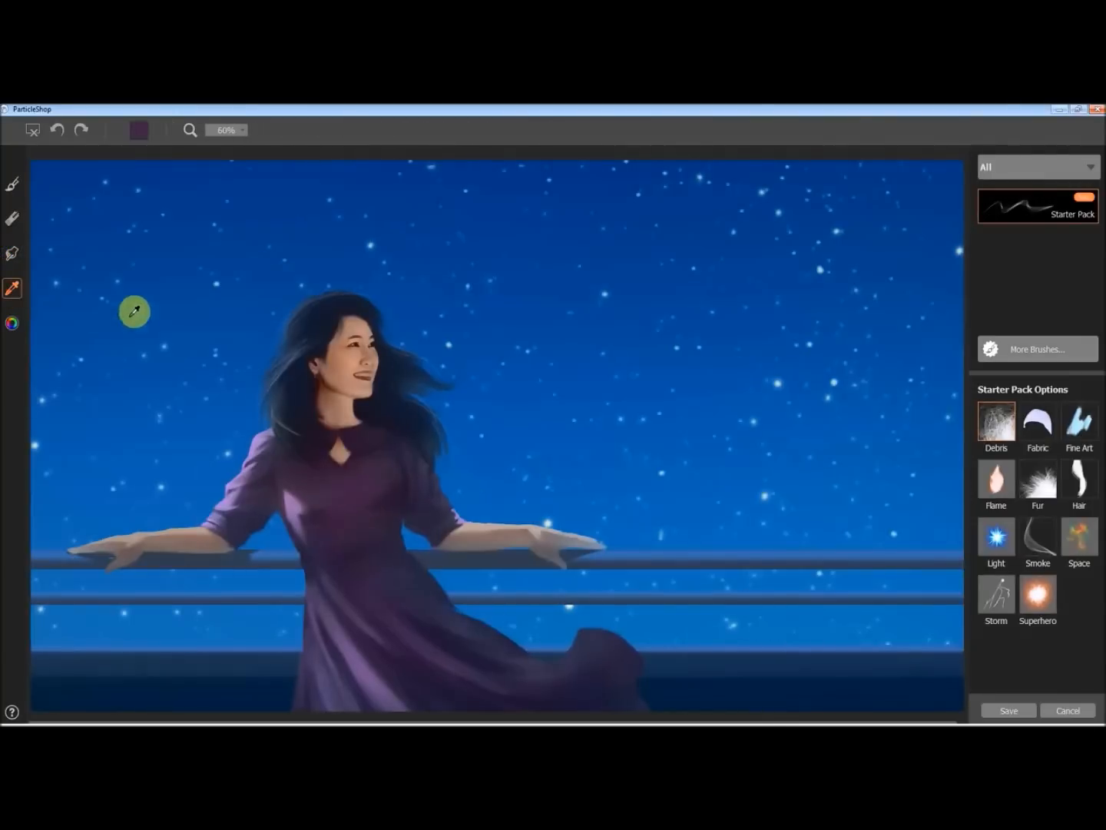
pyautogui.click(12, 182)
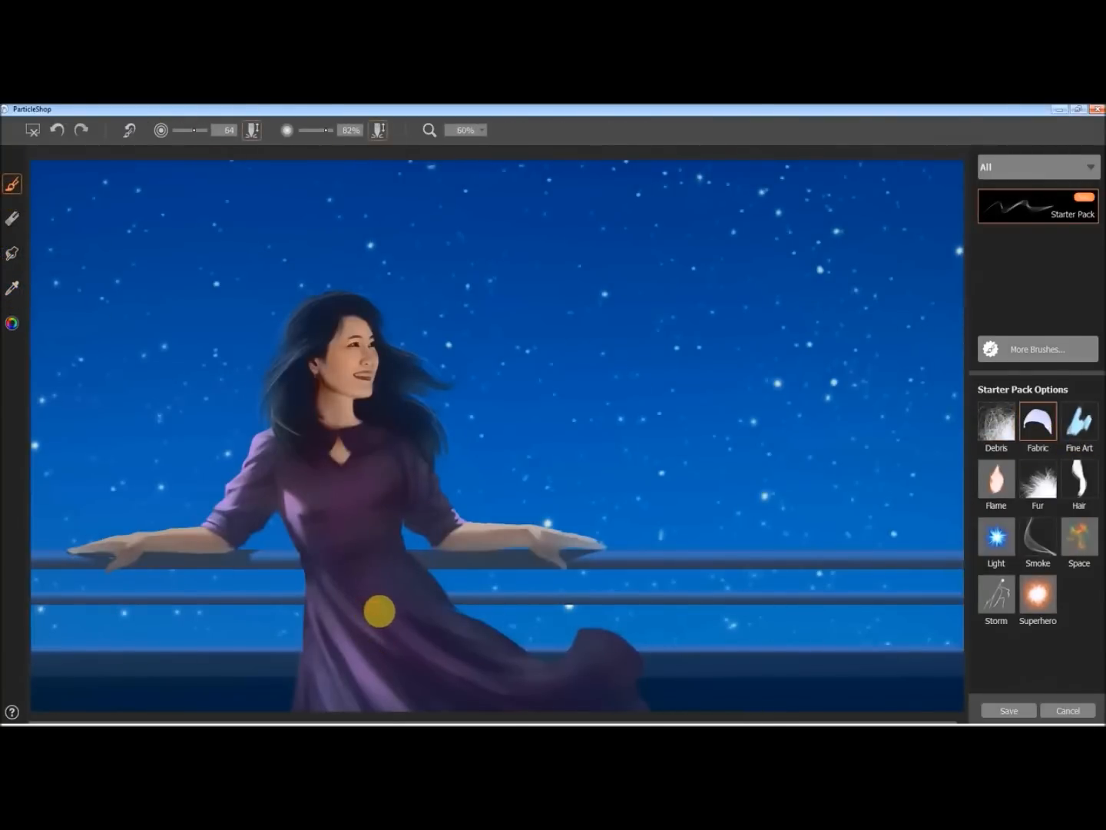
# Paint a sheer purple fabric ribbon rightward from the skirt hem, undoing the stray stroke
pyautogui.moveTo(377, 611); pyautogui.dragTo(511, 692)
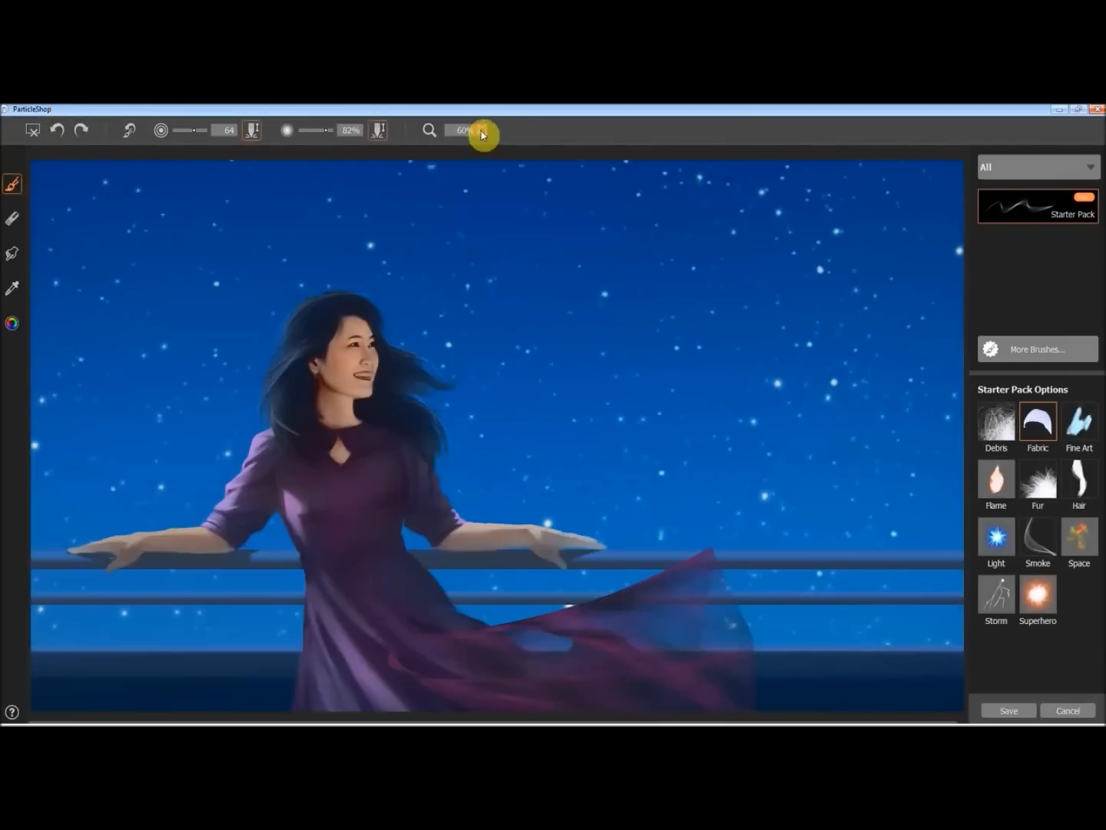
pyautogui.click(486, 129)
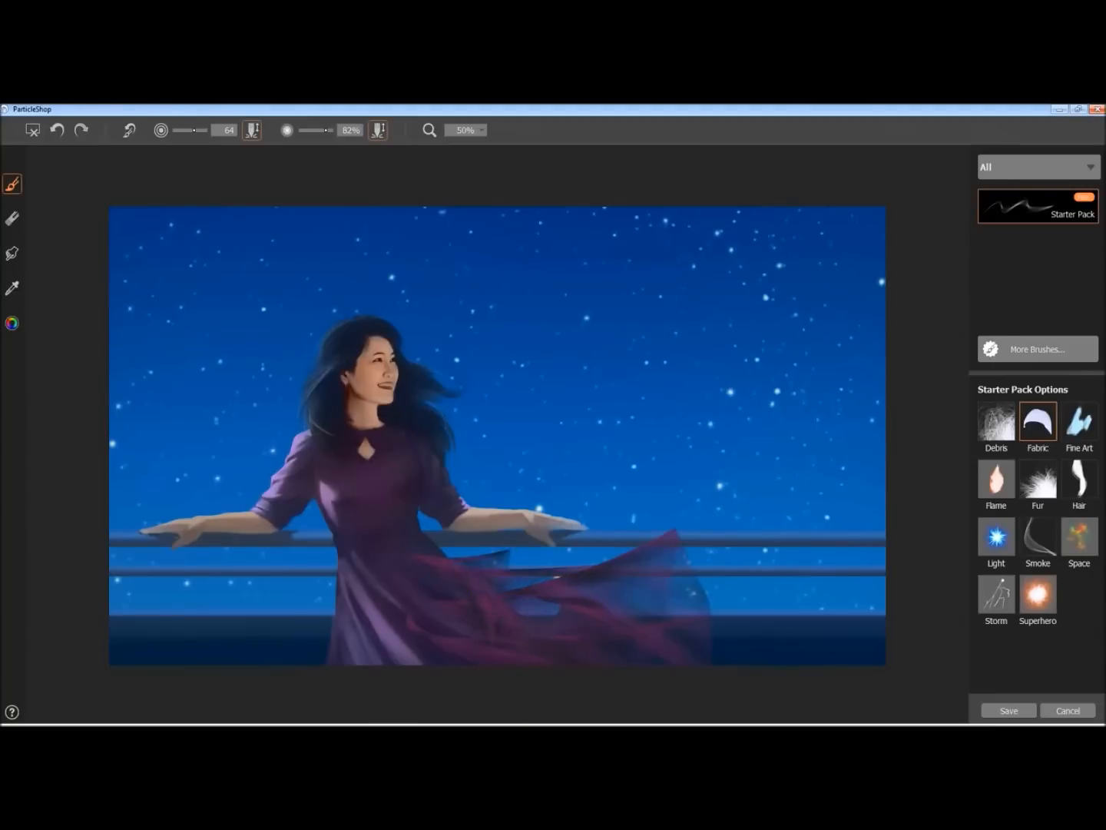
pyautogui.click(57, 130)
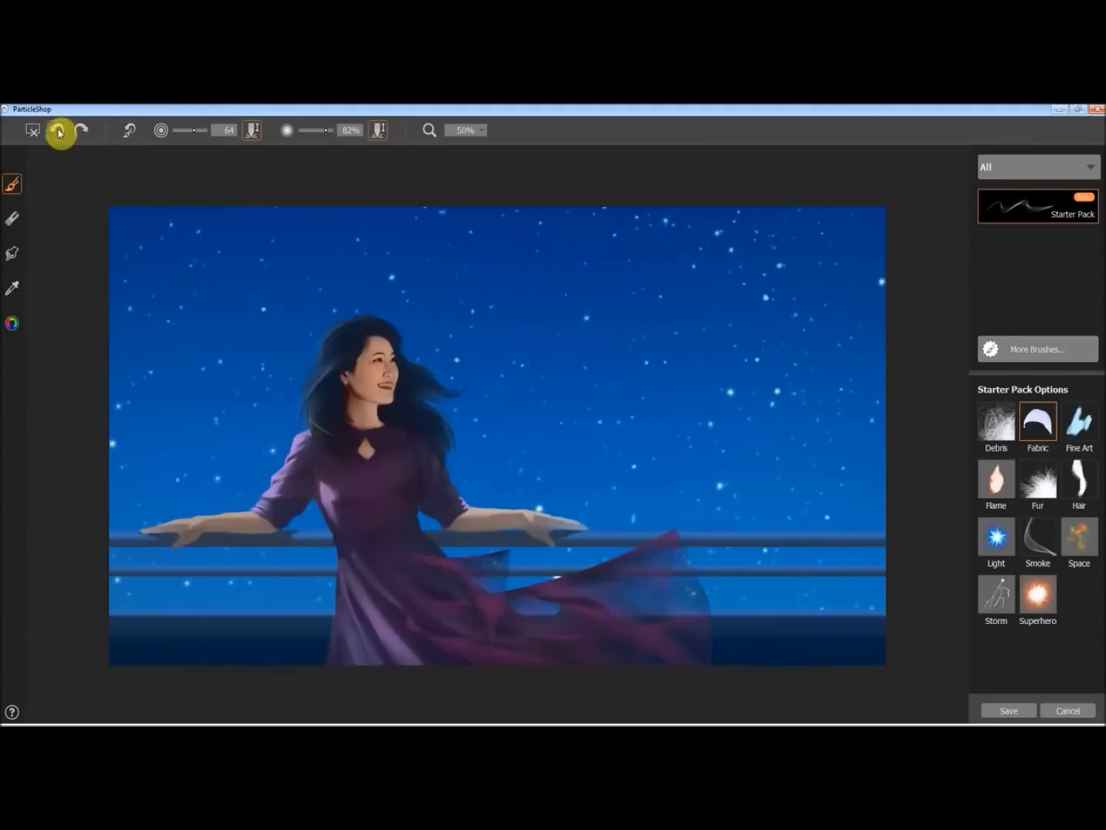
pyautogui.click(56, 130)
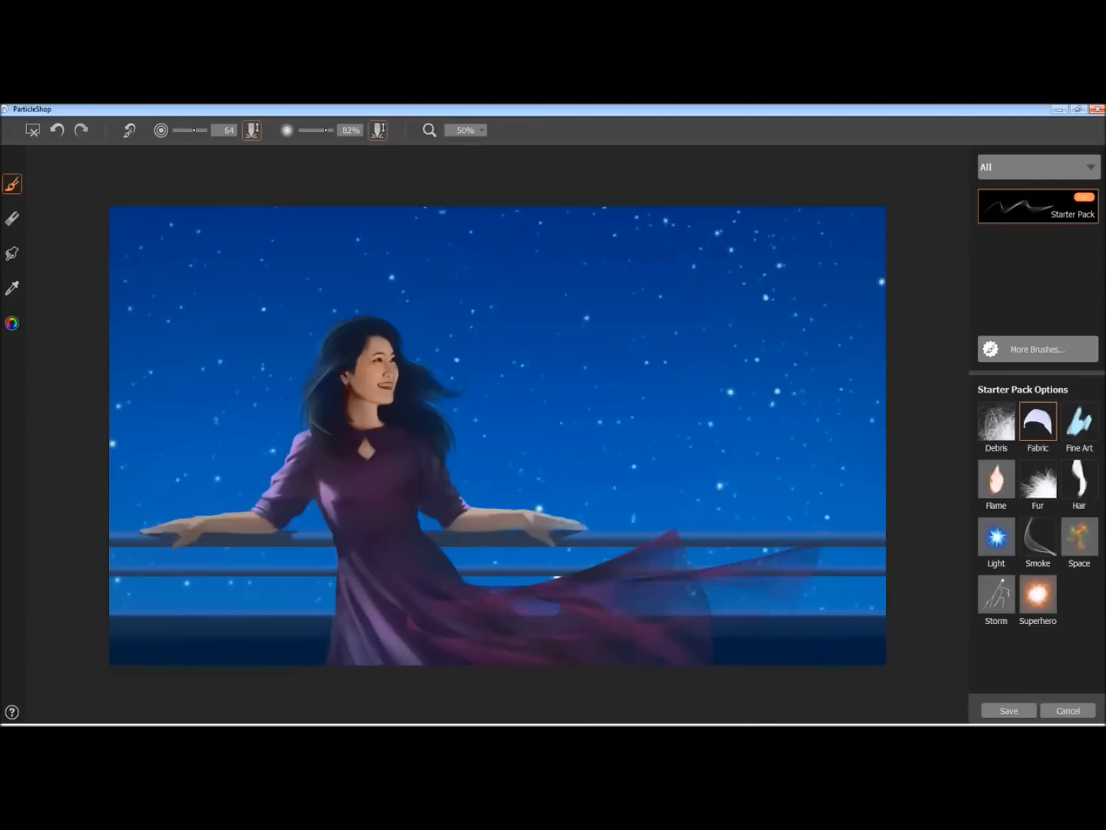
pyautogui.click(56, 130)
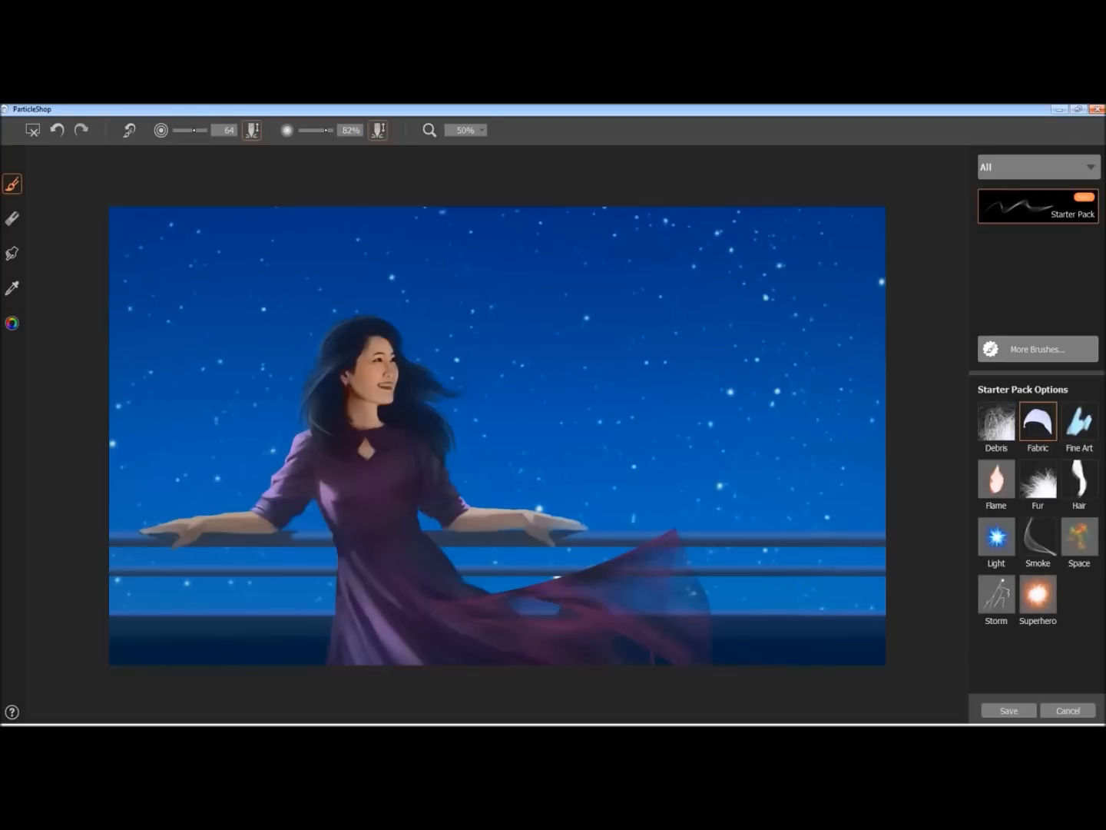
pyautogui.click(303, 506)
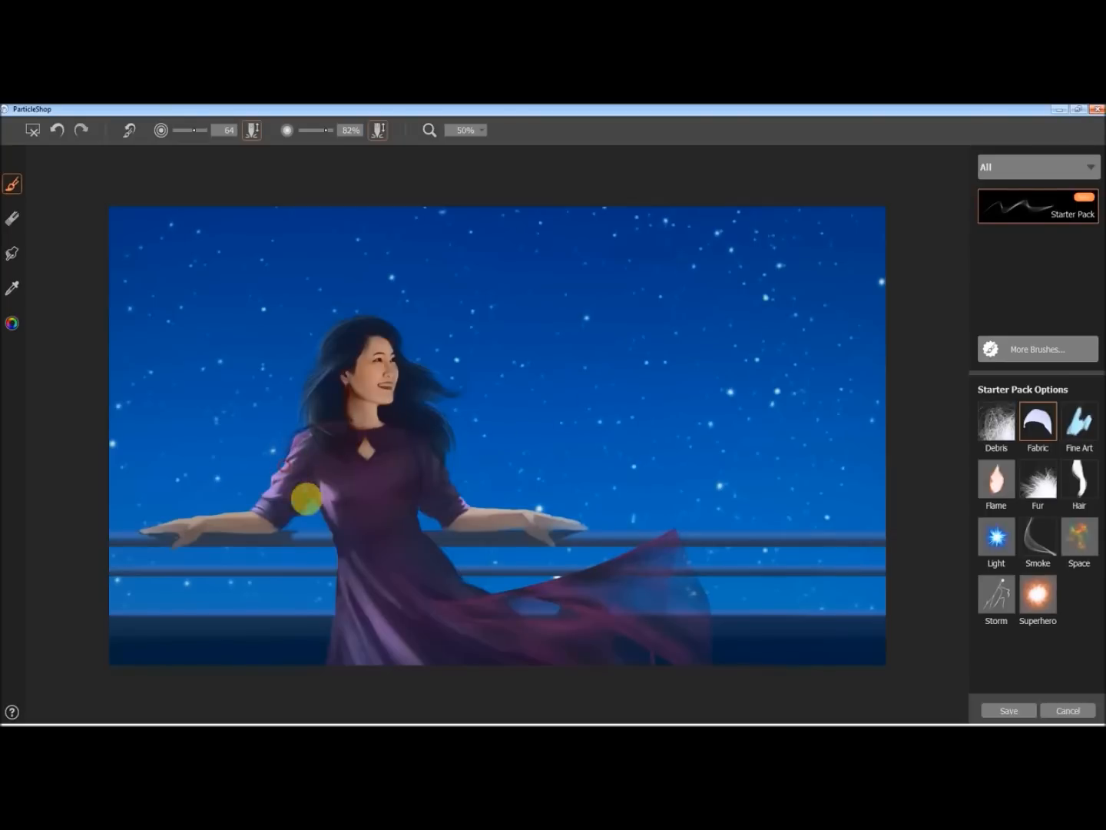
# Sweep a purple fabric scarf across her shoulders and sample a dark colour for the Fur brush
pyautogui.moveTo(308, 476); pyautogui.dragTo(430, 498)
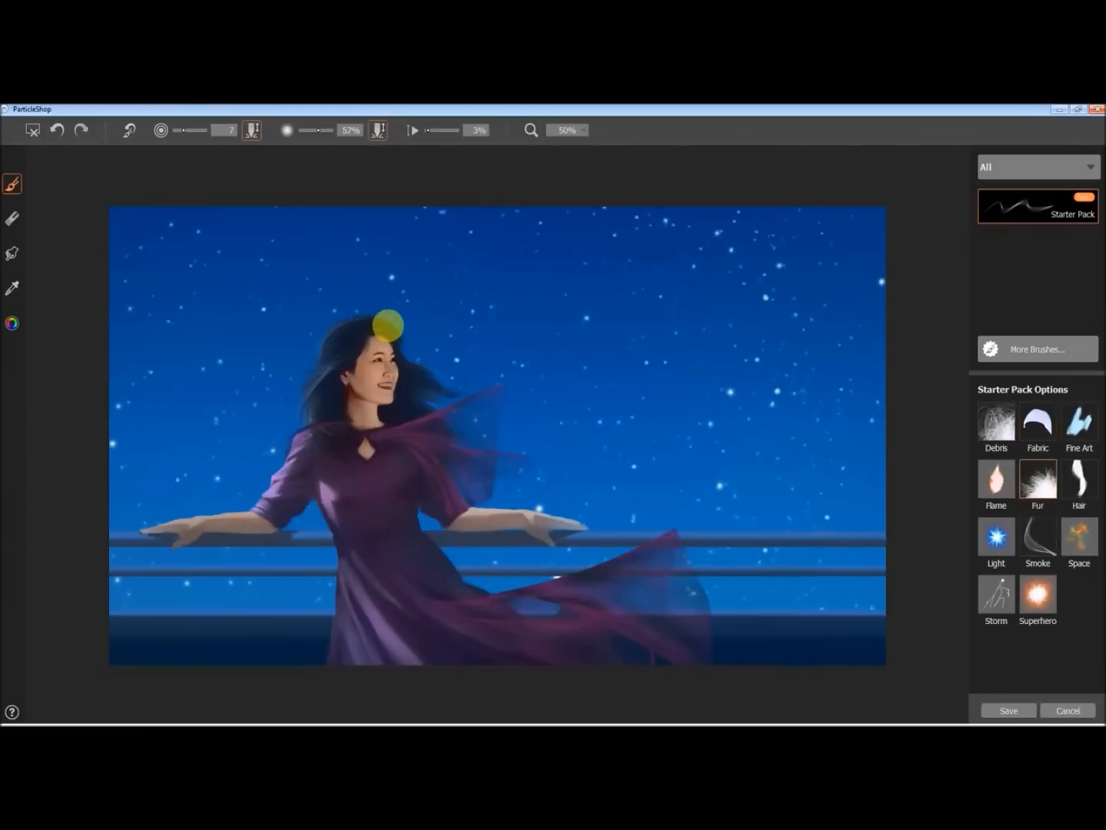
pyautogui.click(13, 254)
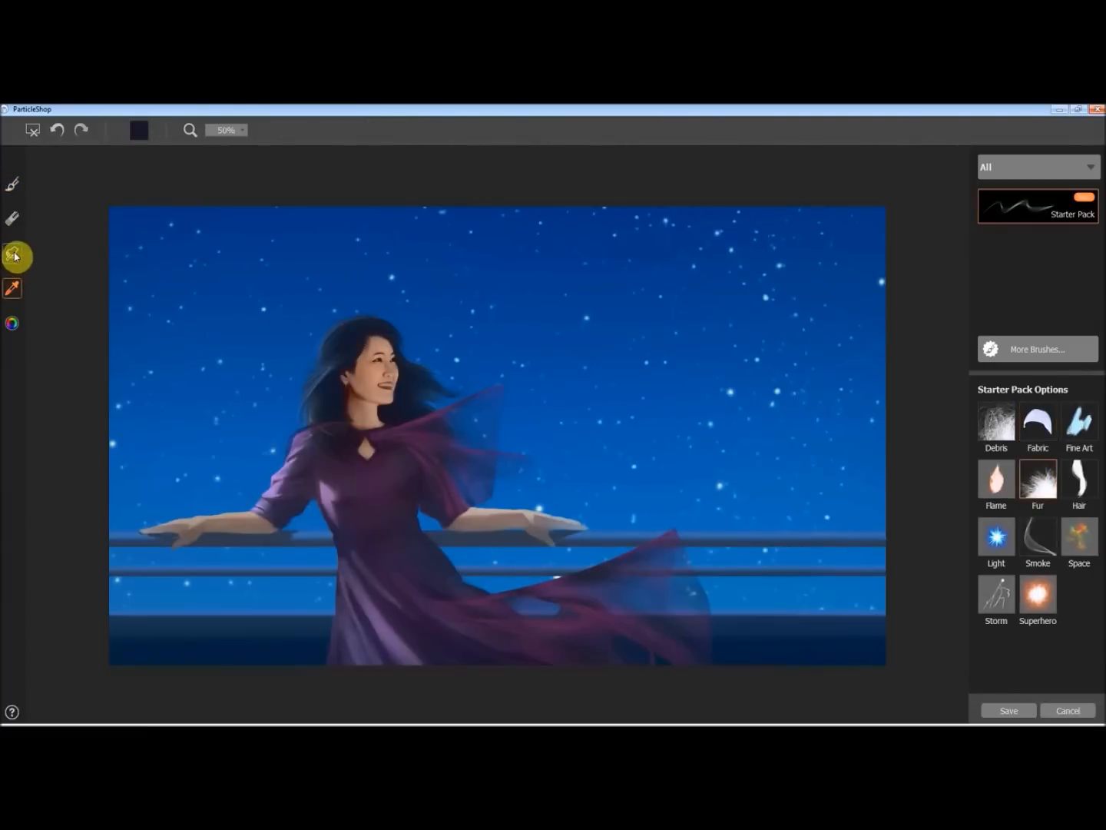
pyautogui.click(14, 256)
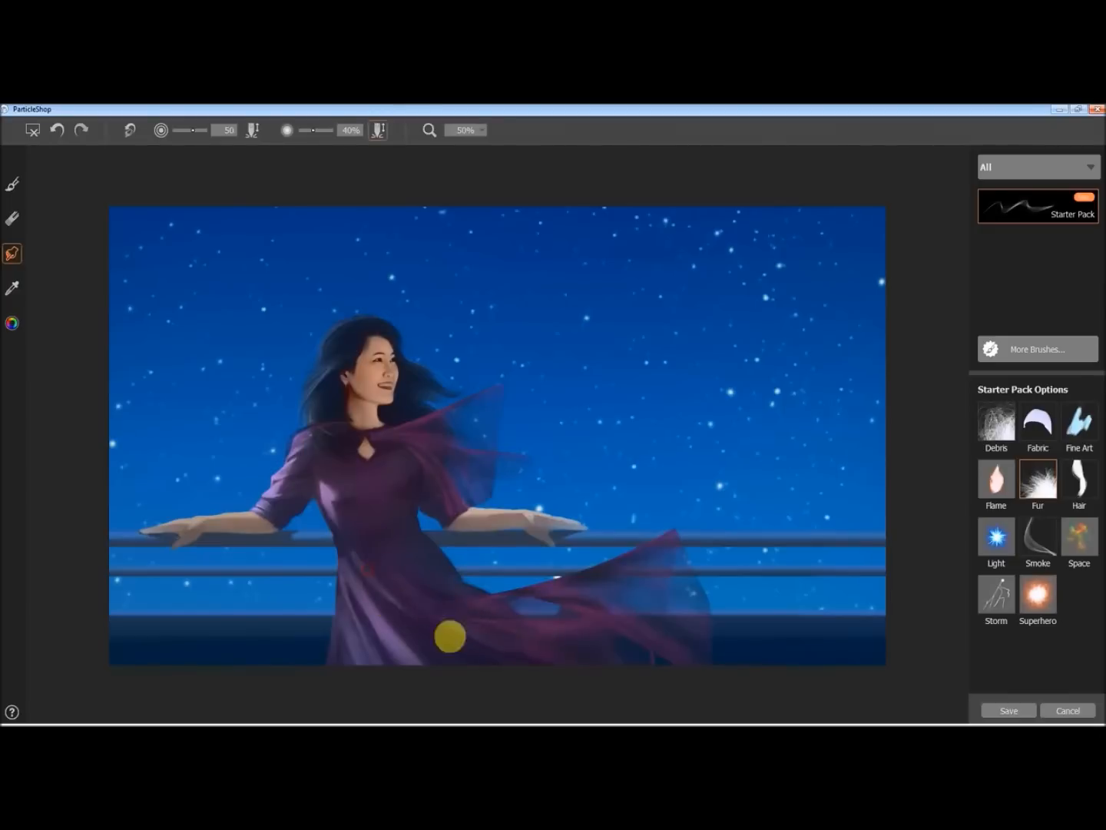
pyautogui.moveTo(451, 528)
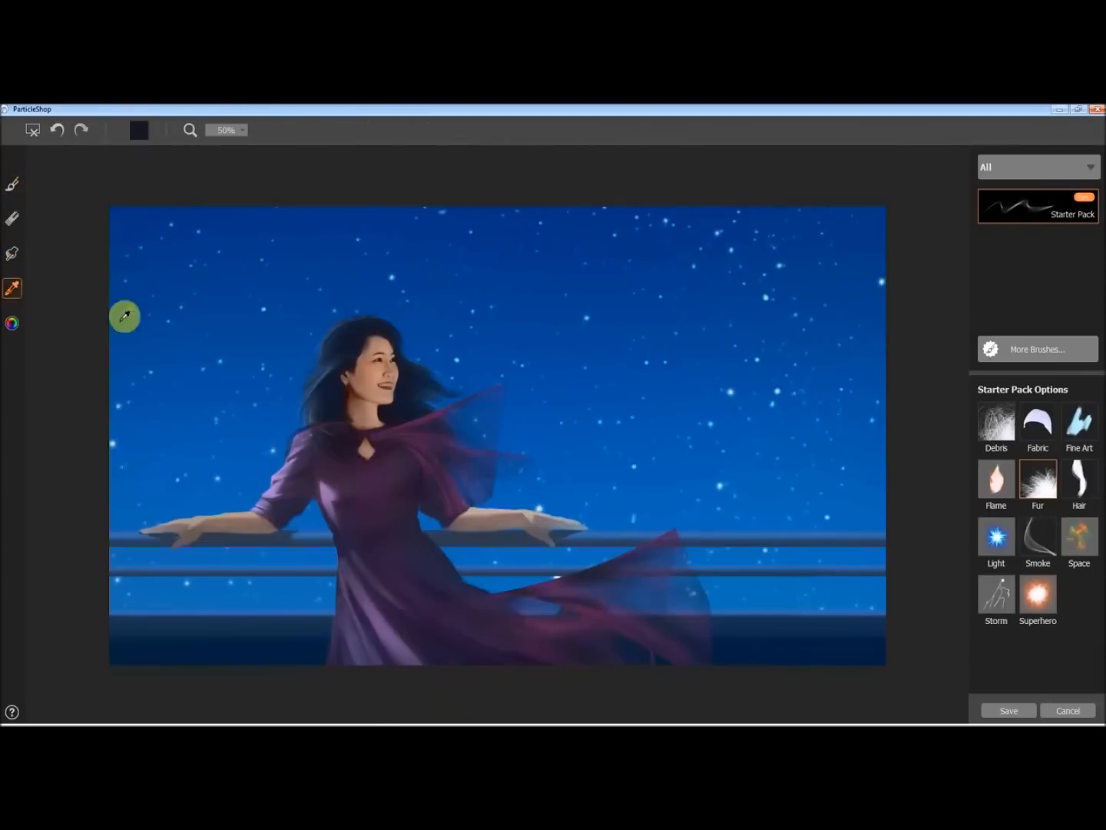
pyautogui.click(12, 182)
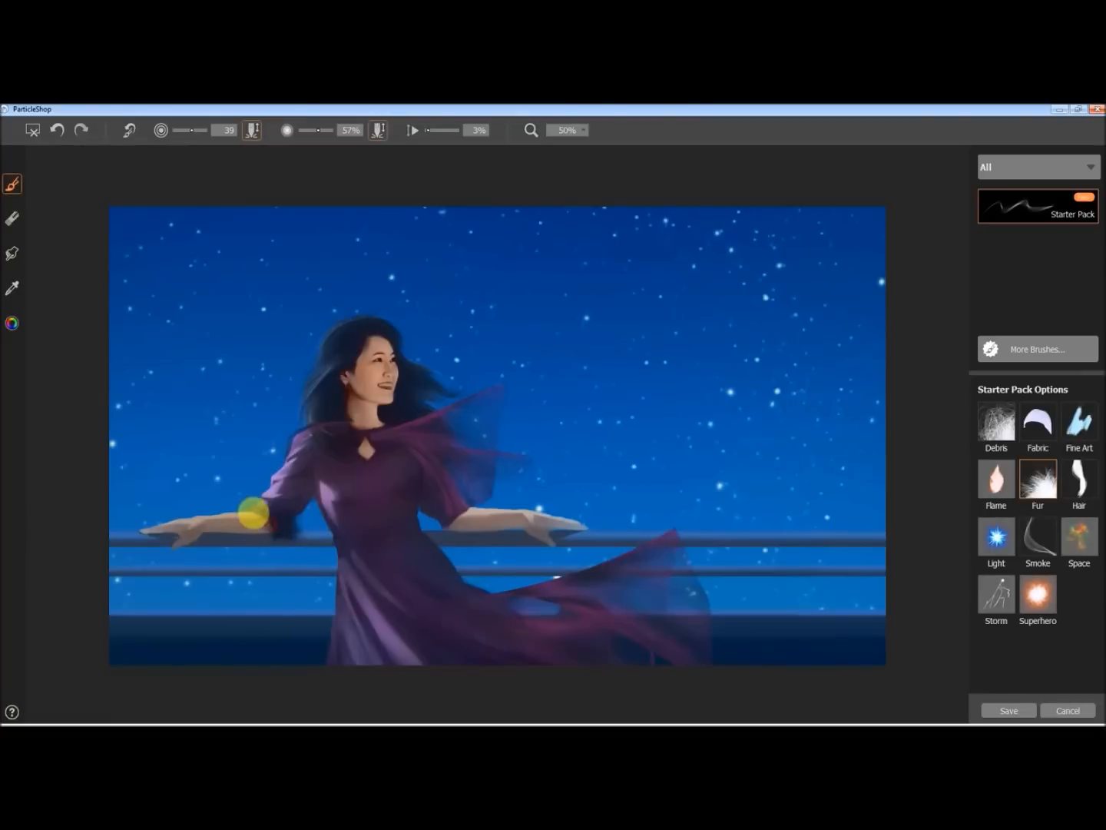
pyautogui.moveTo(261, 522); pyautogui.dragTo(448, 530)
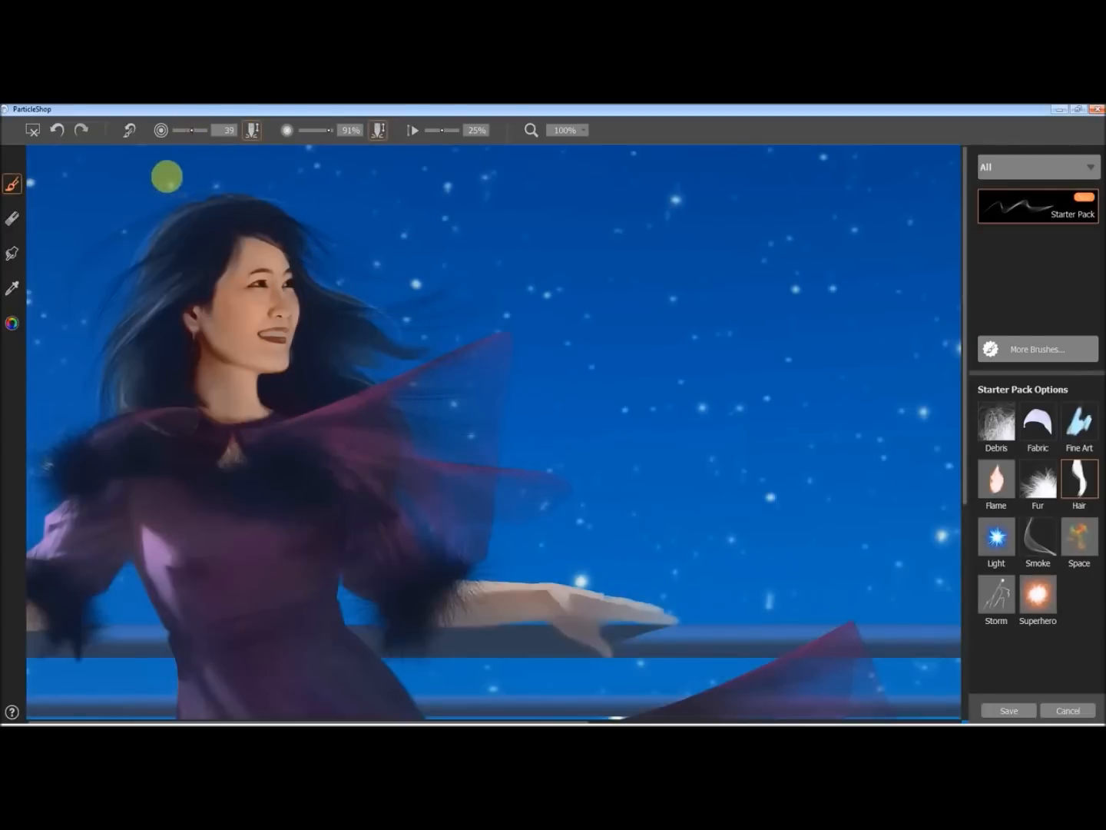
pyautogui.moveTo(416, 254)
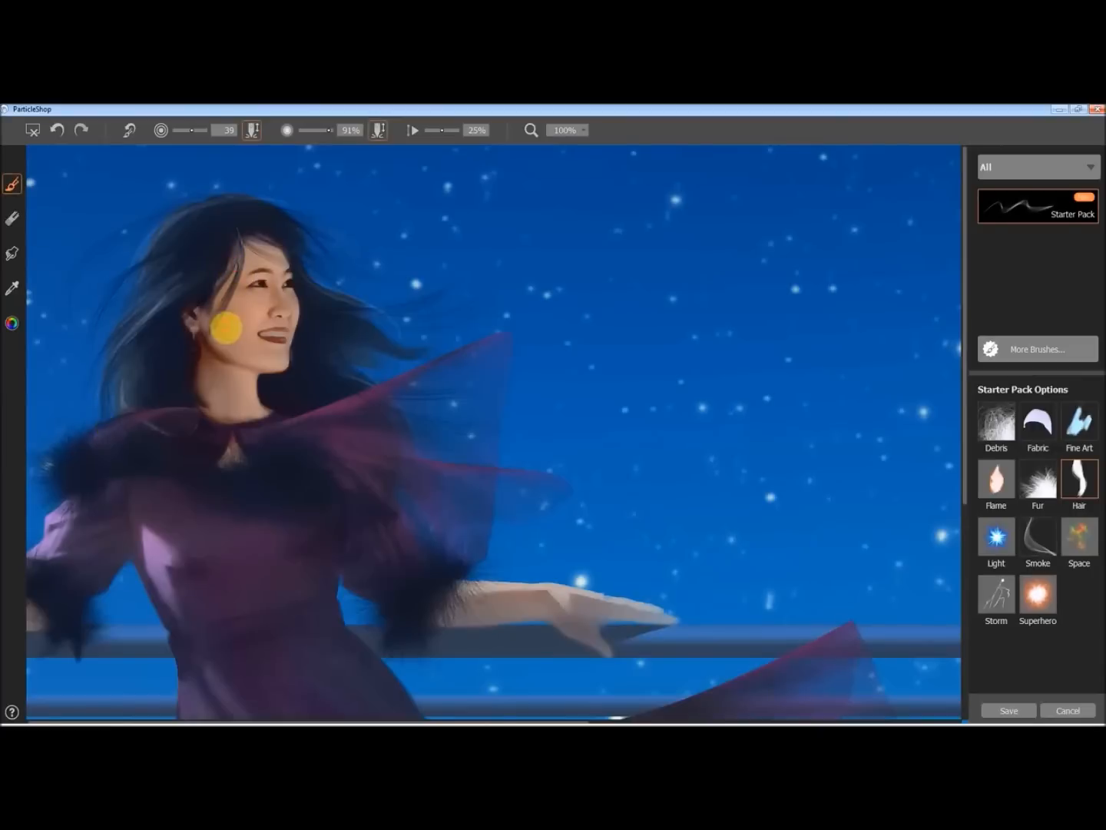
# Paint light Hair-brush strands beside her face and along her neck
pyautogui.moveTo(227, 327); pyautogui.dragTo(196, 345)
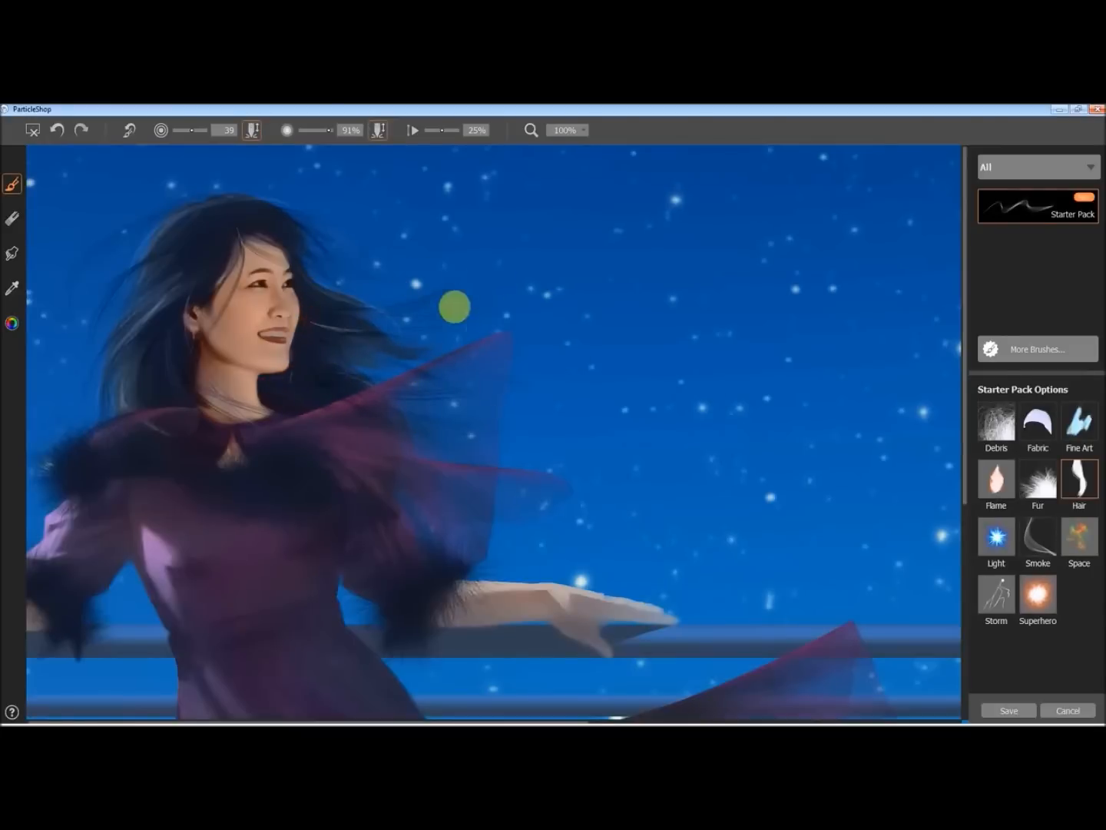
pyautogui.moveTo(411, 264)
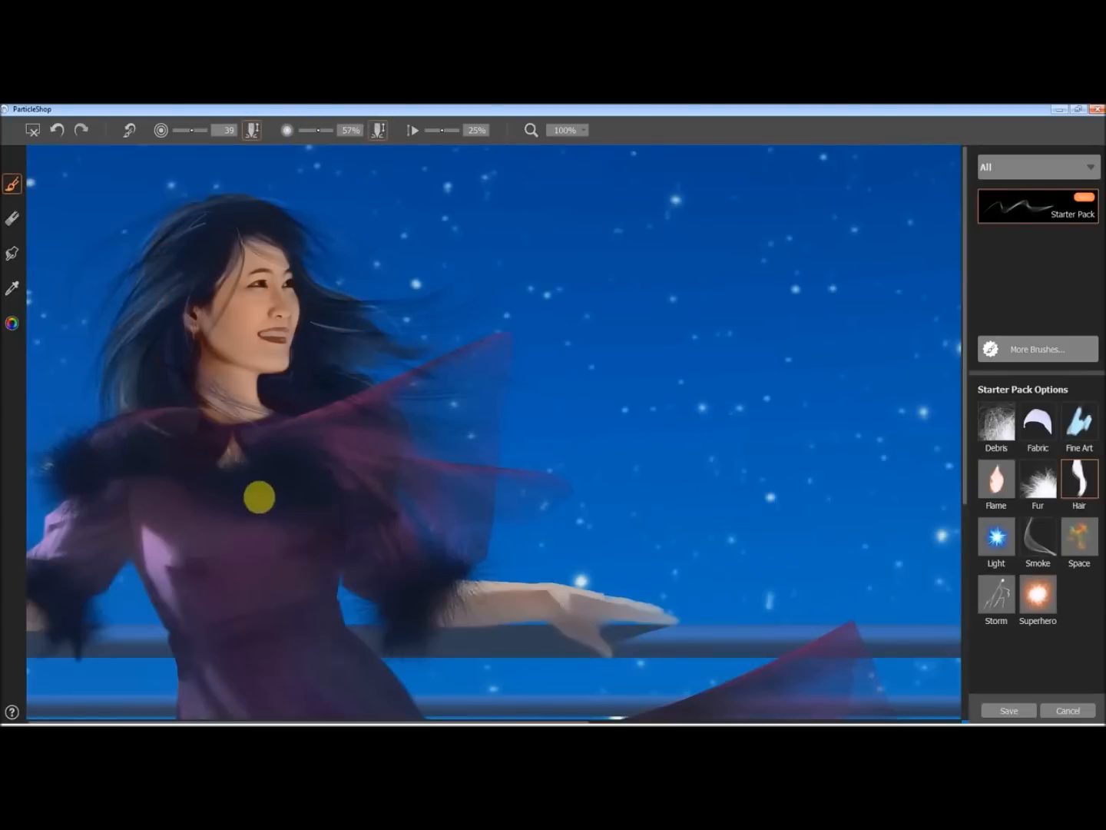
pyautogui.moveTo(259, 496); pyautogui.dragTo(323, 248)
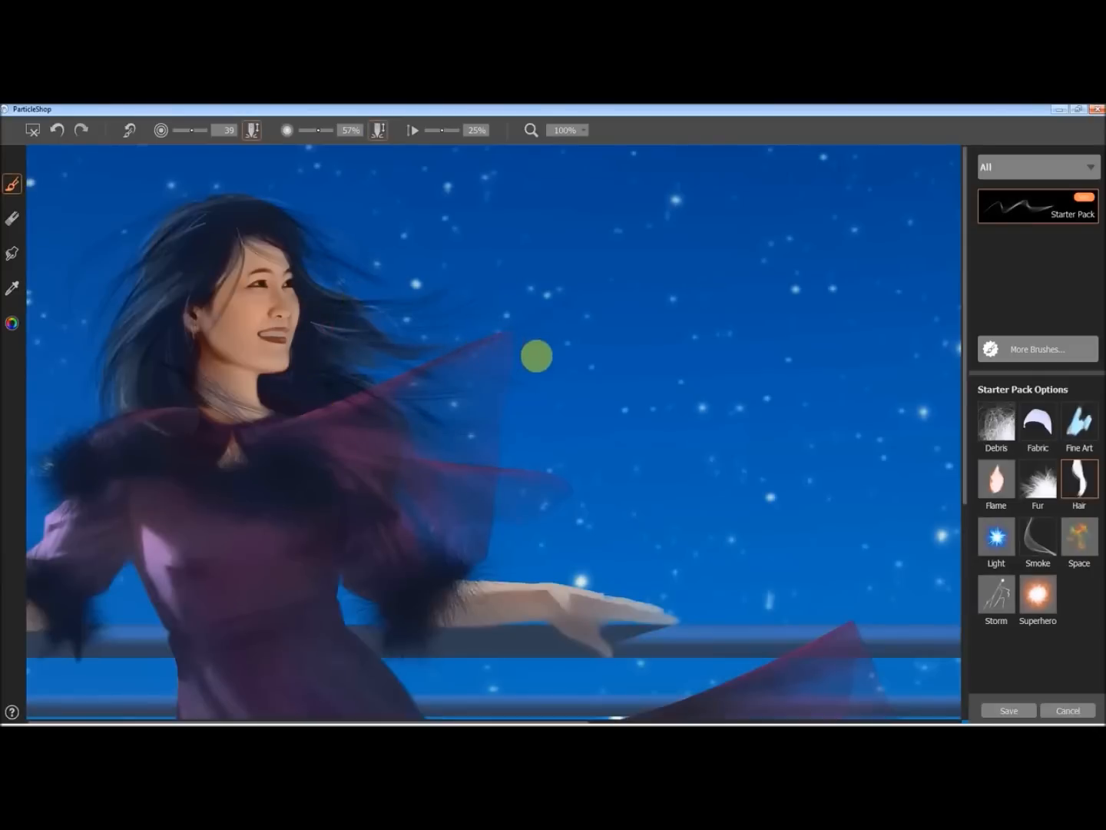
pyautogui.moveTo(351, 184)
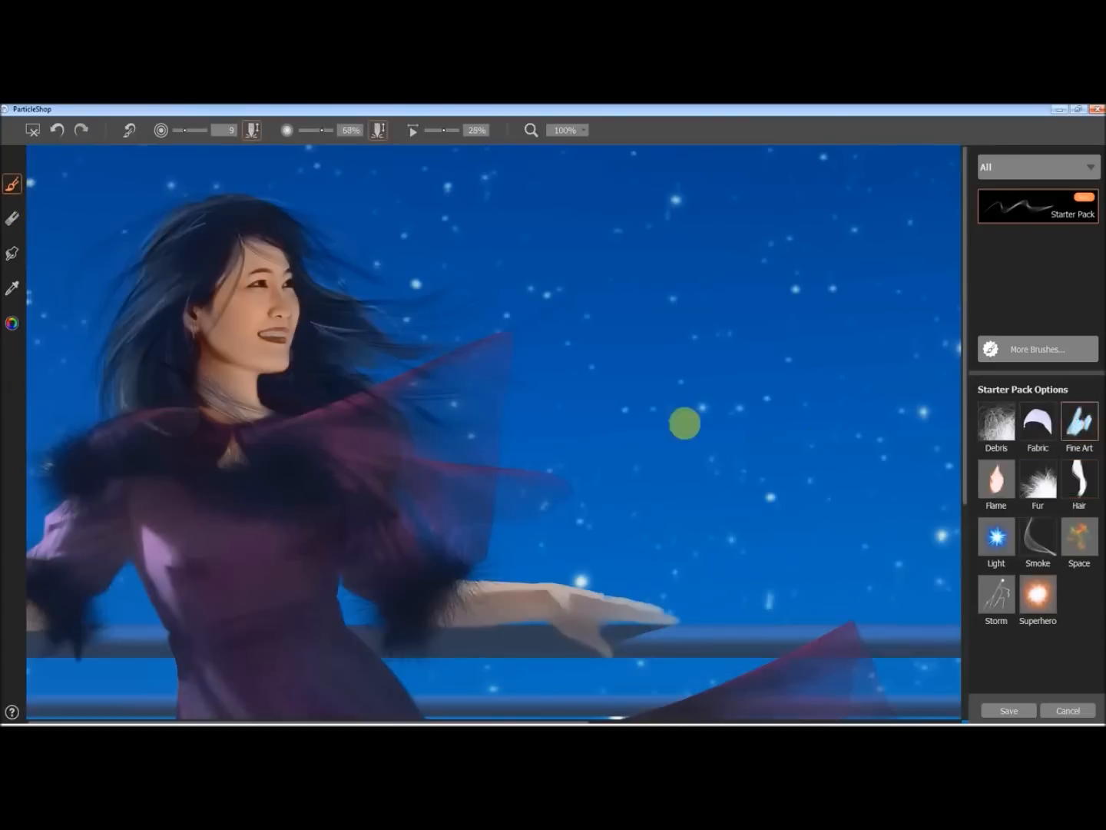
# Add purple fabric strands around the dress, then sample a sky colour for the Space brush
pyautogui.click(12, 288)
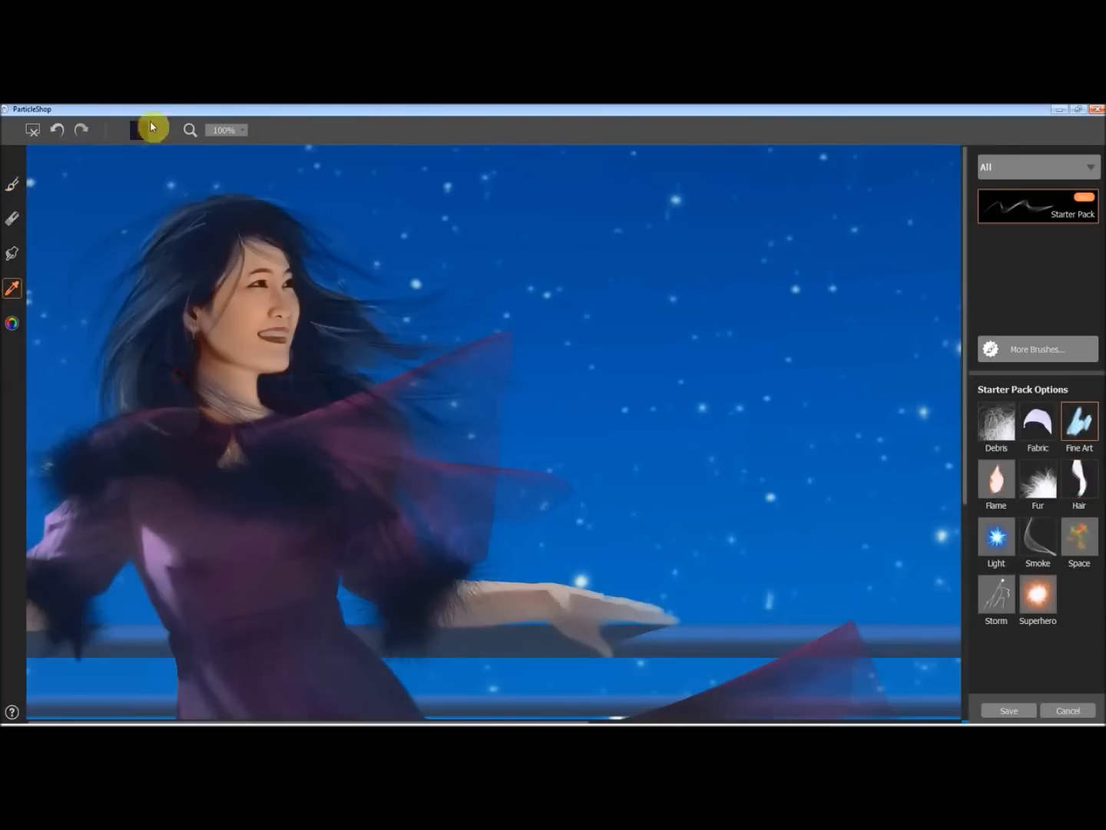
pyautogui.click(14, 182)
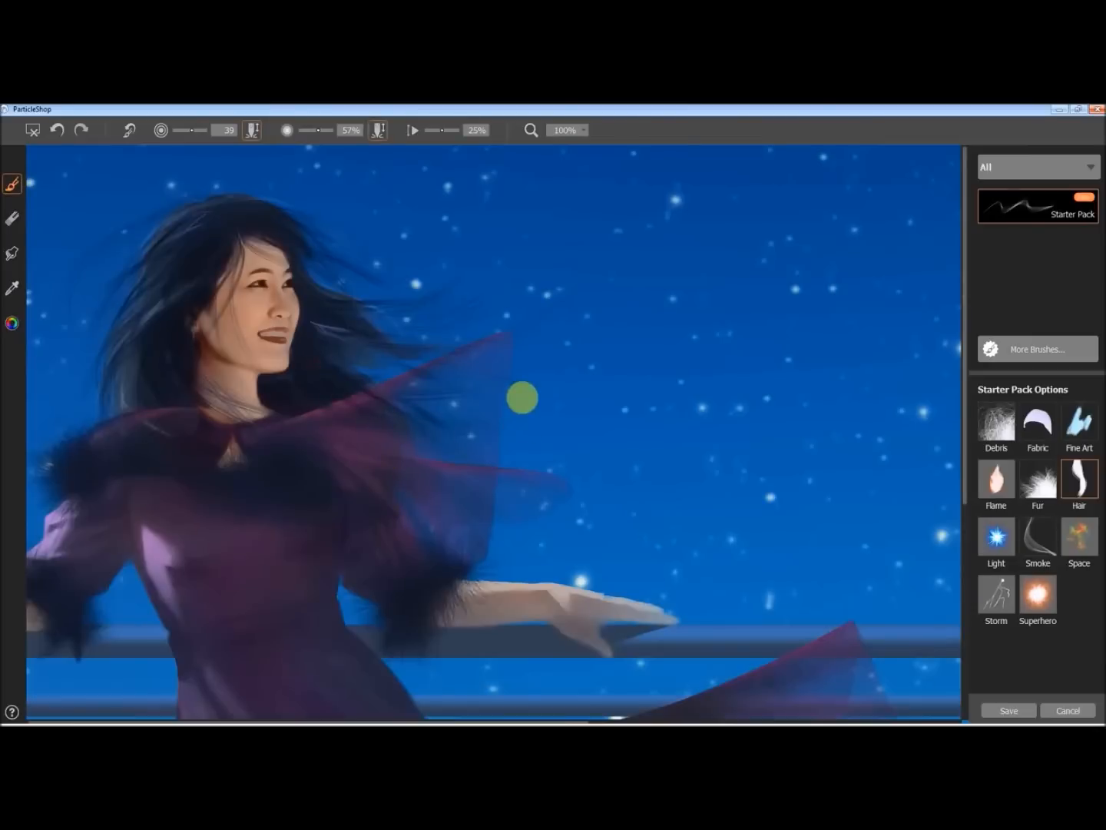
pyautogui.click(60, 130)
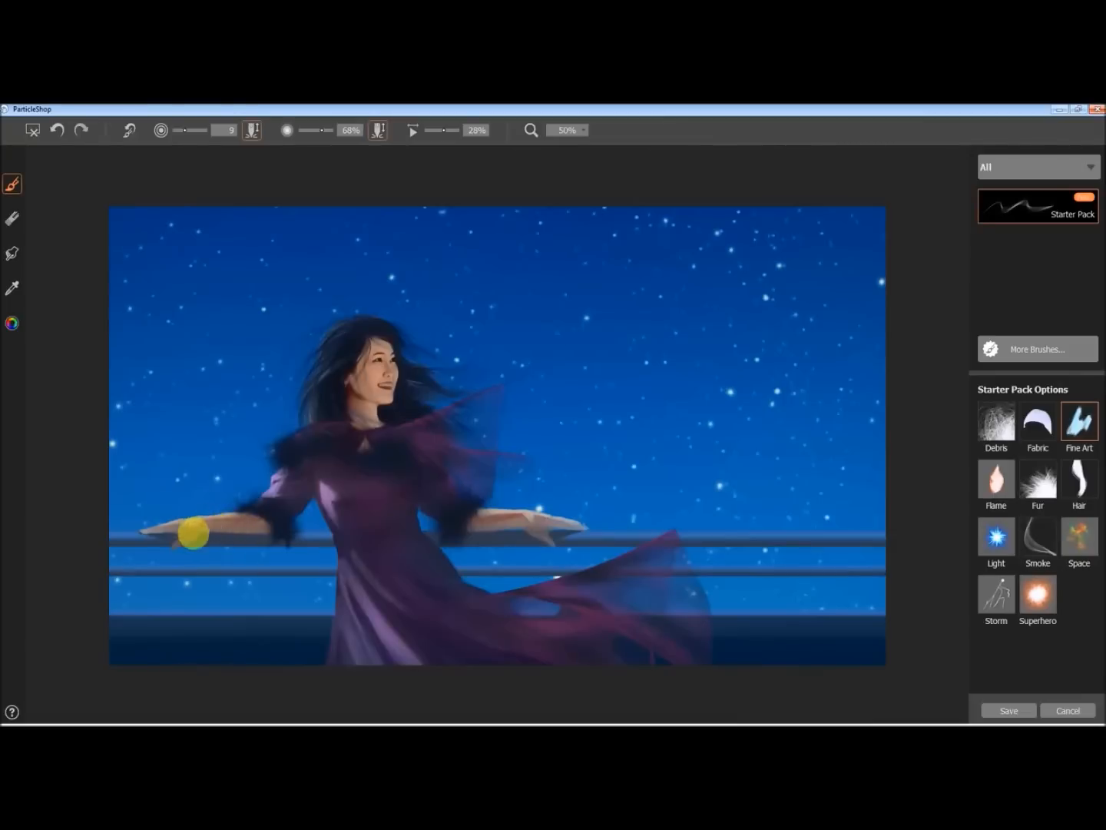
pyautogui.moveTo(192, 535); pyautogui.dragTo(311, 349)
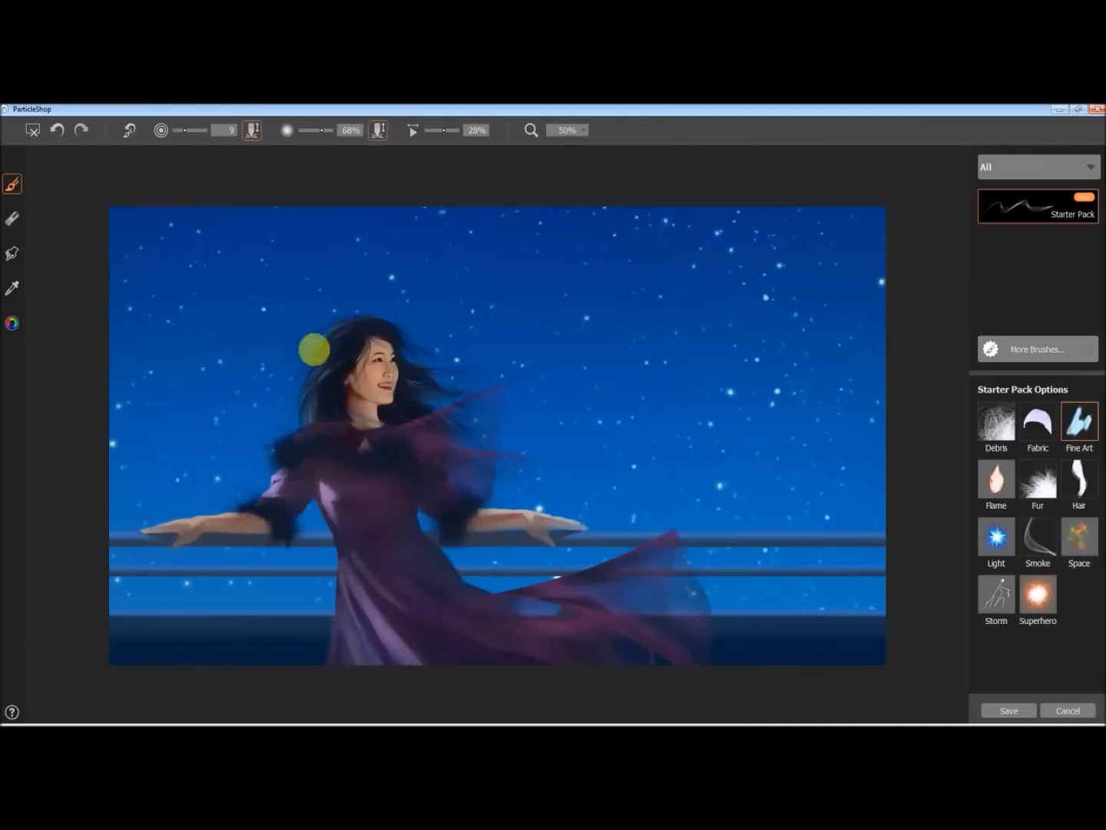
pyautogui.click(13, 286)
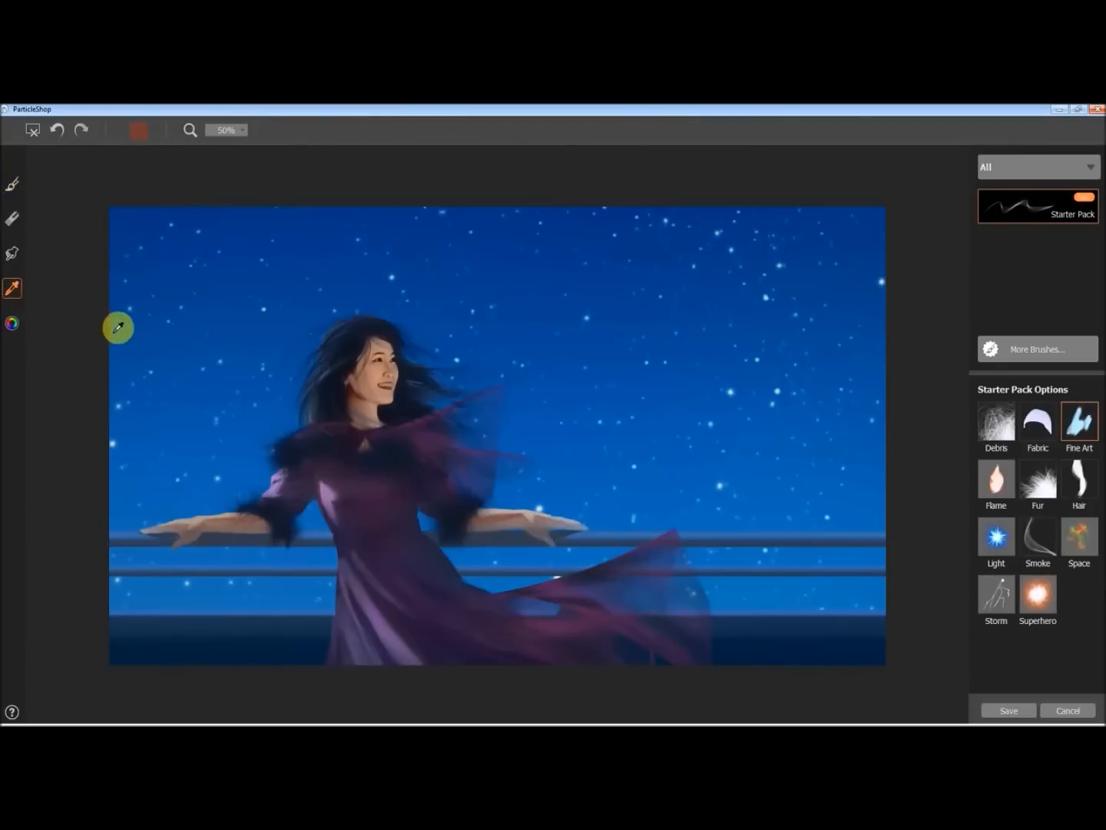
pyautogui.click(57, 130)
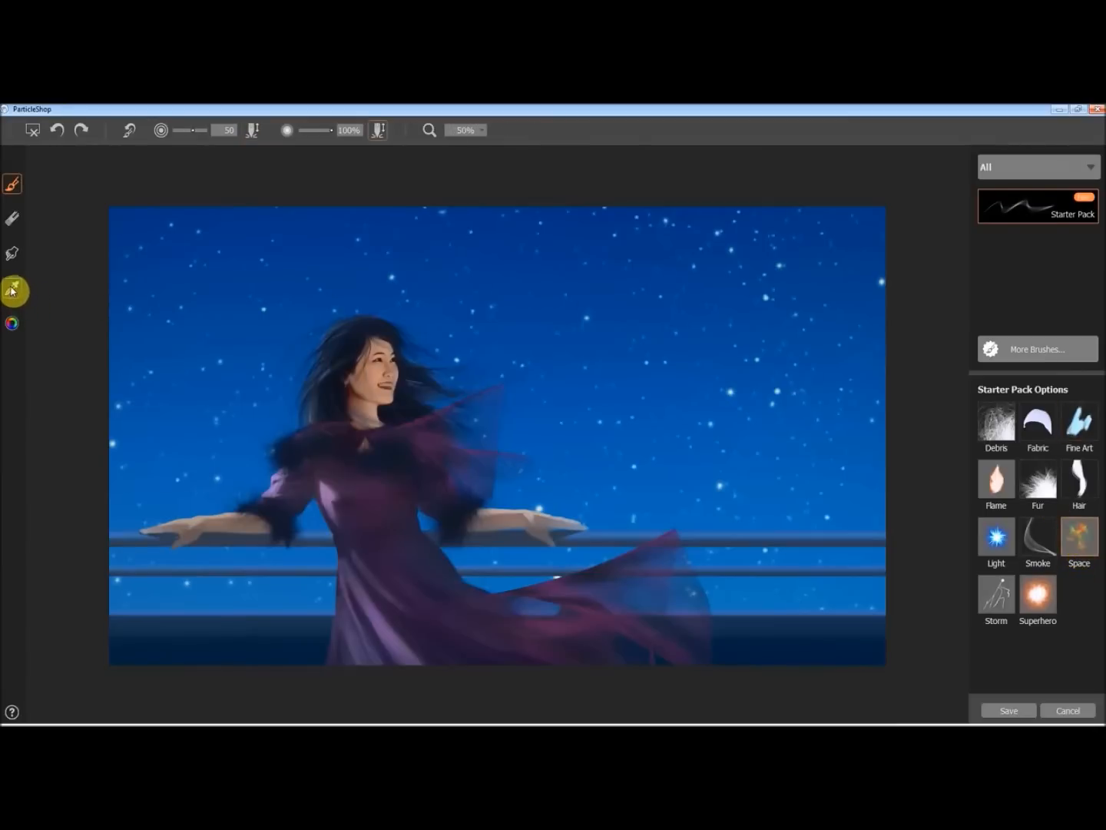
# Paint dark blue and soft purple Space-brush nebula clouds across the sky, undoing unwanted strokes
pyautogui.click(12, 289)
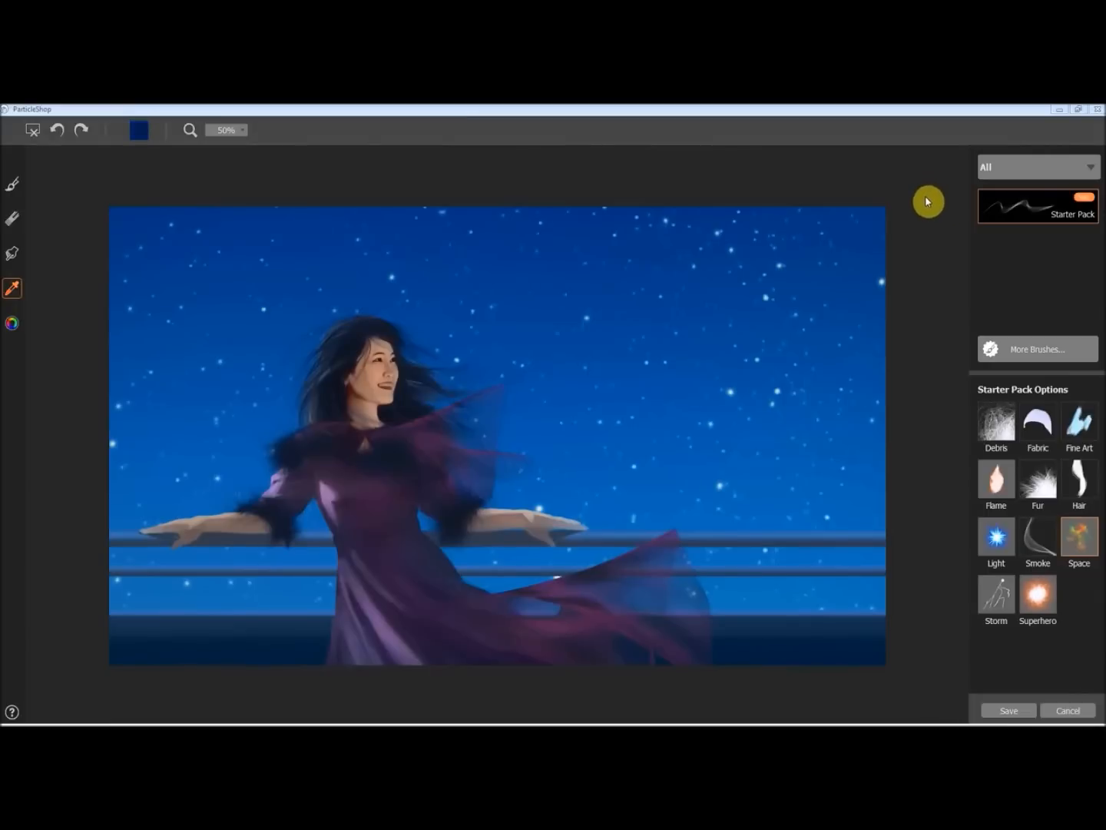
pyautogui.moveTo(922, 172)
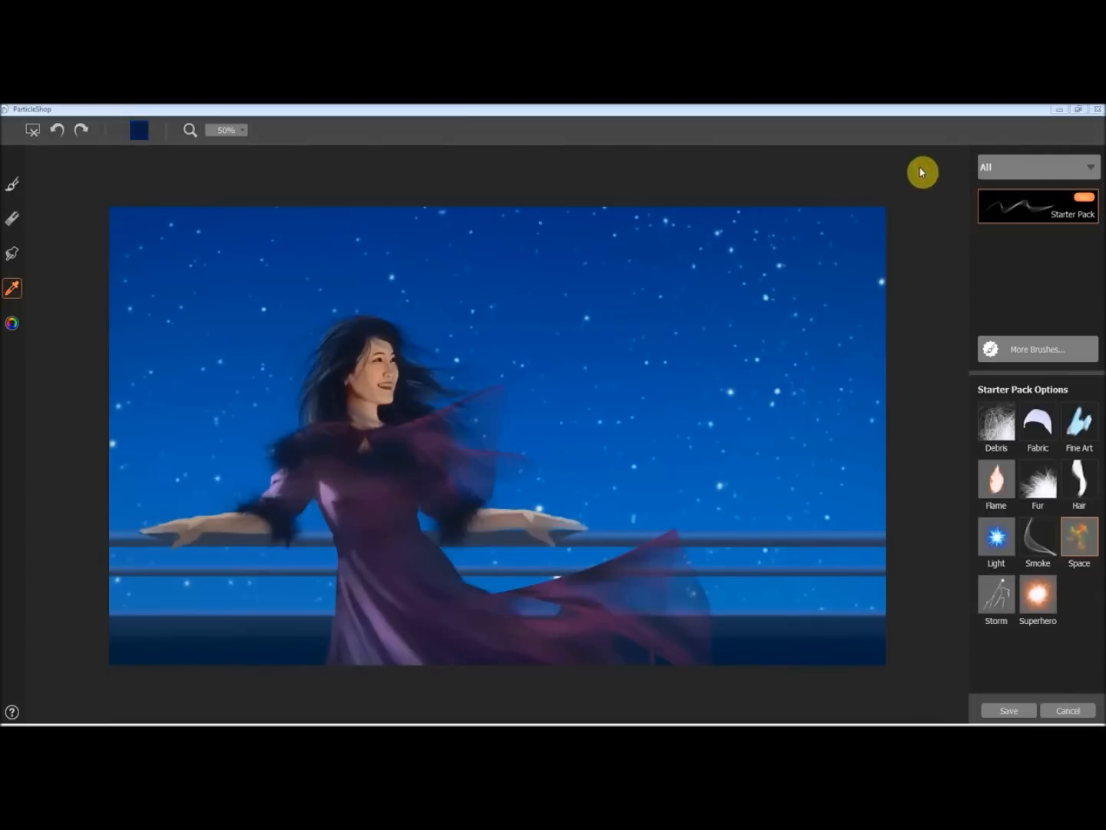
pyautogui.click(15, 184)
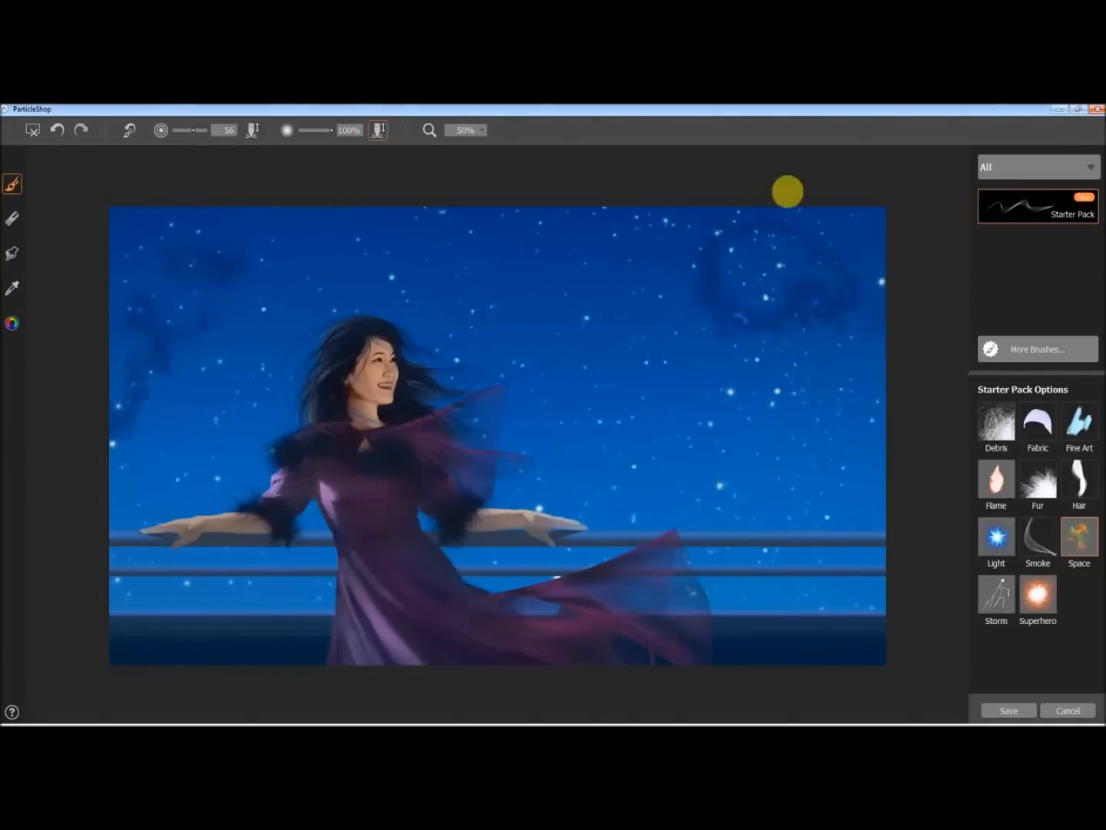
pyautogui.moveTo(186, 131); pyautogui.dragTo(199, 130)
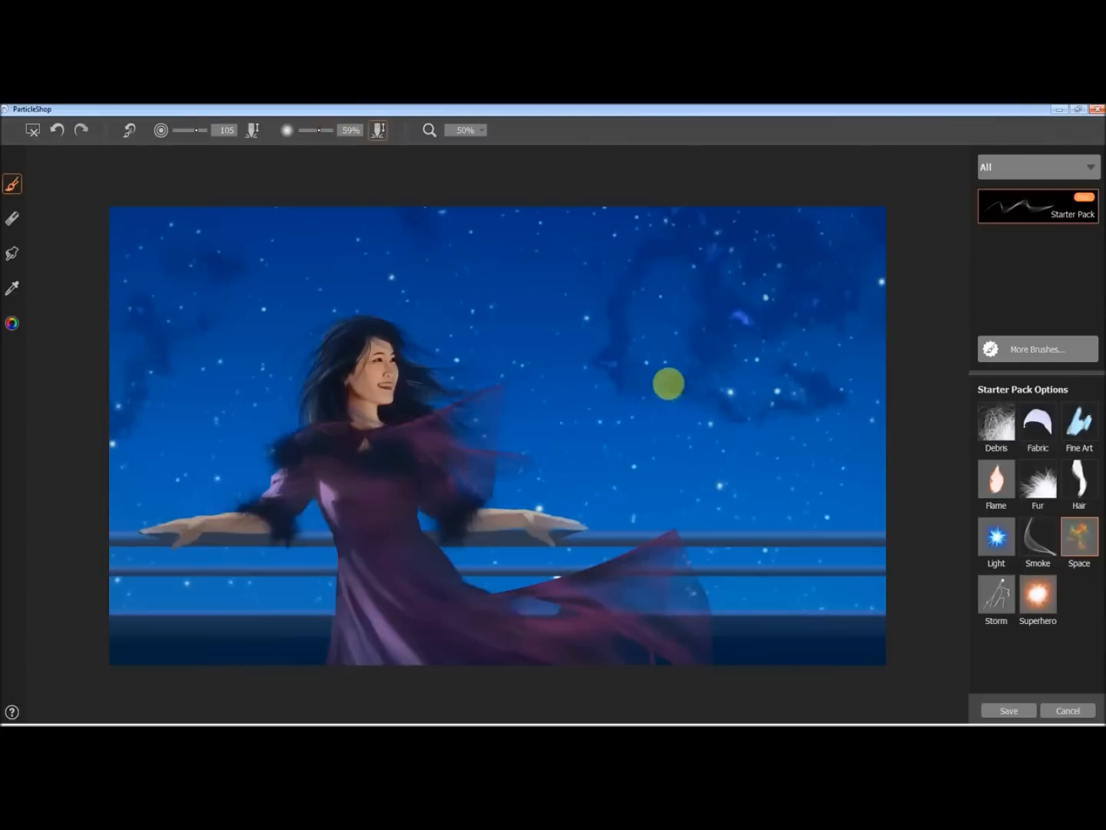
pyautogui.moveTo(470, 491)
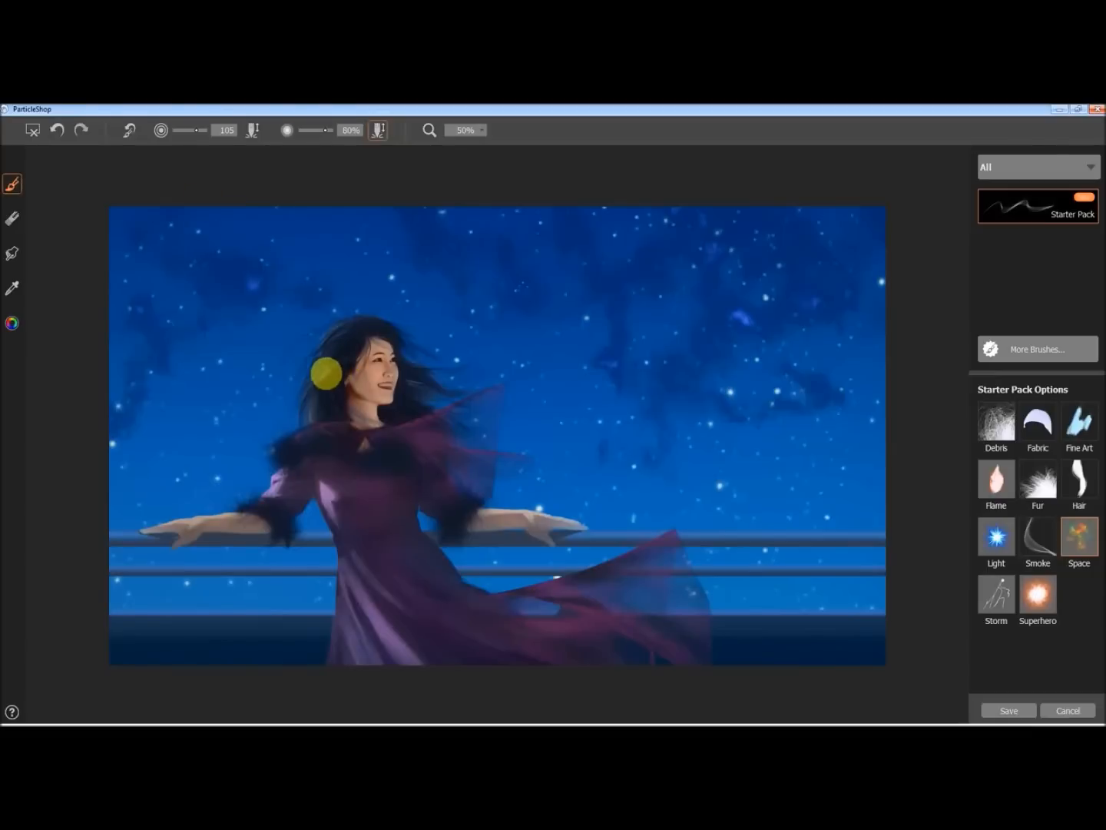
pyautogui.moveTo(302, 268)
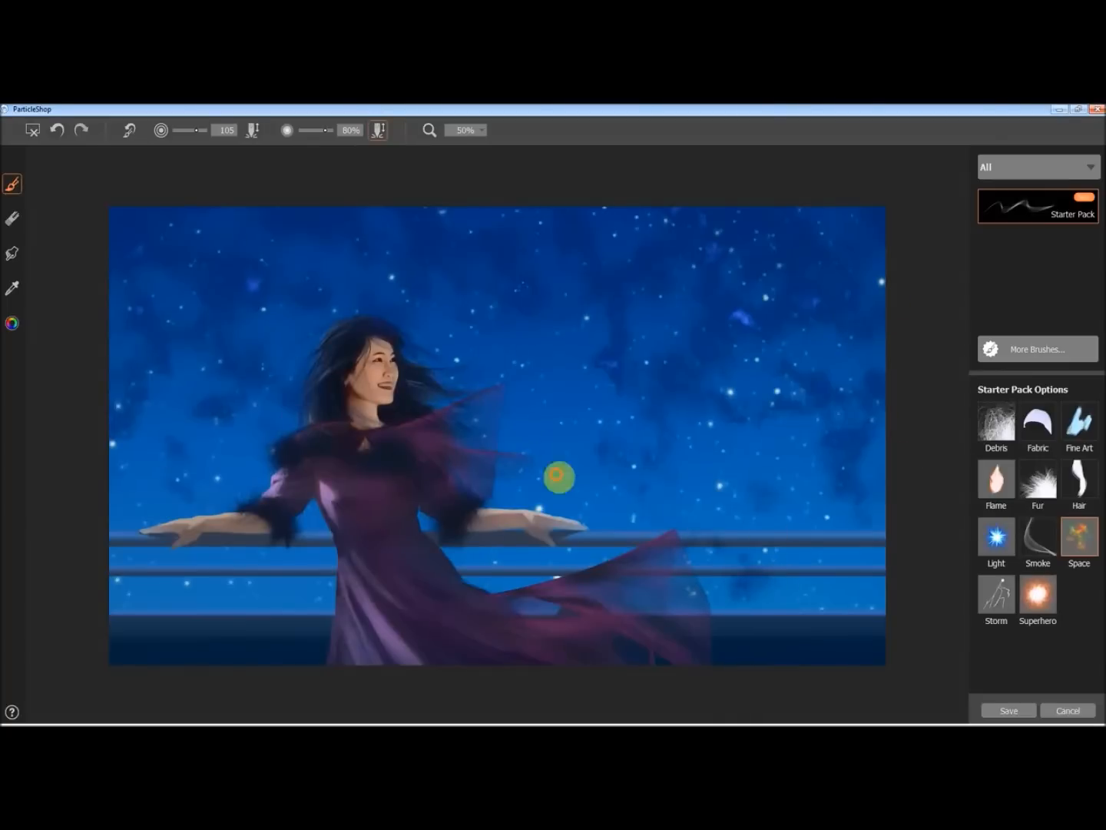
pyautogui.moveTo(153, 639)
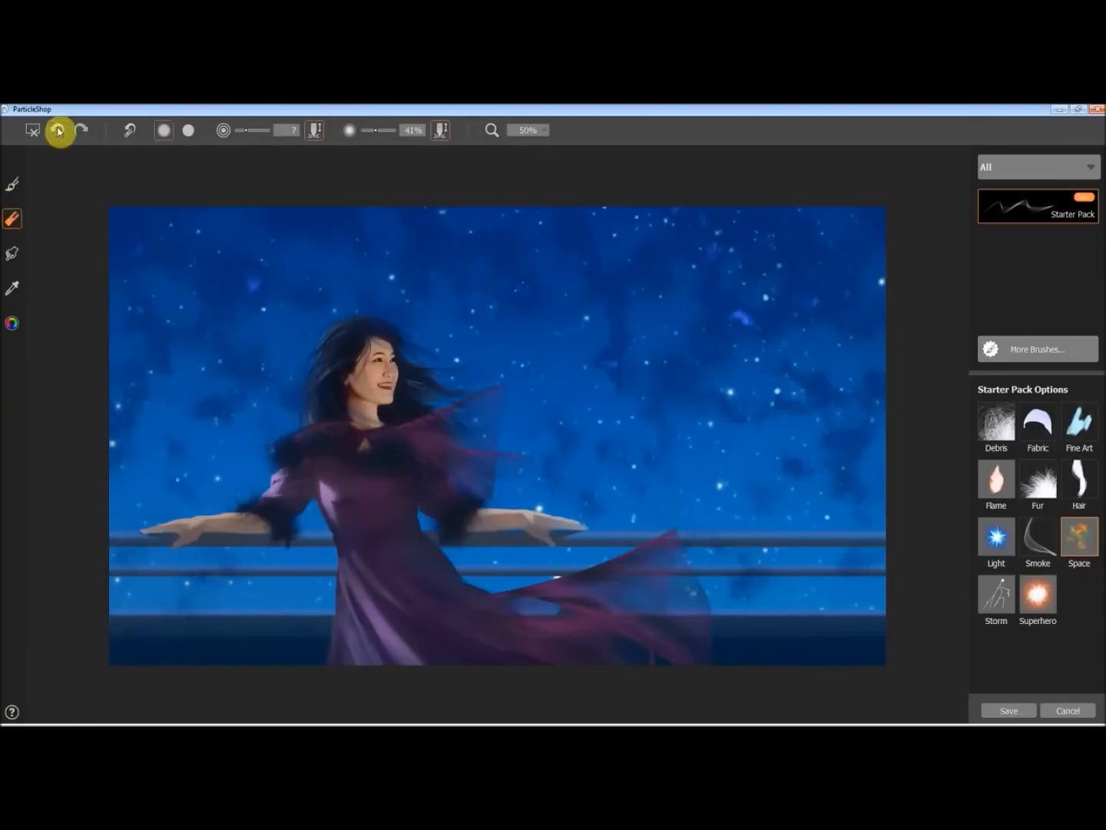
pyautogui.moveTo(893, 509)
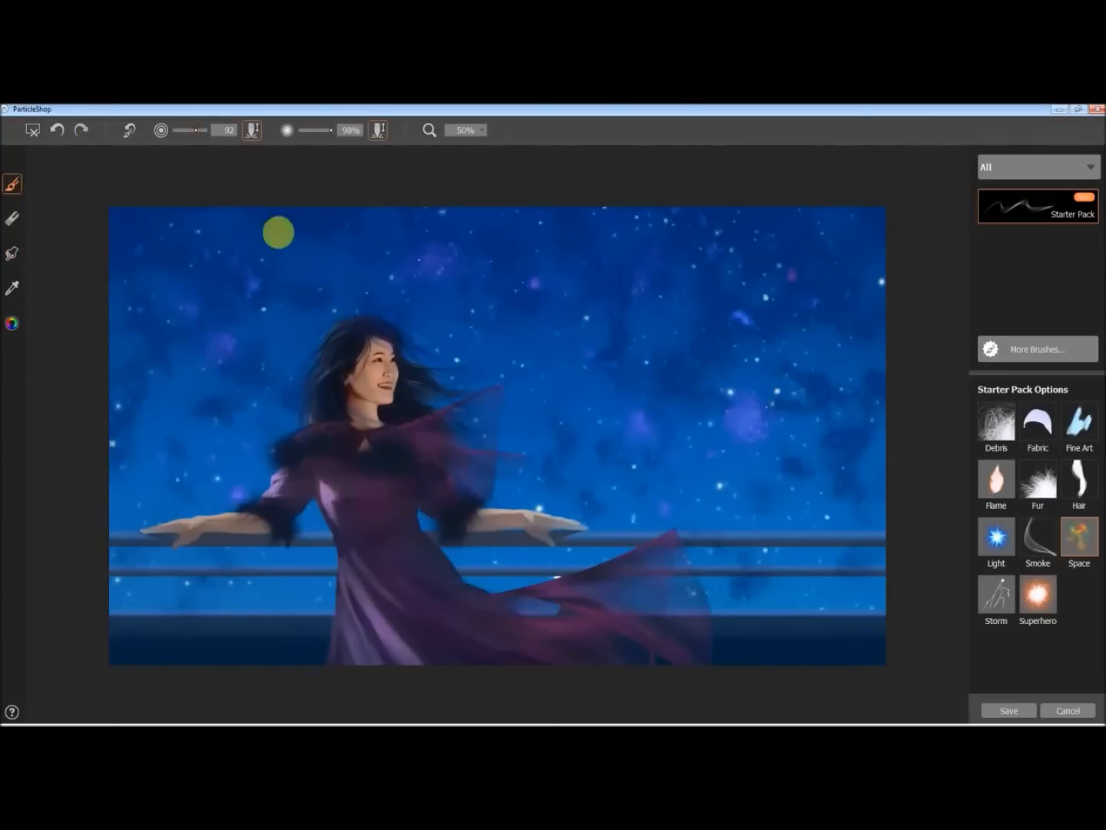
pyautogui.moveTo(177, 484)
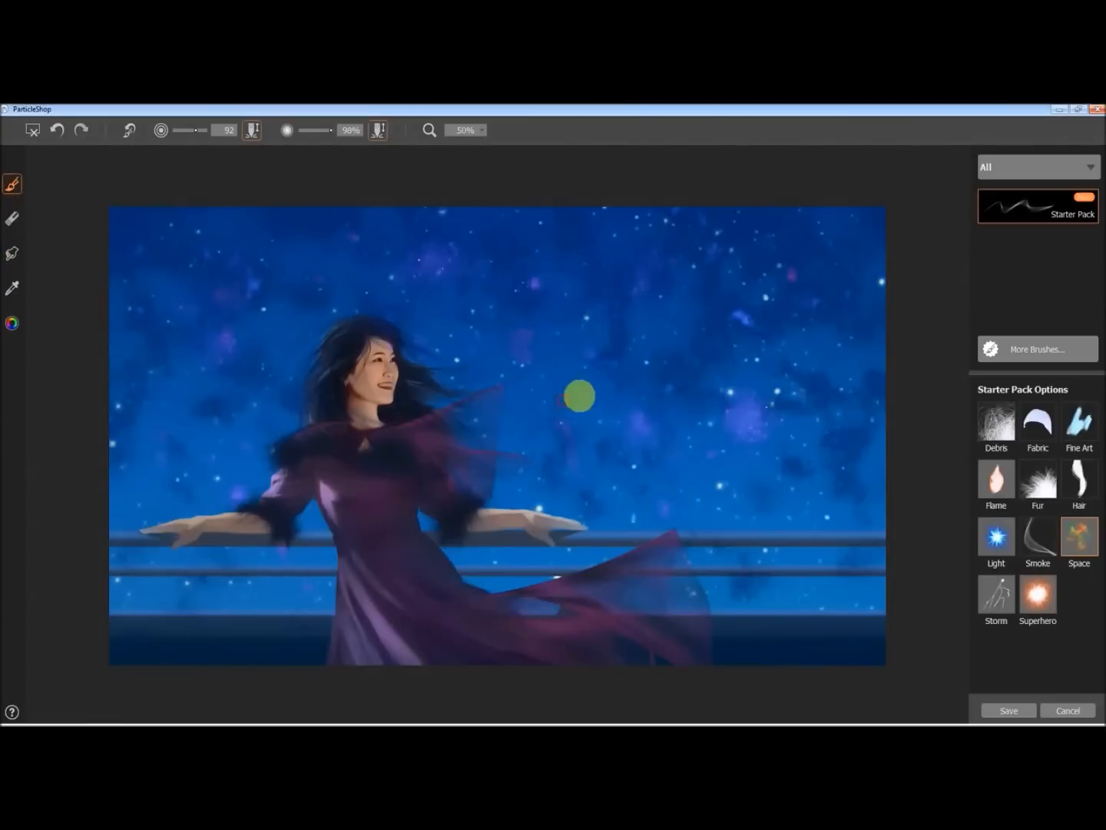
pyautogui.moveTo(175, 451)
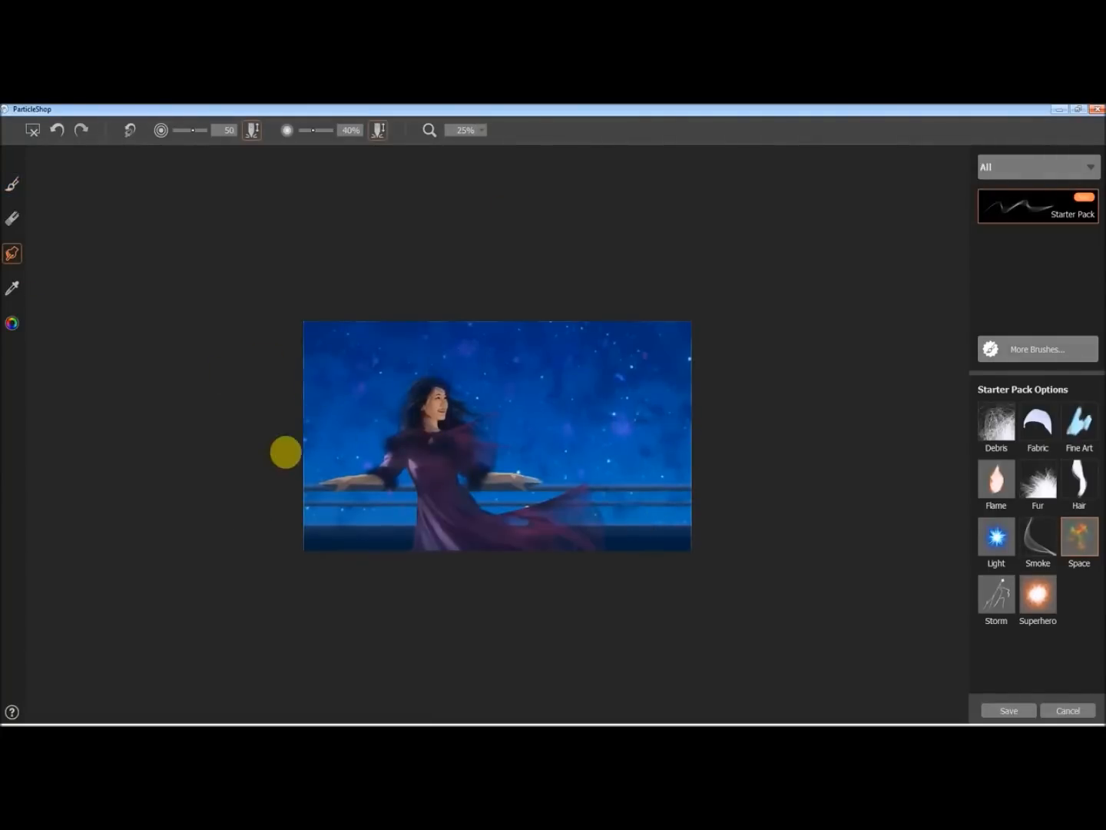
pyautogui.click(57, 132)
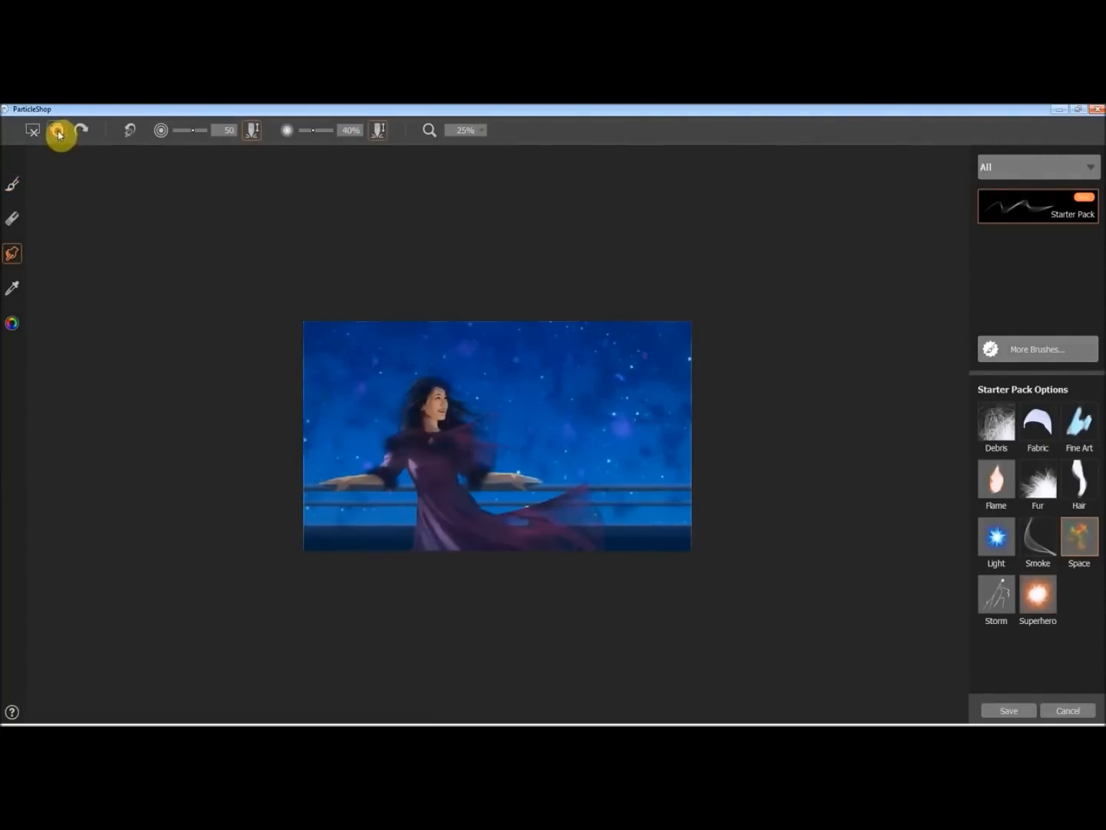
pyautogui.click(13, 216)
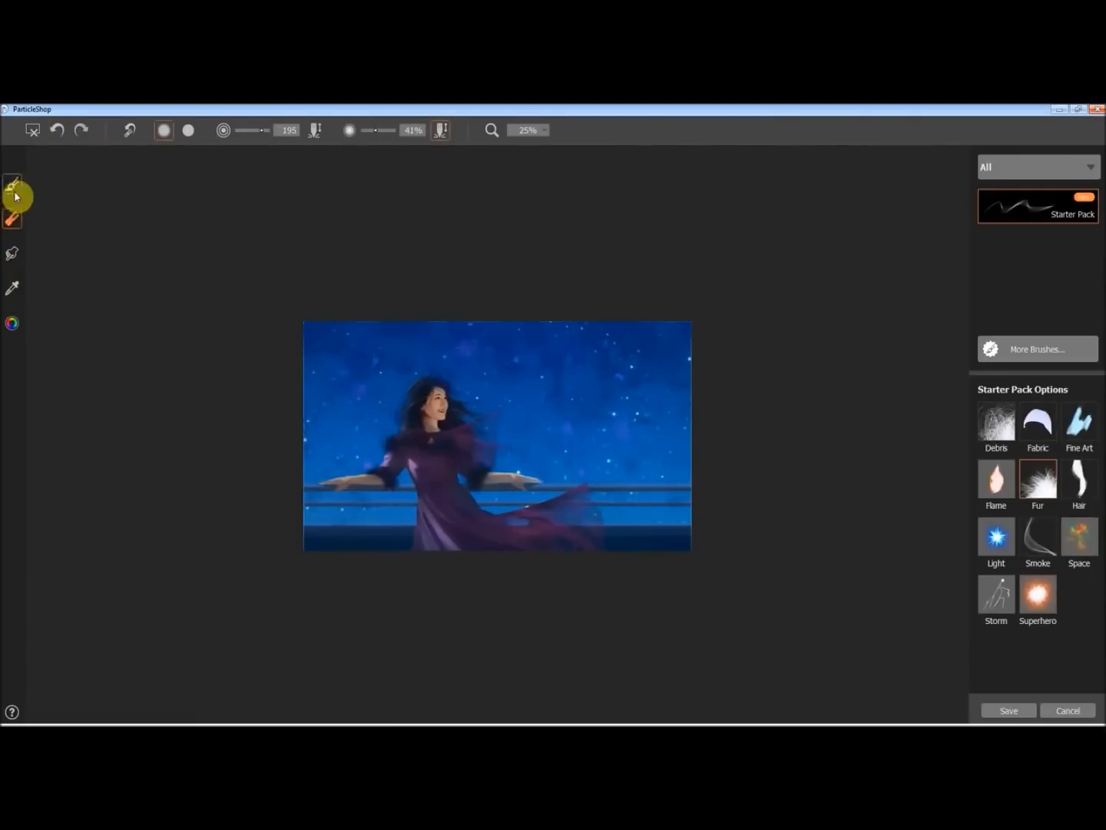
pyautogui.click(1079, 536)
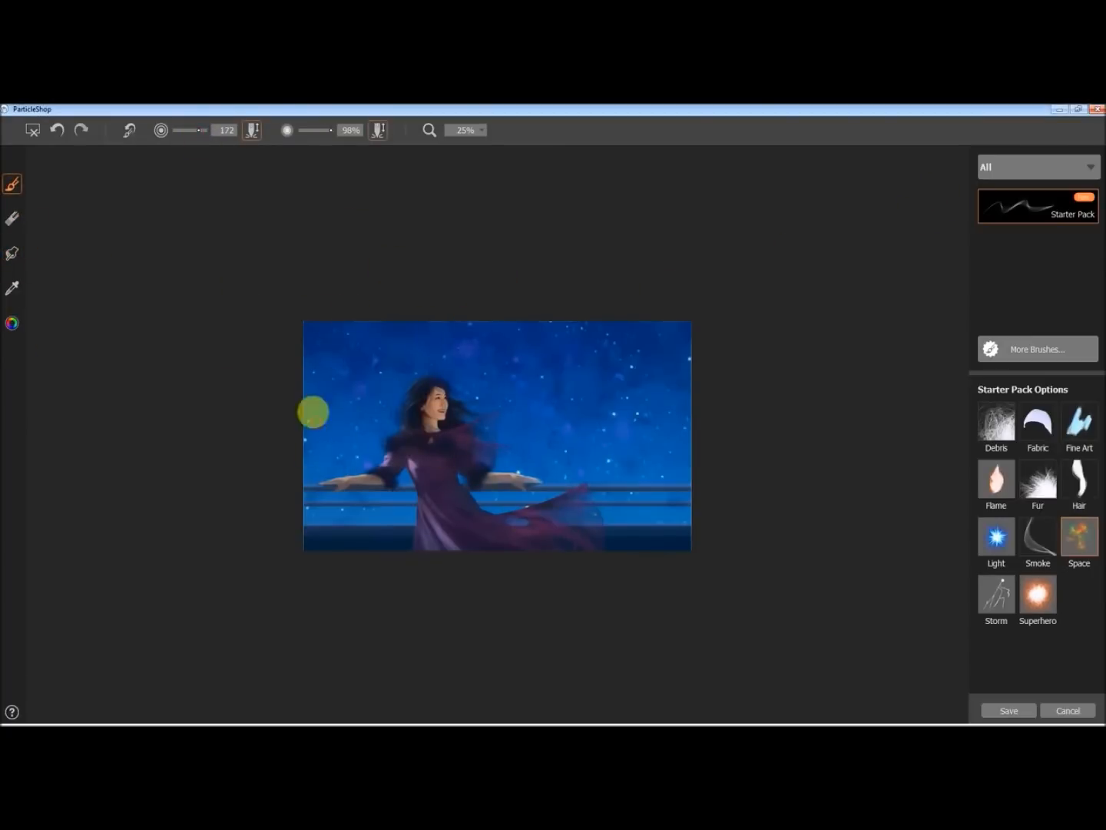
# Dab glowing blue, pink and white Light-brush stars across the upper and lower sky
pyautogui.click(995, 536)
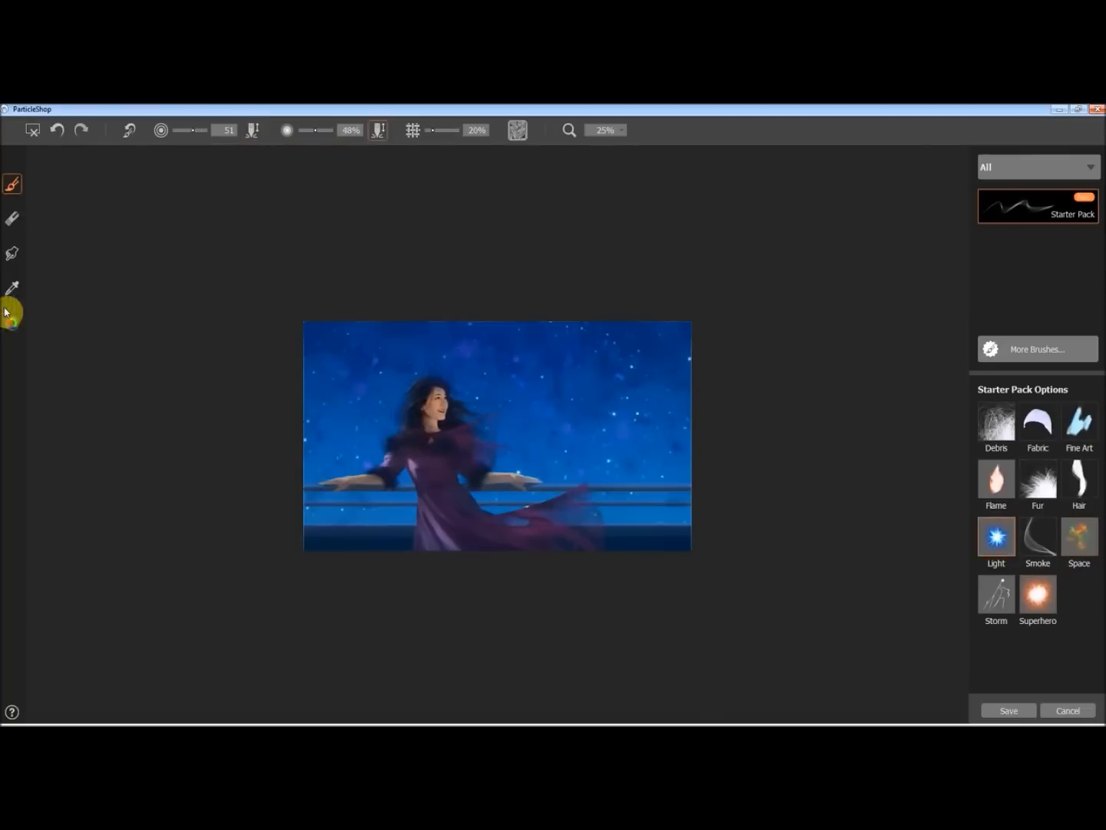
pyautogui.click(381, 412)
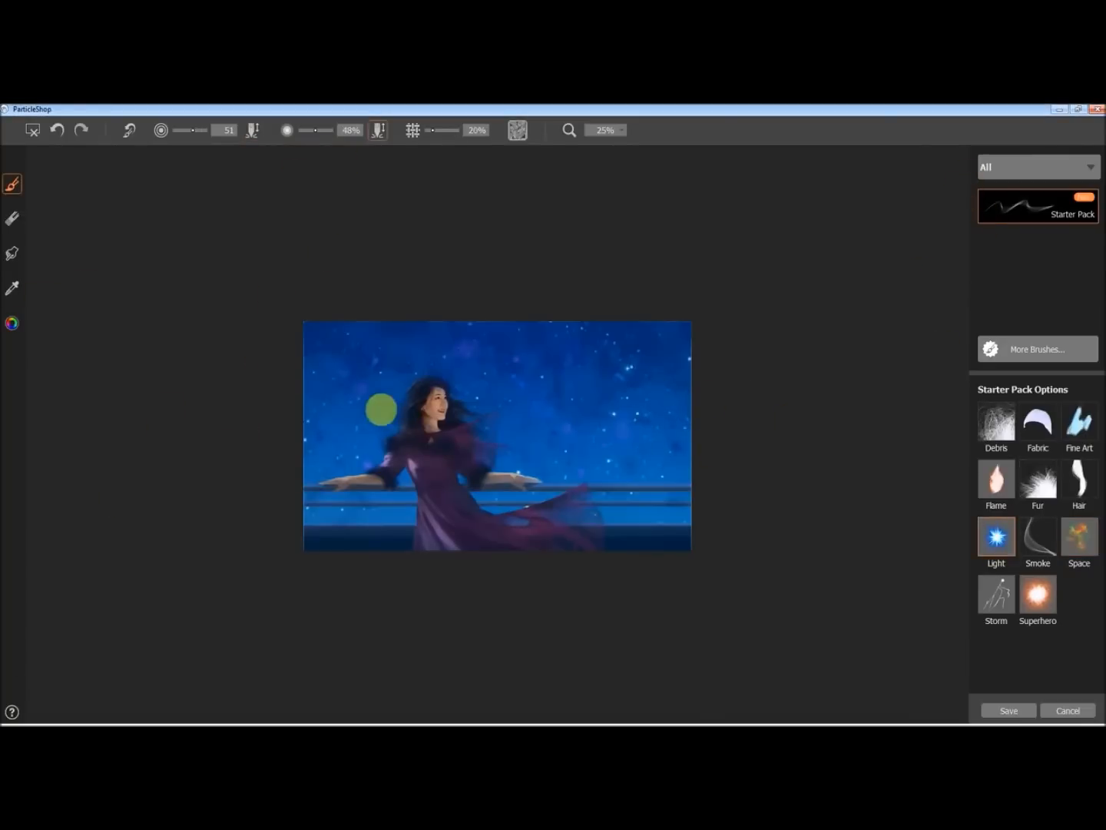
pyautogui.moveTo(380, 408); pyautogui.dragTo(553, 459)
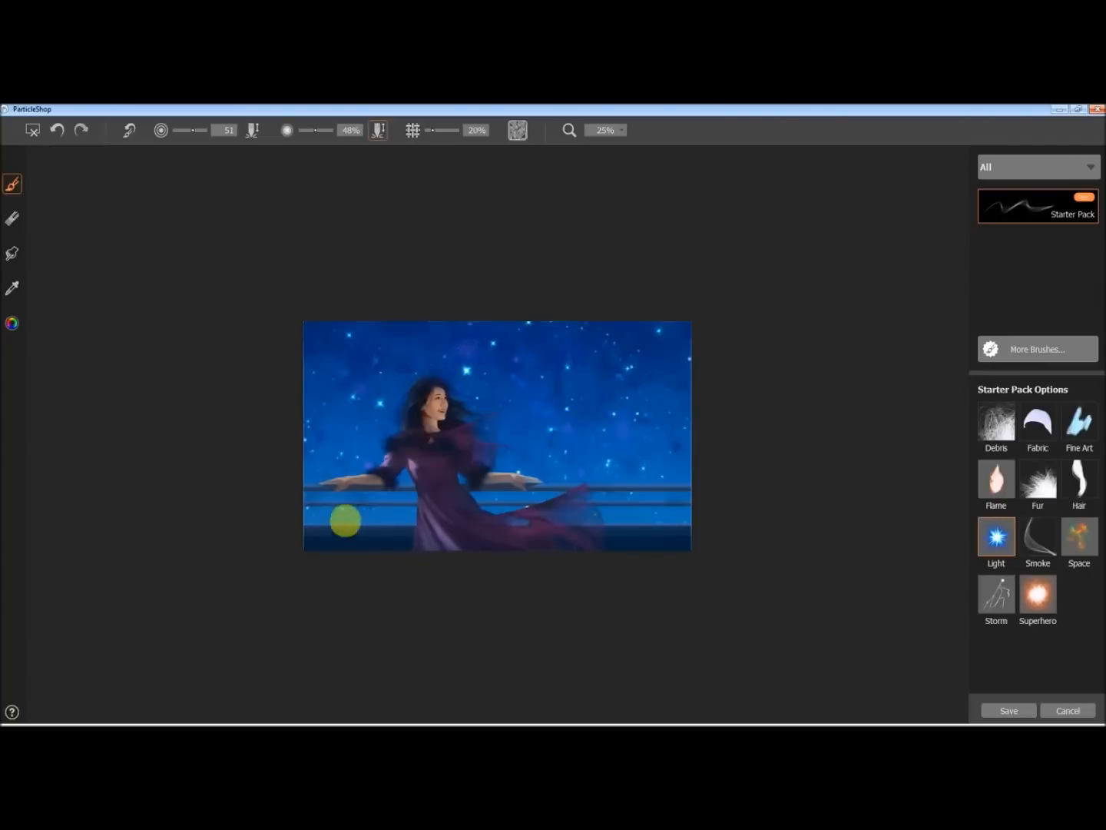
pyautogui.moveTo(345, 520); pyautogui.dragTo(385, 413)
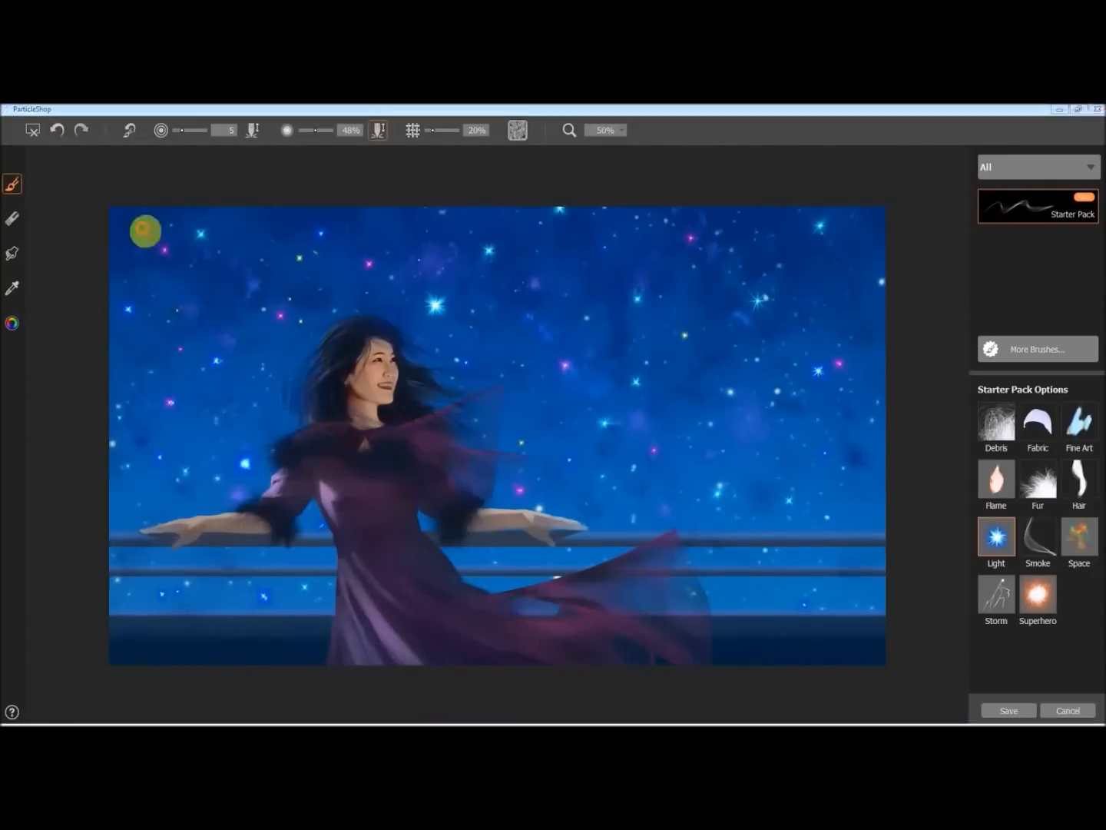
pyautogui.moveTo(263, 456)
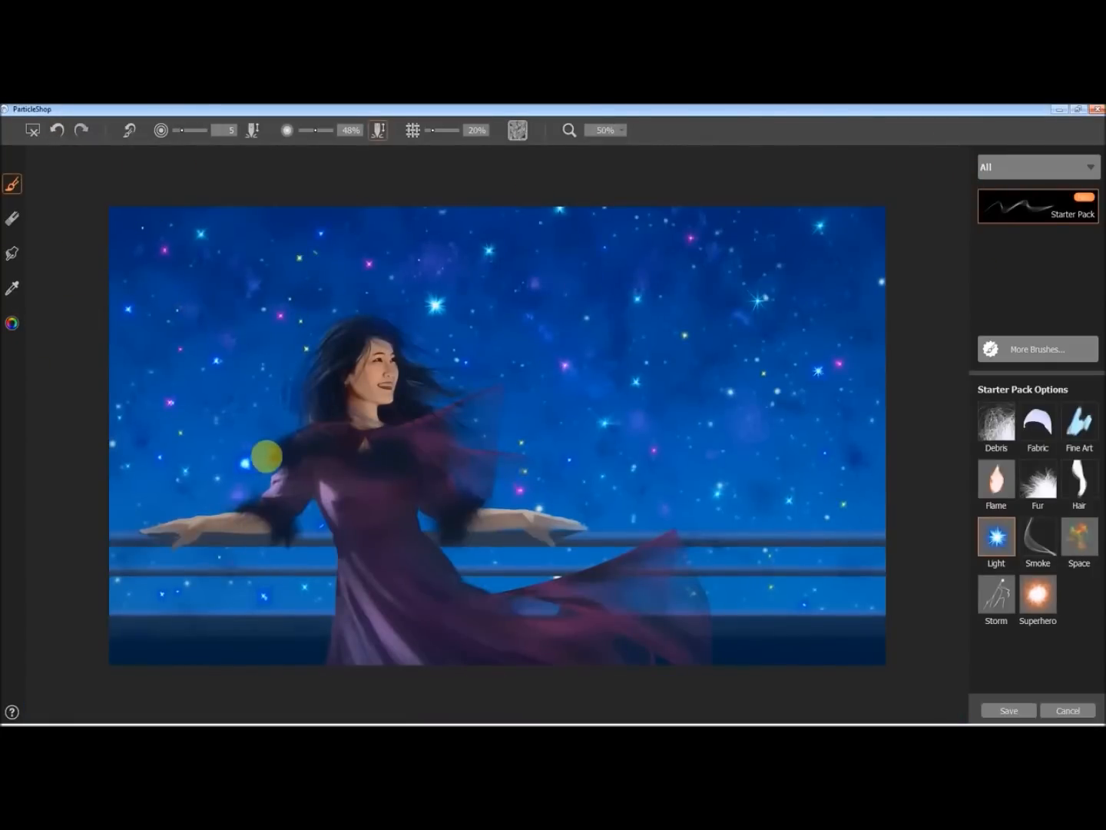
pyautogui.click(996, 421)
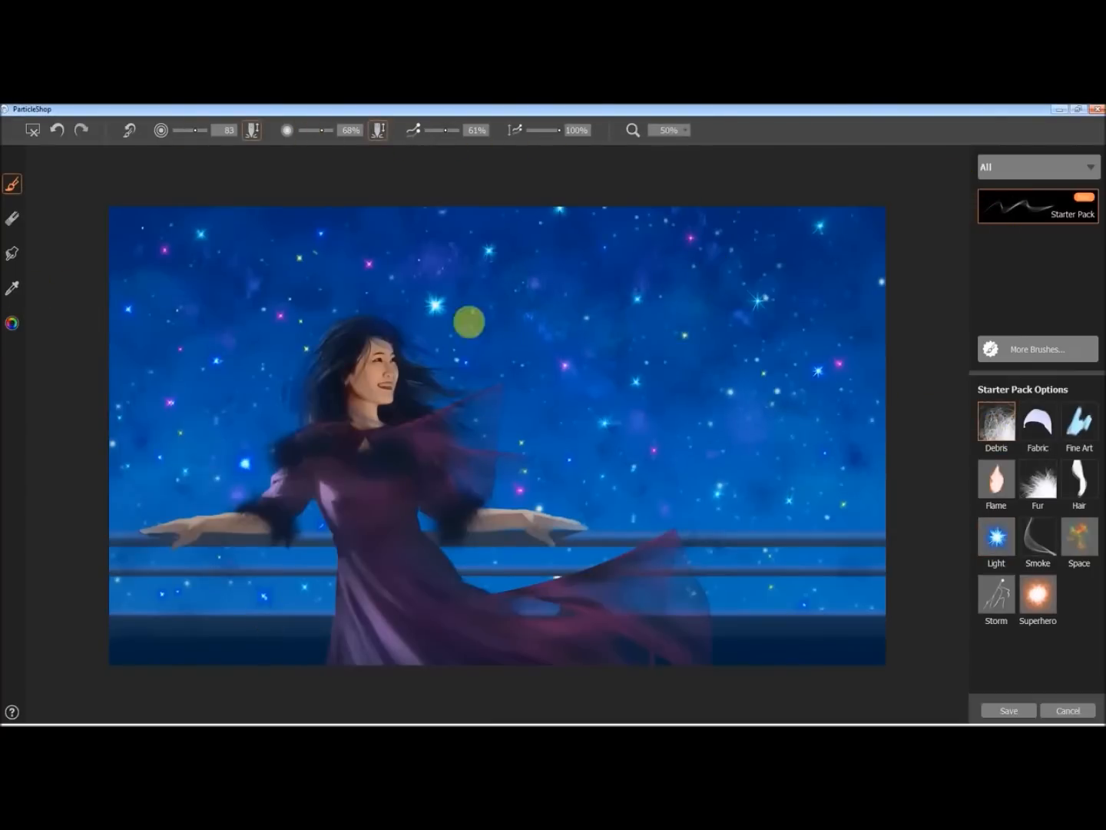
# Zoom to 100% and soften the woman's hair edges with Fine Art strokes
pyautogui.click(12, 287)
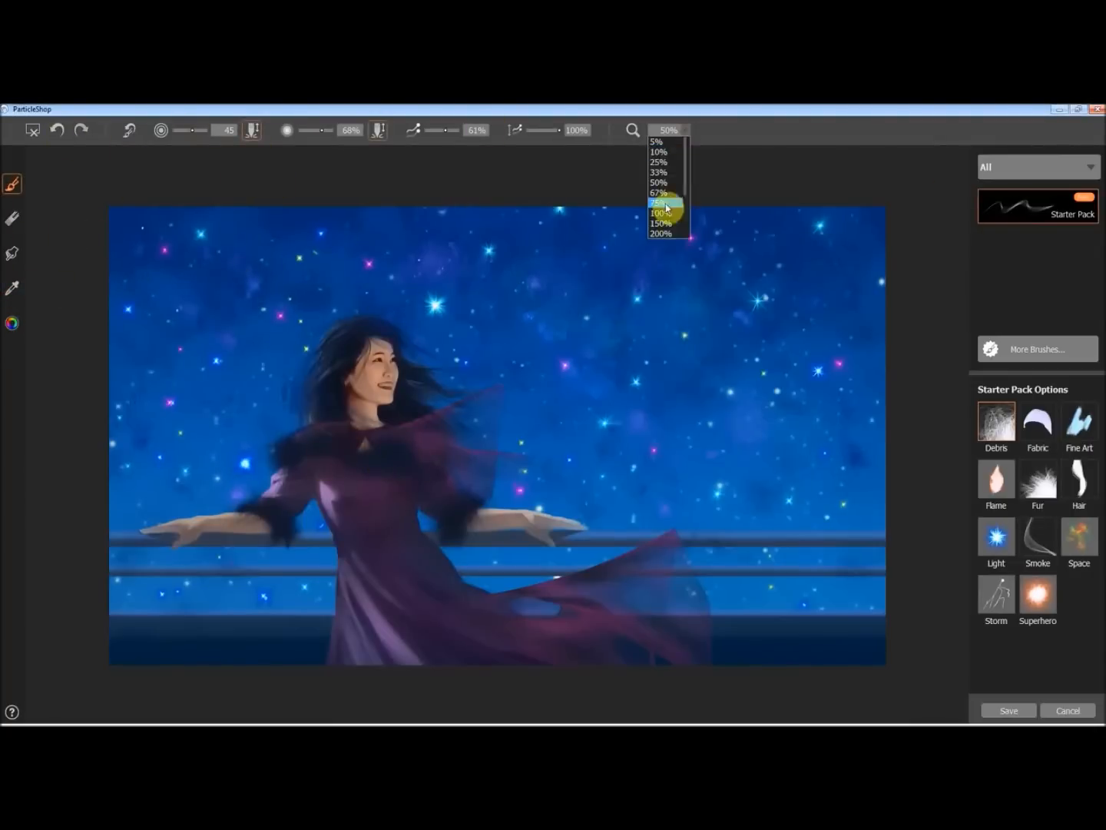
pyautogui.click(658, 213)
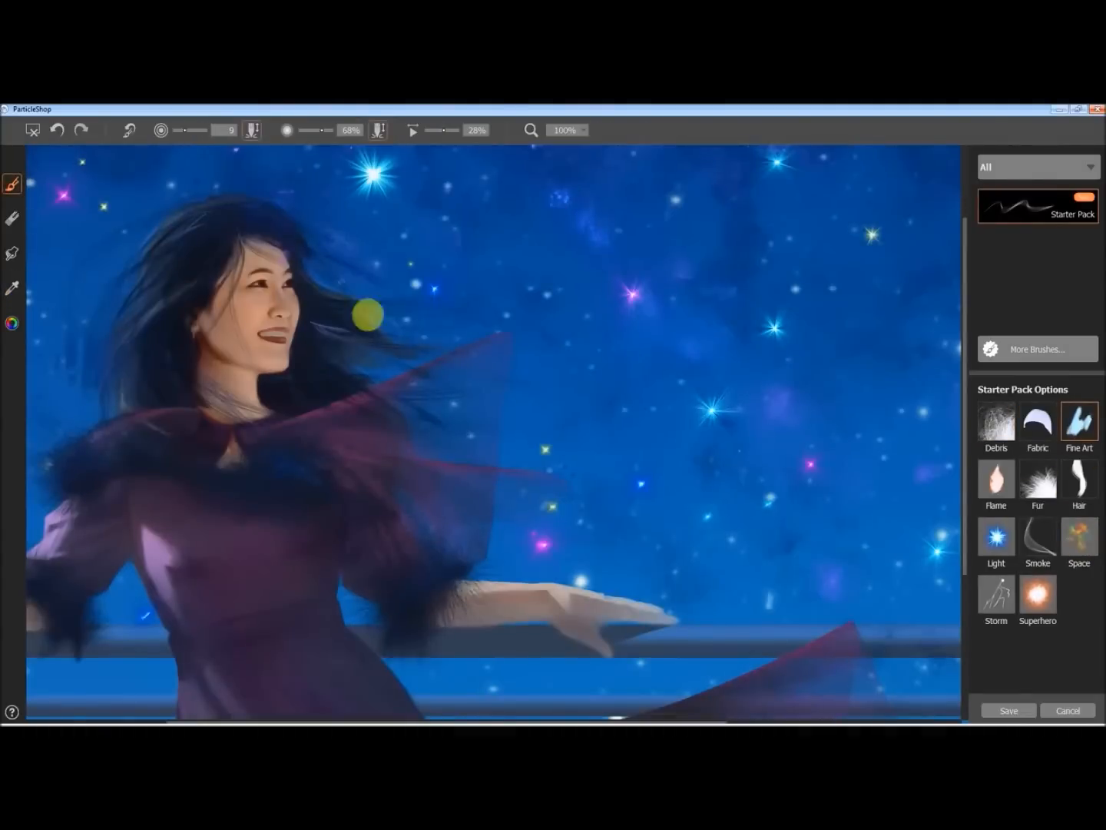
pyautogui.moveTo(367, 314); pyautogui.dragTo(195, 285)
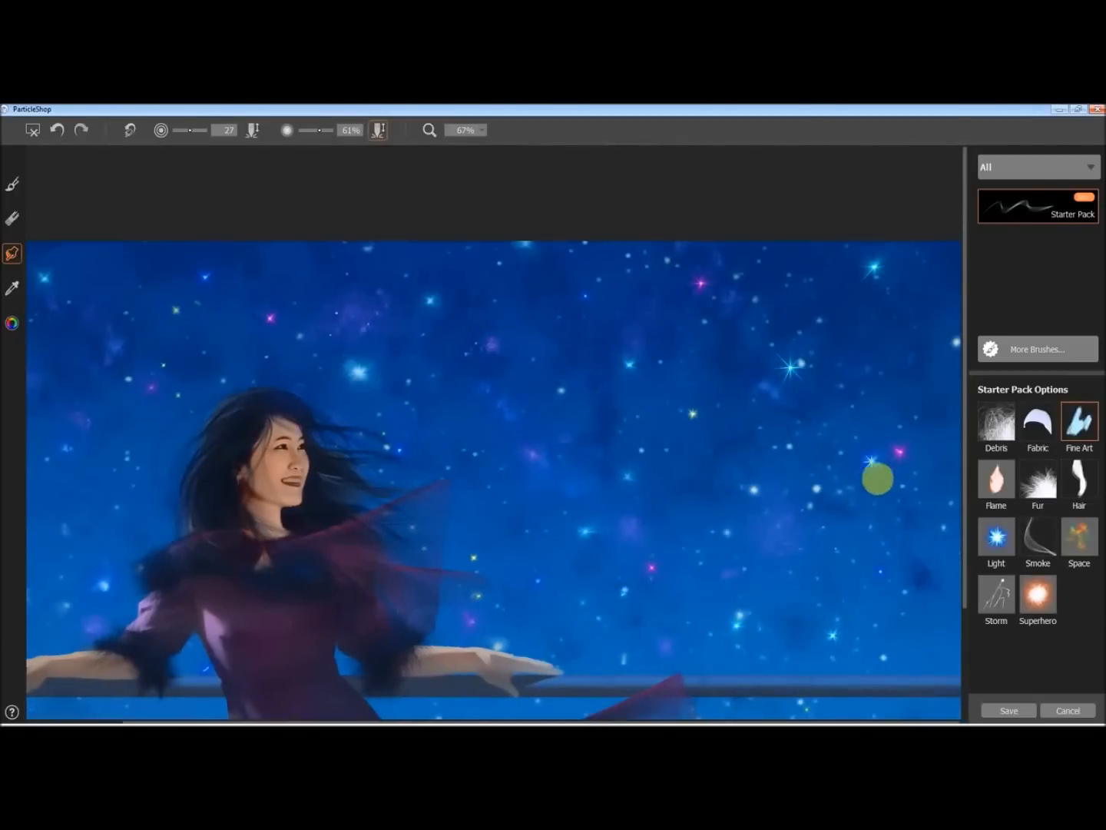
pyautogui.moveTo(903, 543)
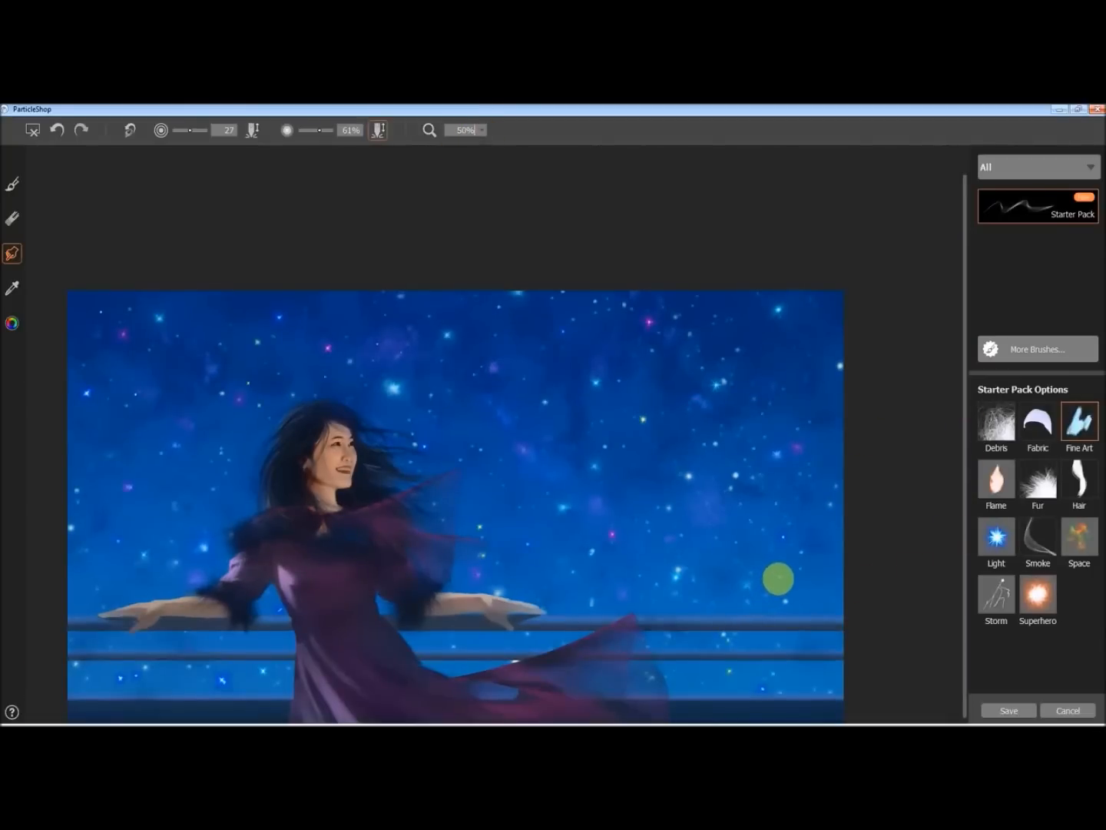
# Add final particle strokes on the dress and bring up the apply-brushstrokes dialog
pyautogui.click(12, 286)
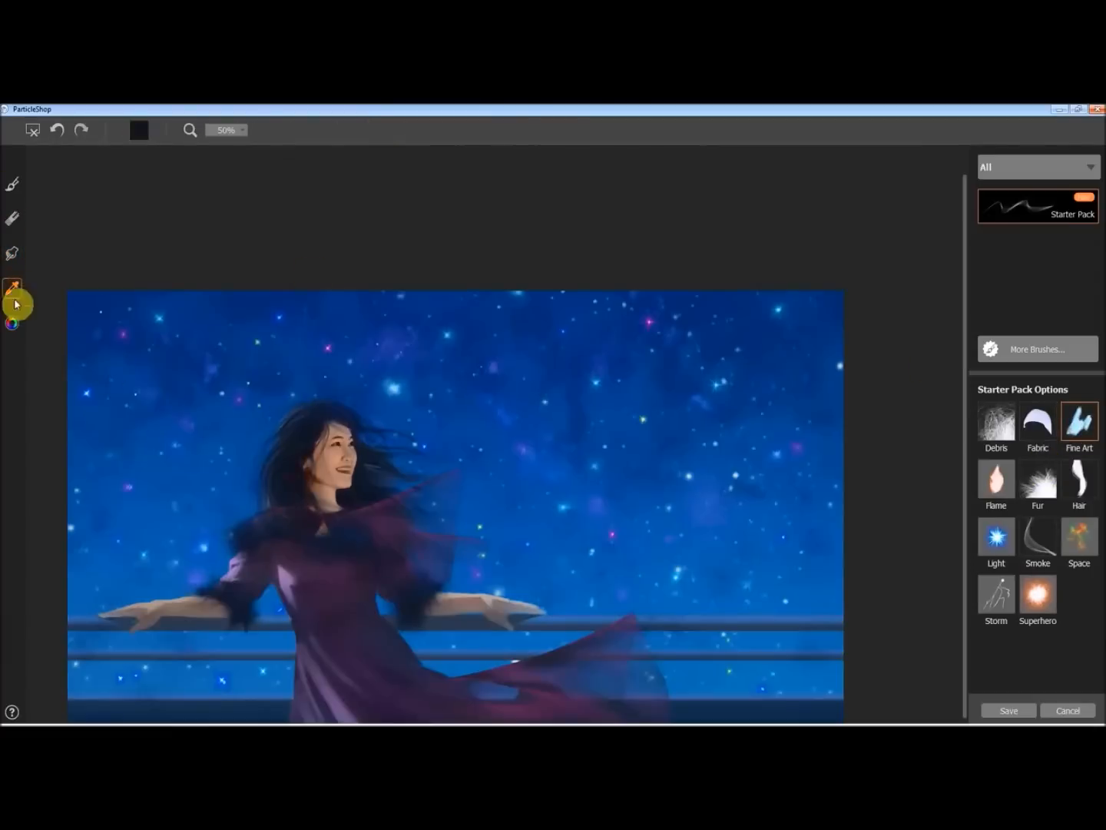
pyautogui.click(14, 183)
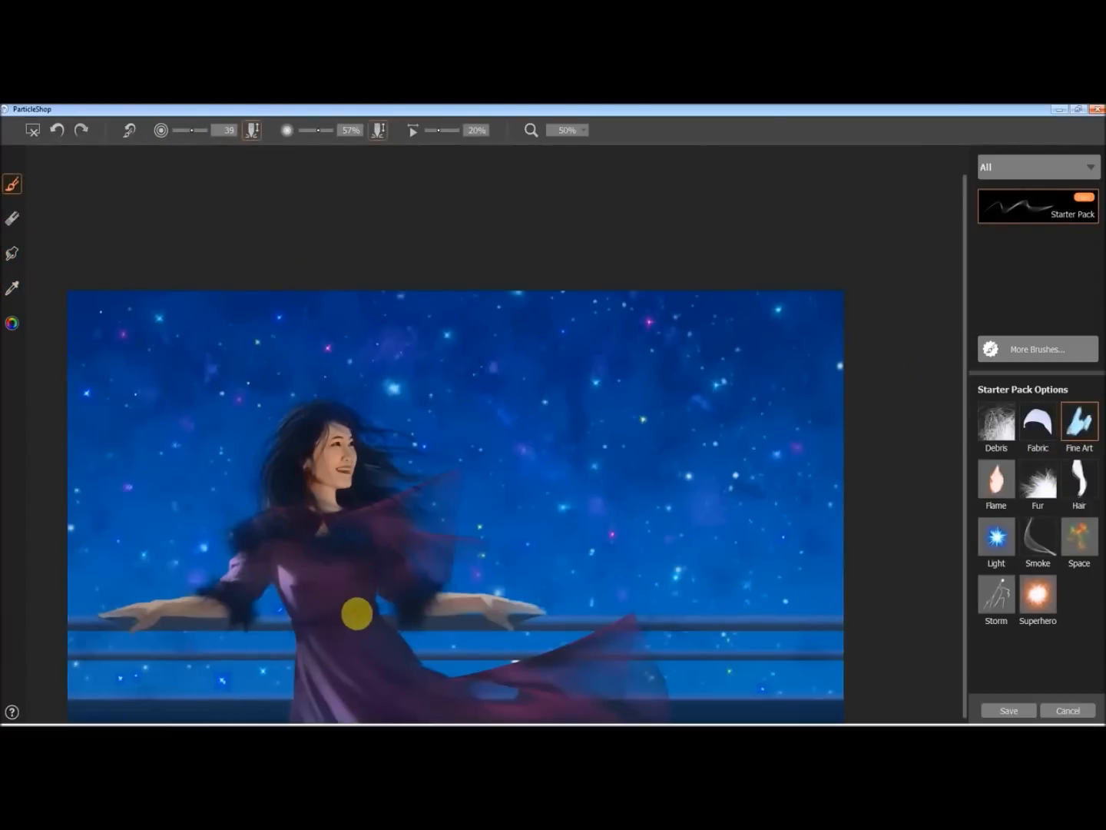
pyautogui.click(57, 130)
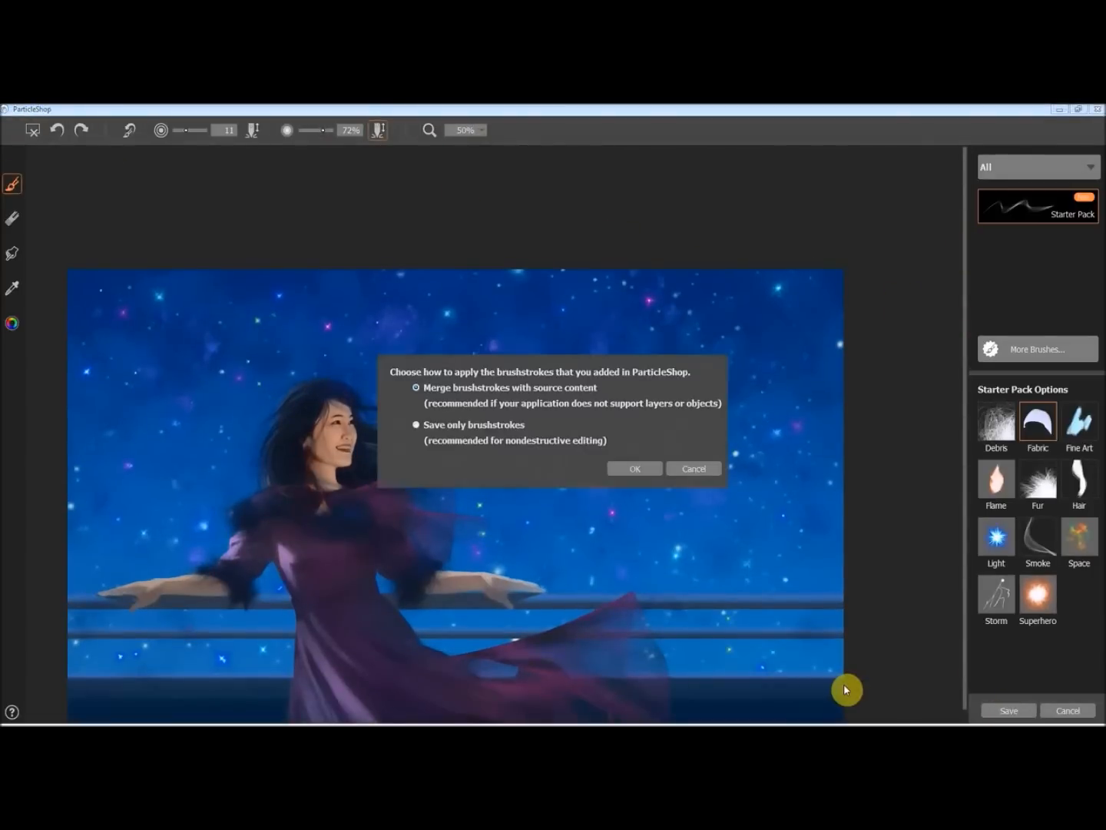
# Apply the particle strokes, then erase and smudge them into her shoulder and hair
pyautogui.click(416, 424)
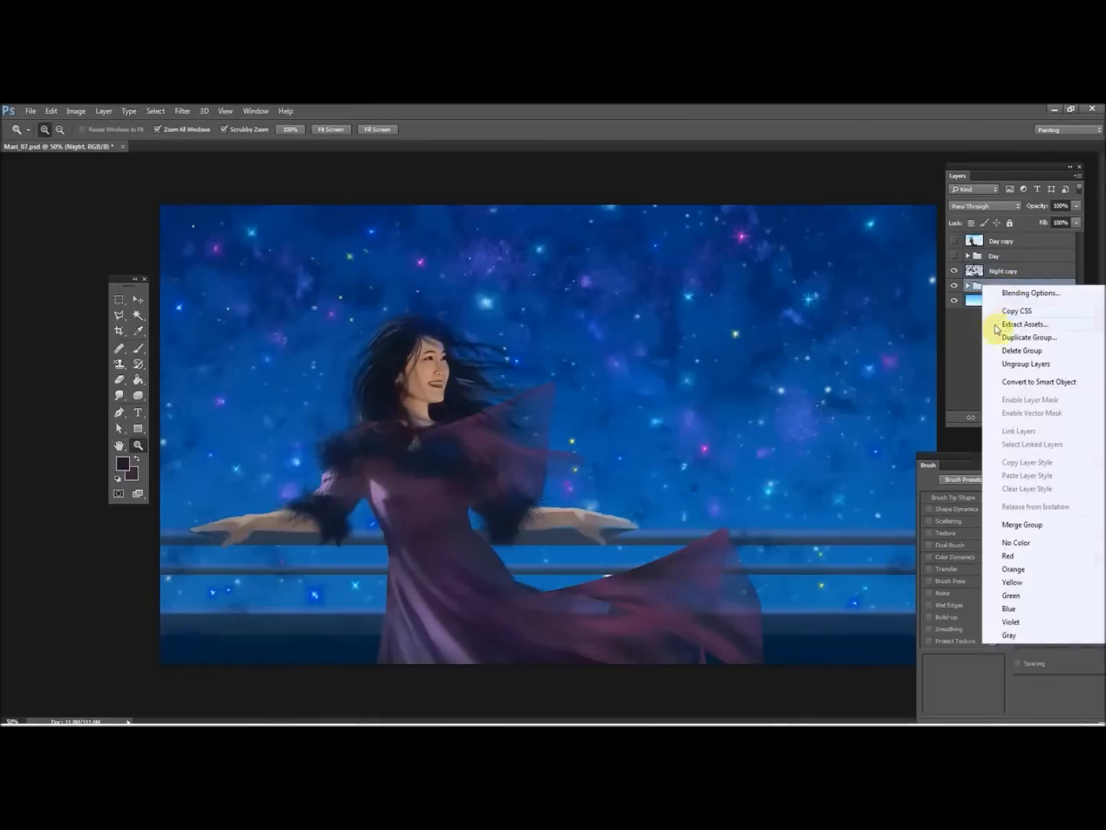
pyautogui.click(1030, 337)
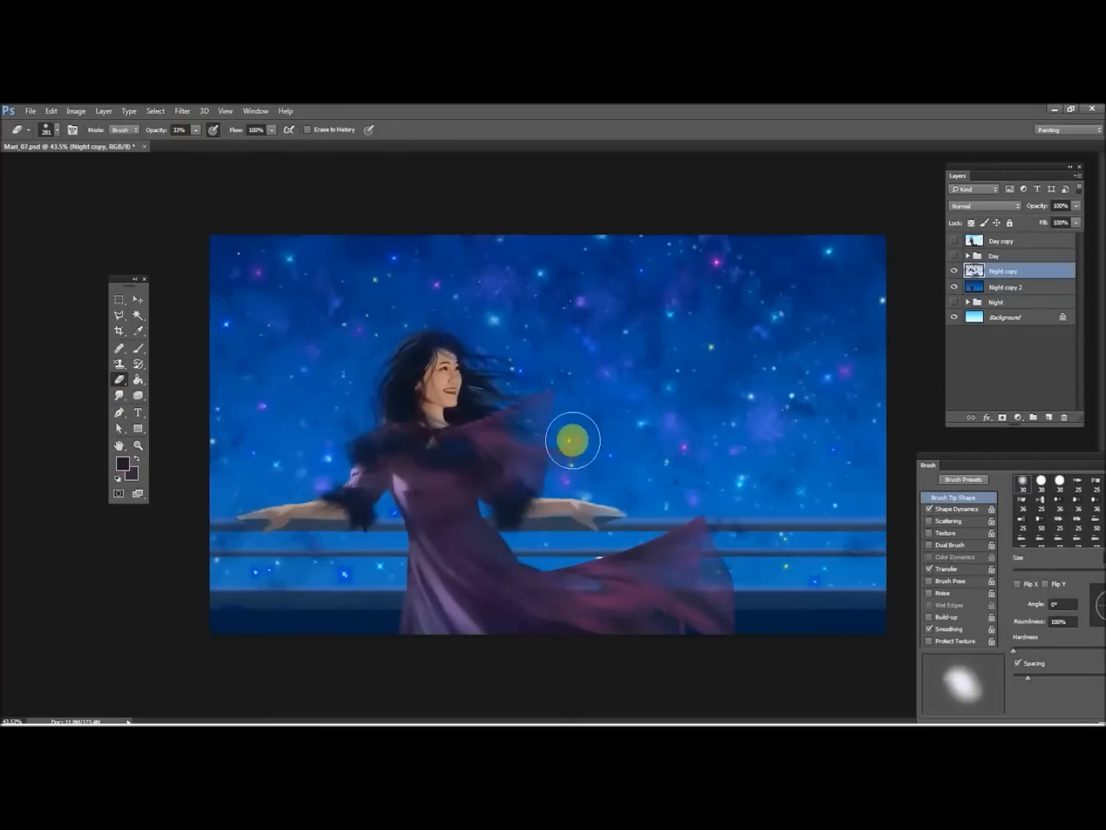
pyautogui.moveTo(572, 440); pyautogui.dragTo(371, 390)
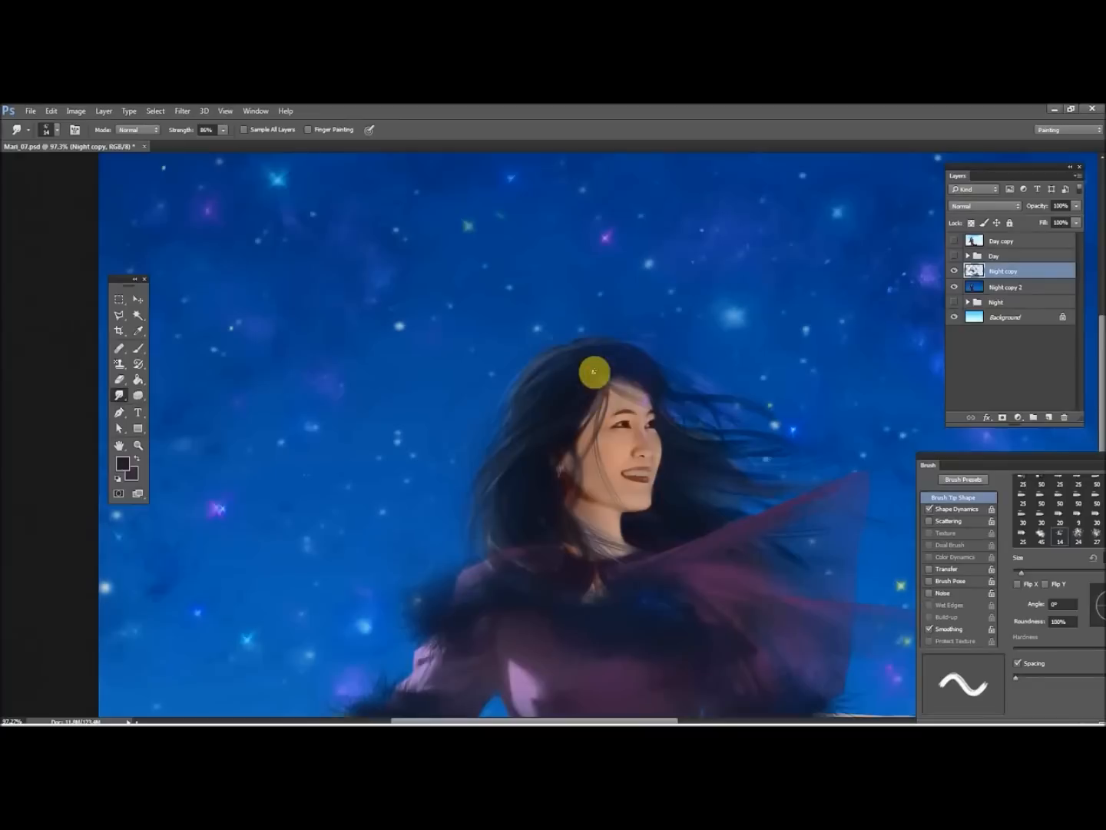
pyautogui.moveTo(592, 371); pyautogui.dragTo(567, 459)
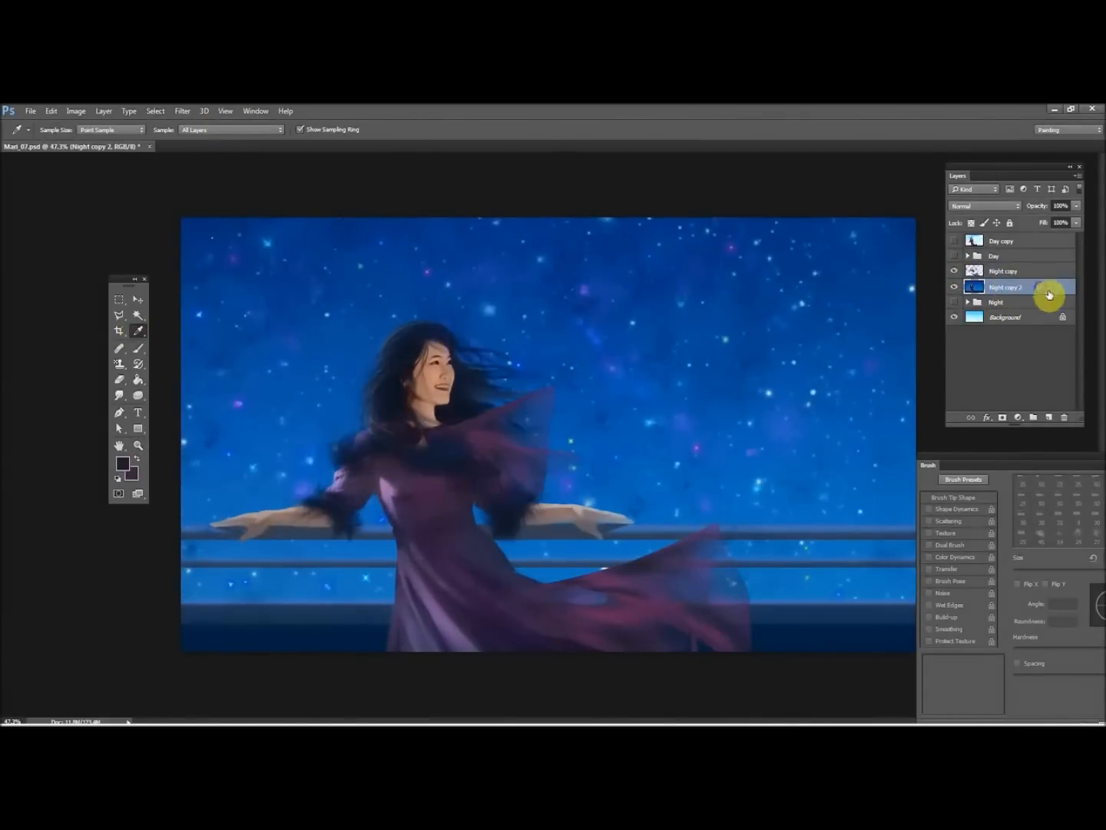
pyautogui.click(182, 110)
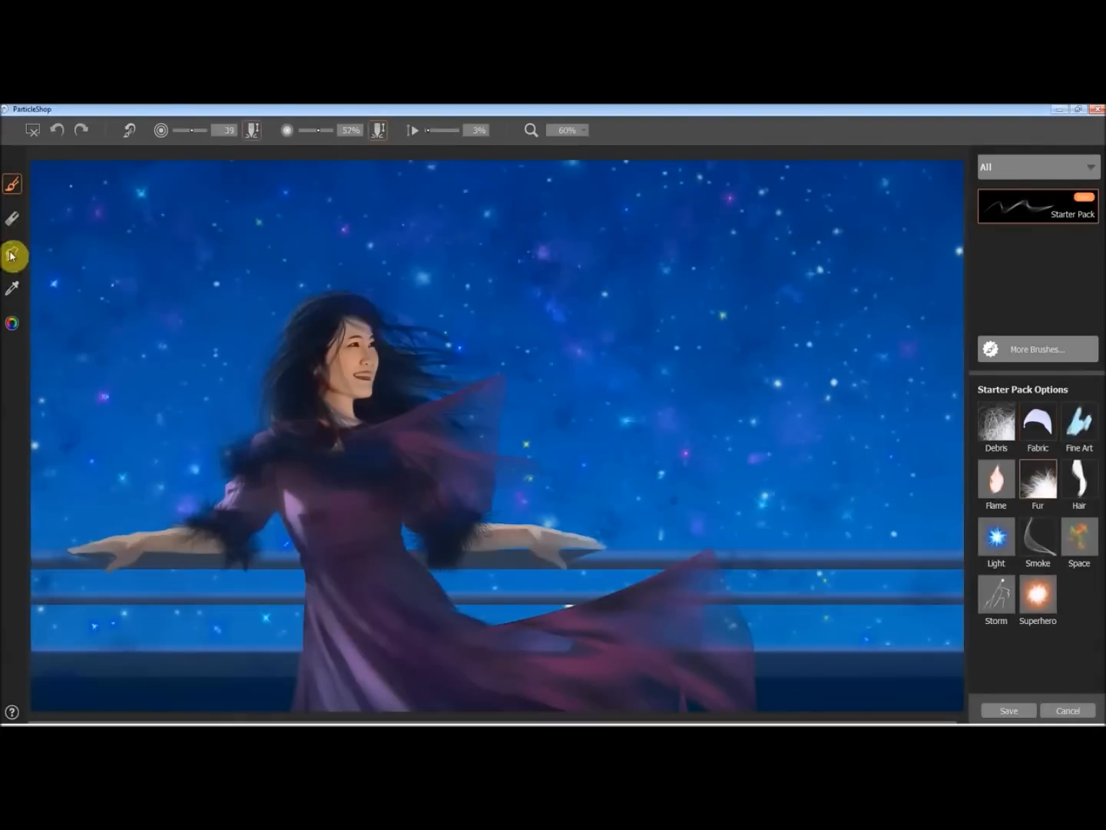
# Paint dark Fur brush strokes along the collar and neckline, then save back to Photoshop
pyautogui.moveTo(207, 129); pyautogui.dragTo(185, 129)
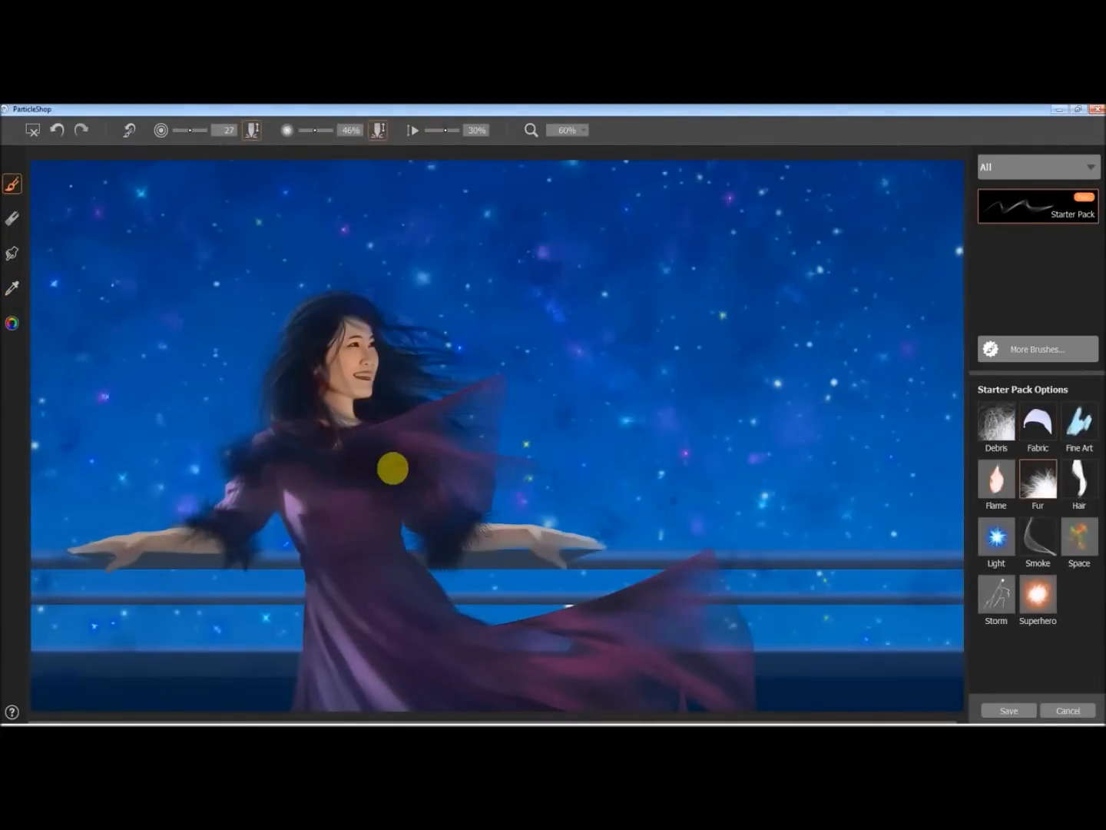
pyautogui.click(56, 132)
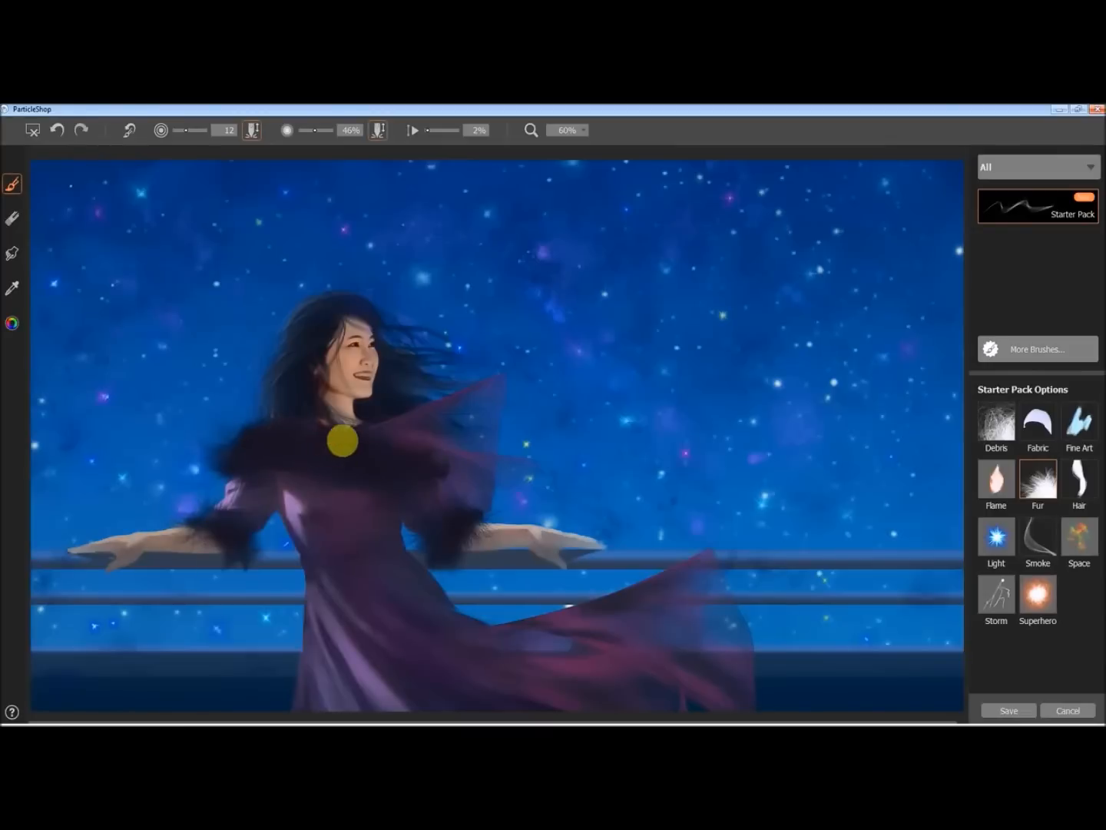
pyautogui.click(579, 130)
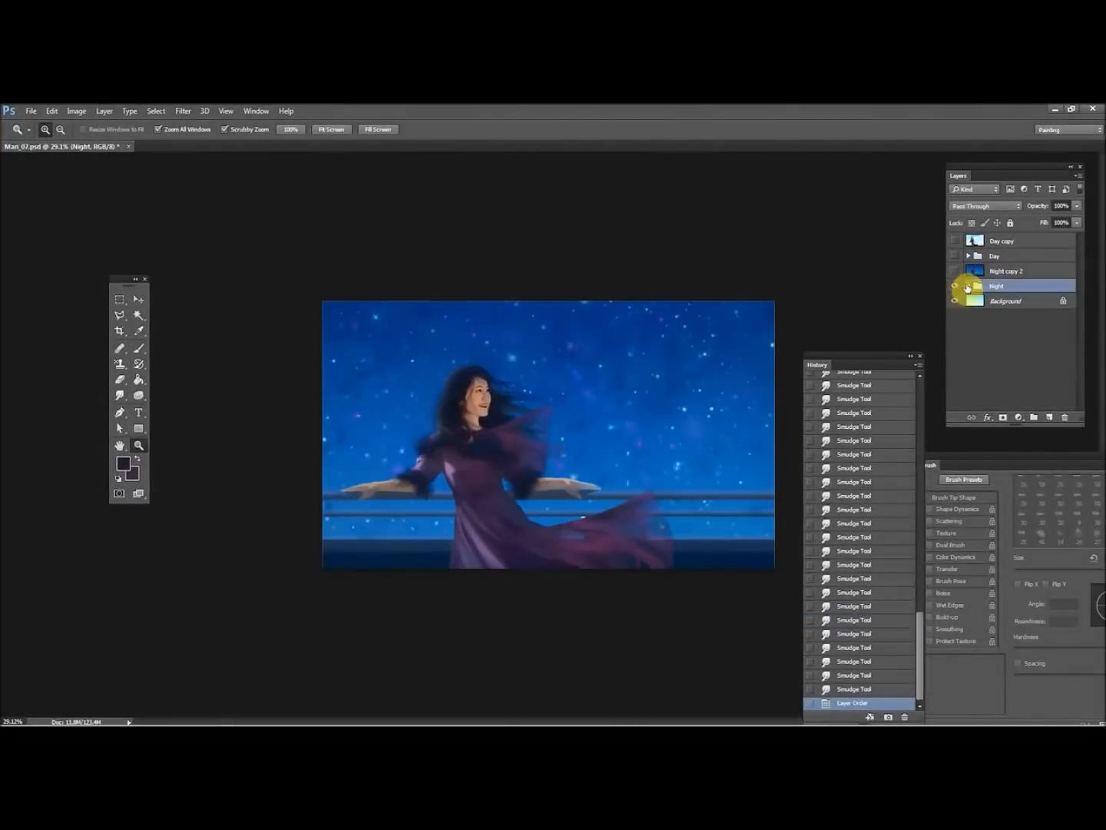
# Select the Night copy 2 layer and run the Corel ParticleShop filter on it
pyautogui.click(1007, 270)
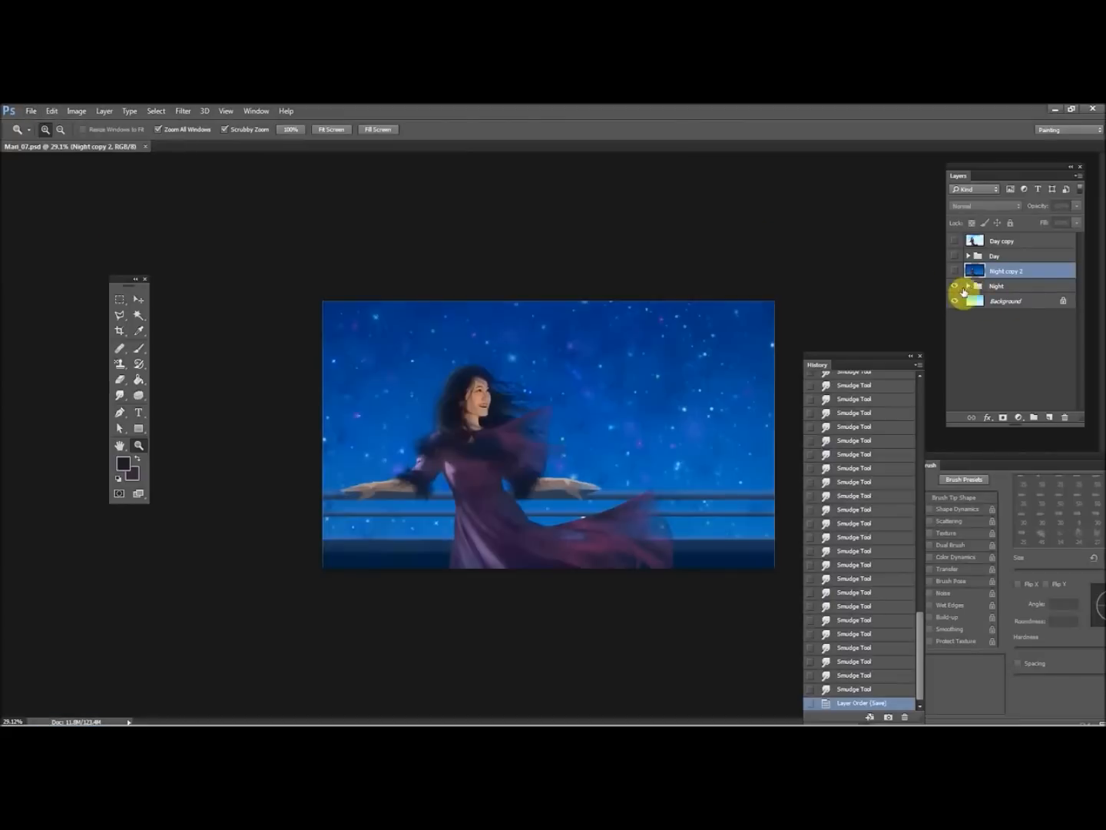
pyautogui.click(954, 300)
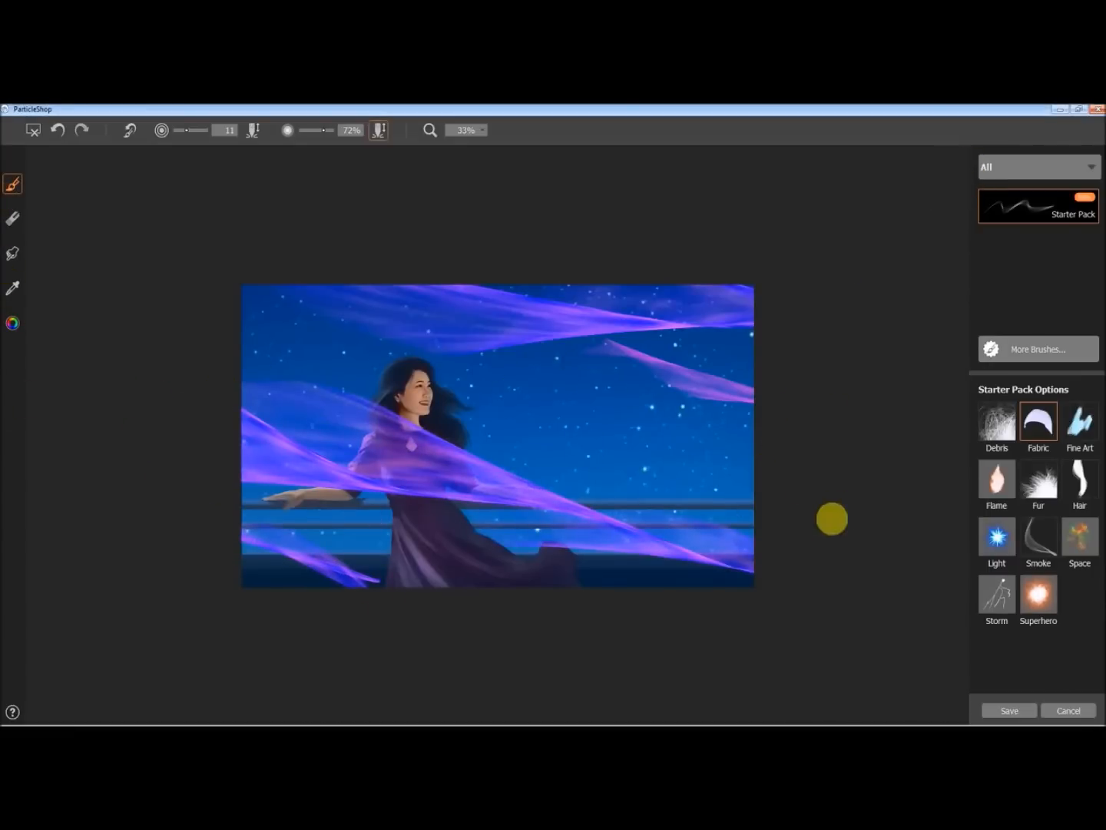
# Paint purple Fabric brush ribbons across the scene and save only the brushstrokes
pyautogui.moveTo(832, 519); pyautogui.dragTo(769, 353)
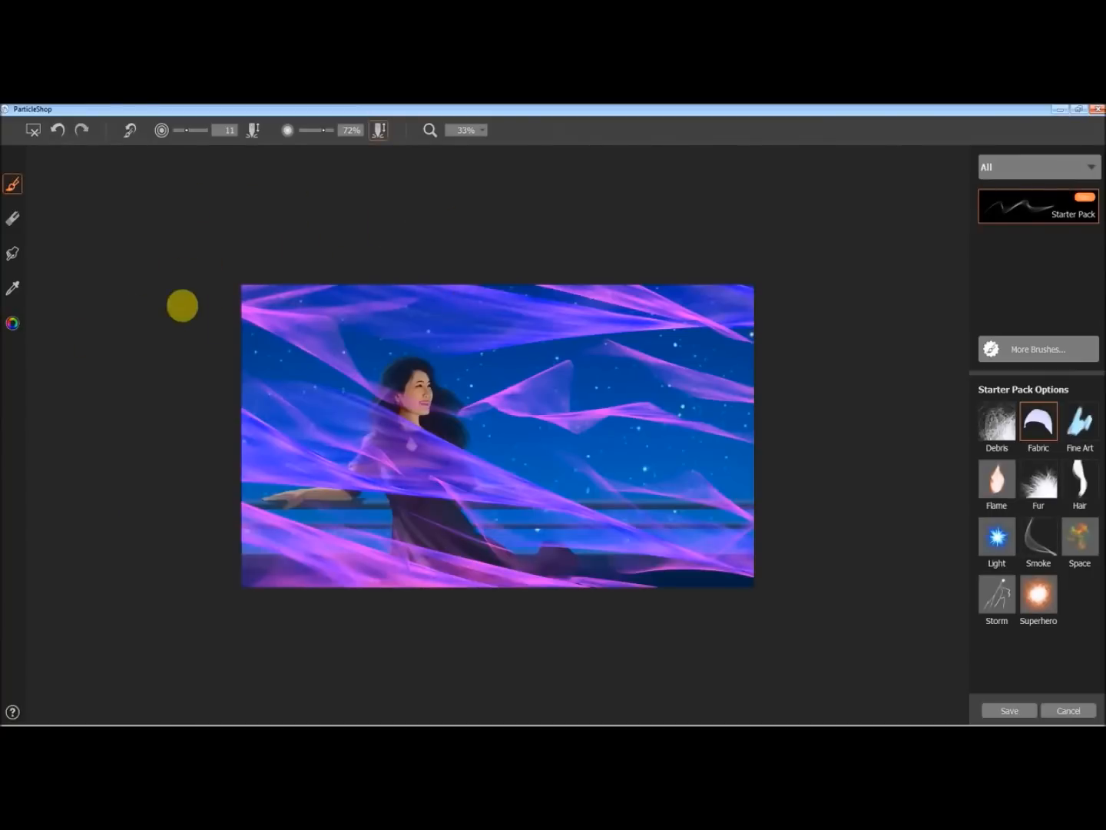
pyautogui.click(57, 130)
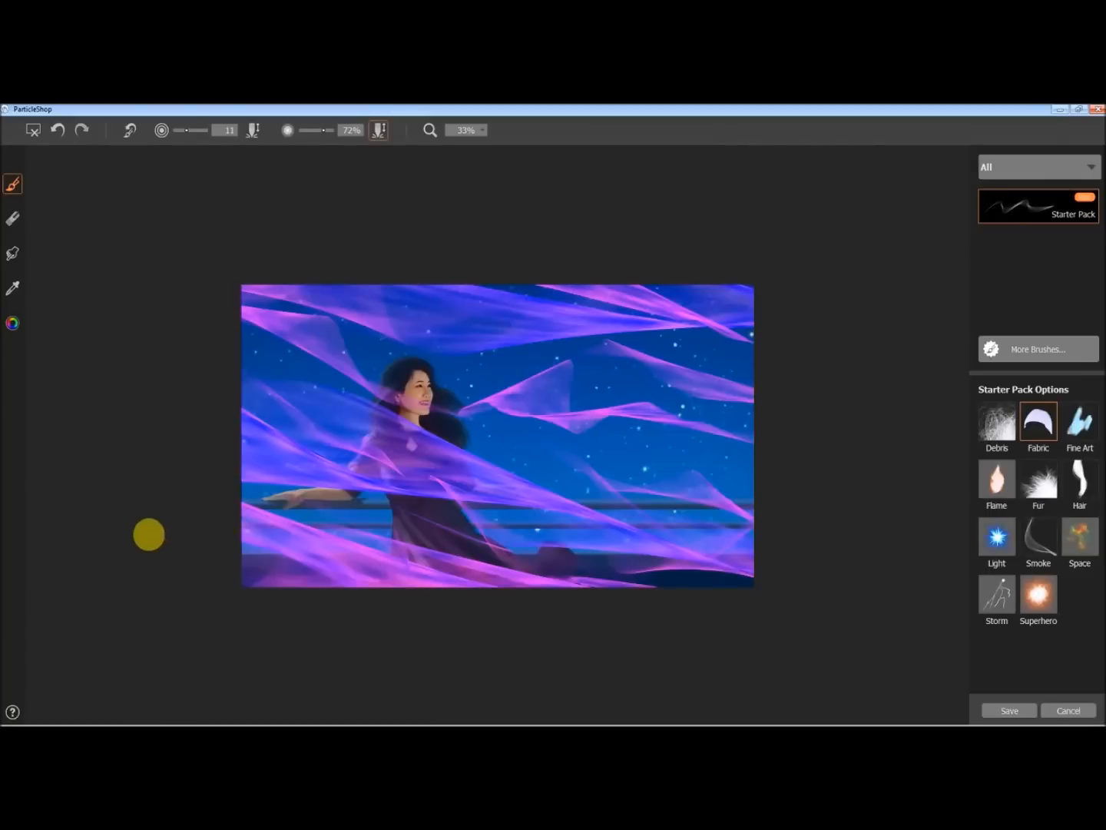
pyautogui.click(1009, 710)
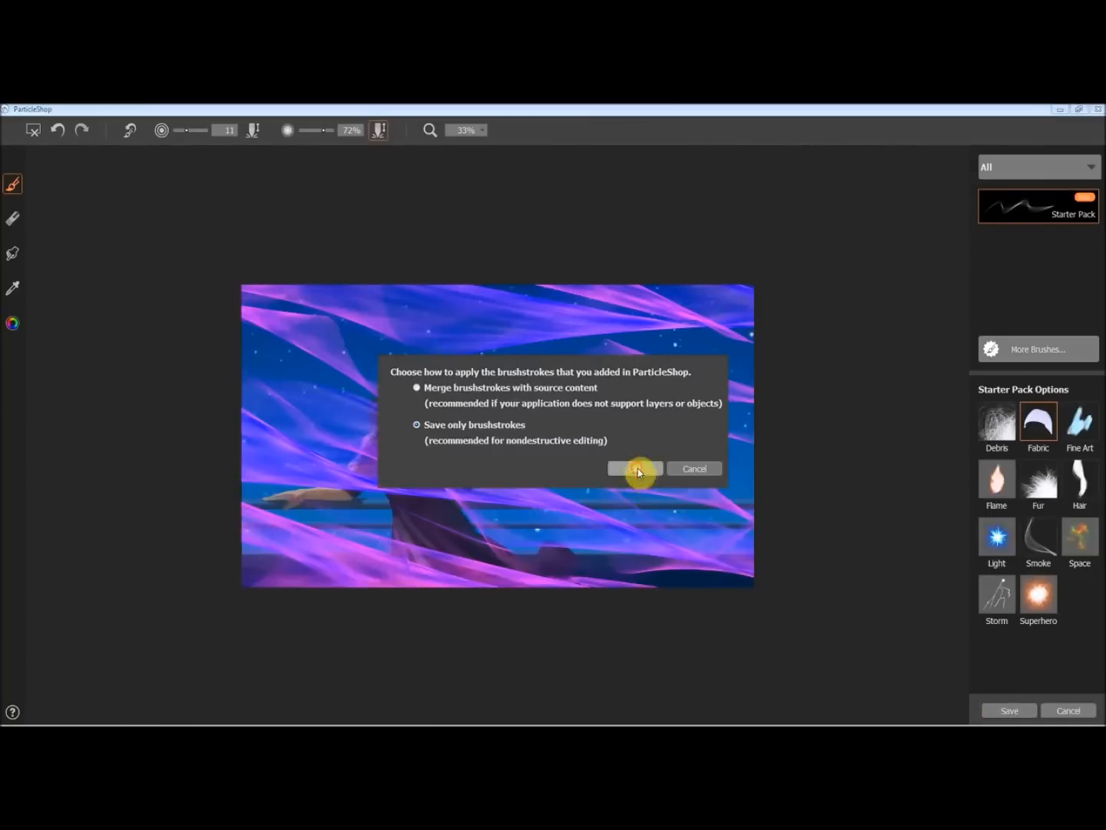
# Confirm the ribbon brushstrokes so they arrive as the Night copy 4 layer
pyautogui.click(635, 469)
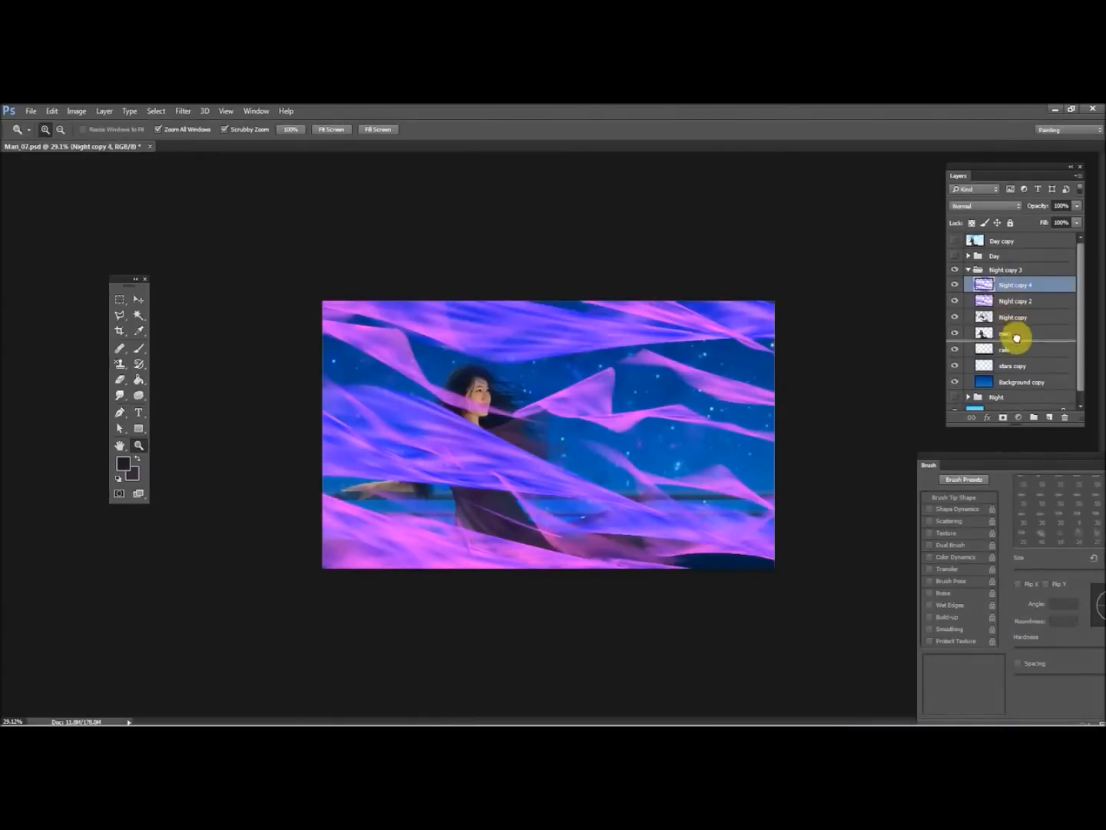
# Move Night copy 4 beneath the woman and rails layers and raise its opacity to 90%
pyautogui.moveTo(1076, 223); pyautogui.dragTo(1041, 222)
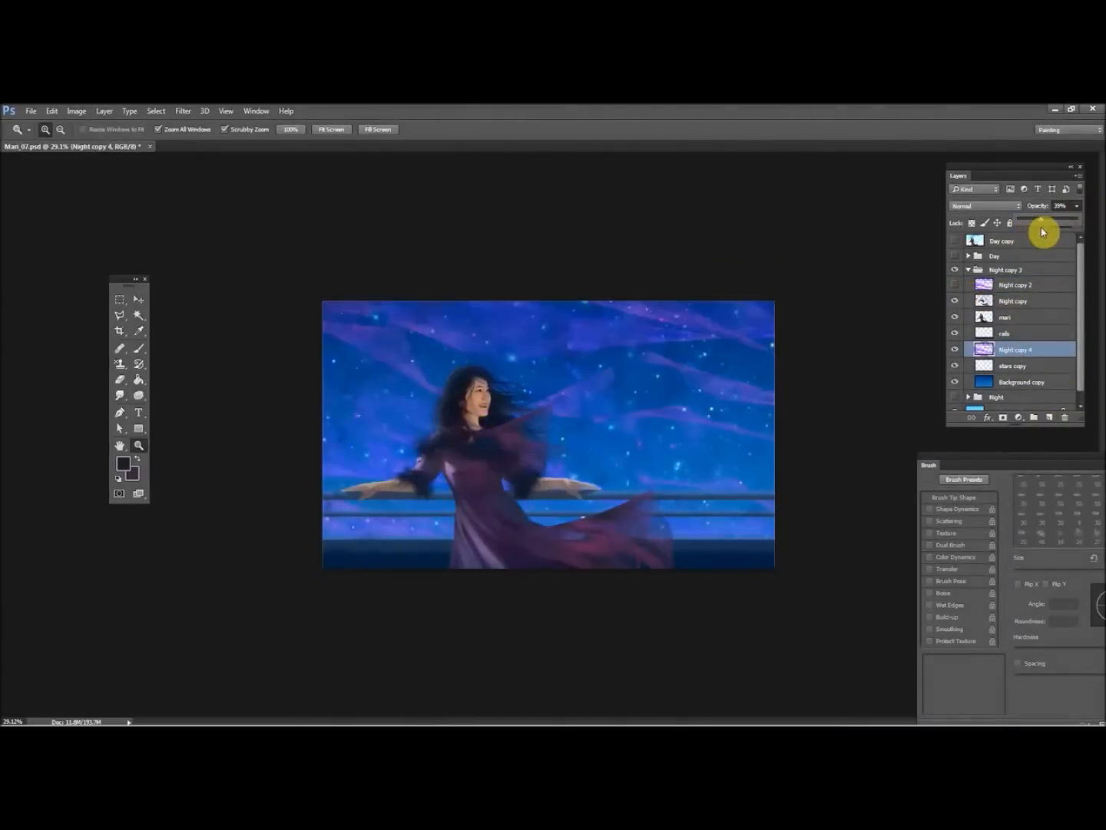
pyautogui.moveTo(1044, 231); pyautogui.dragTo(1076, 230)
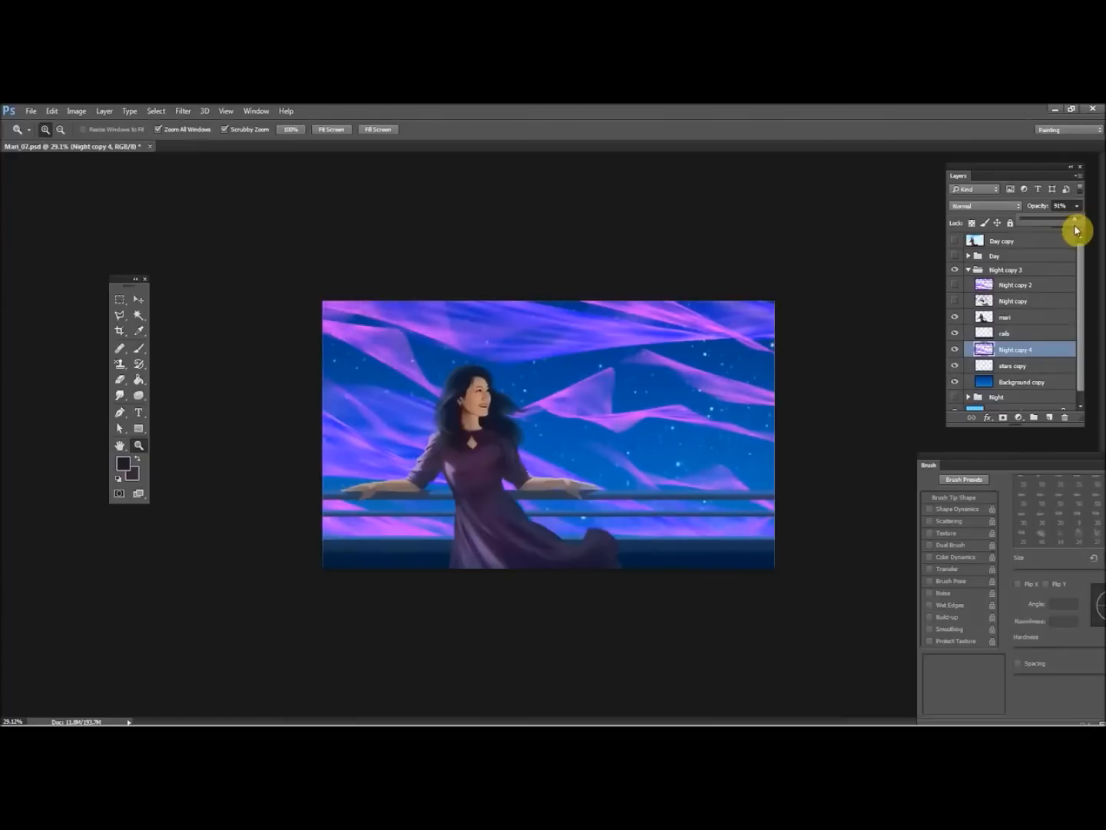
pyautogui.rightClick(1022, 305)
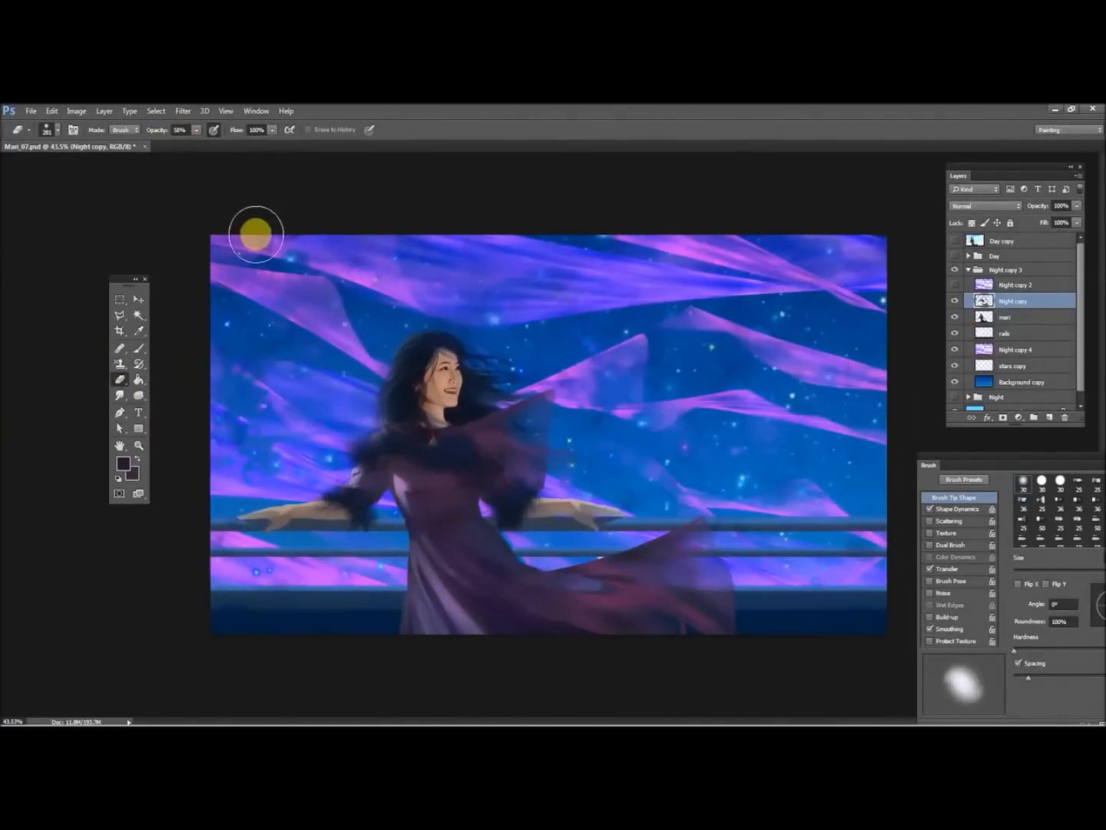
# Erase stray strokes in the upper-left corner and brush a touch onto the dress waist
pyautogui.moveTo(256, 235); pyautogui.dragTo(323, 422)
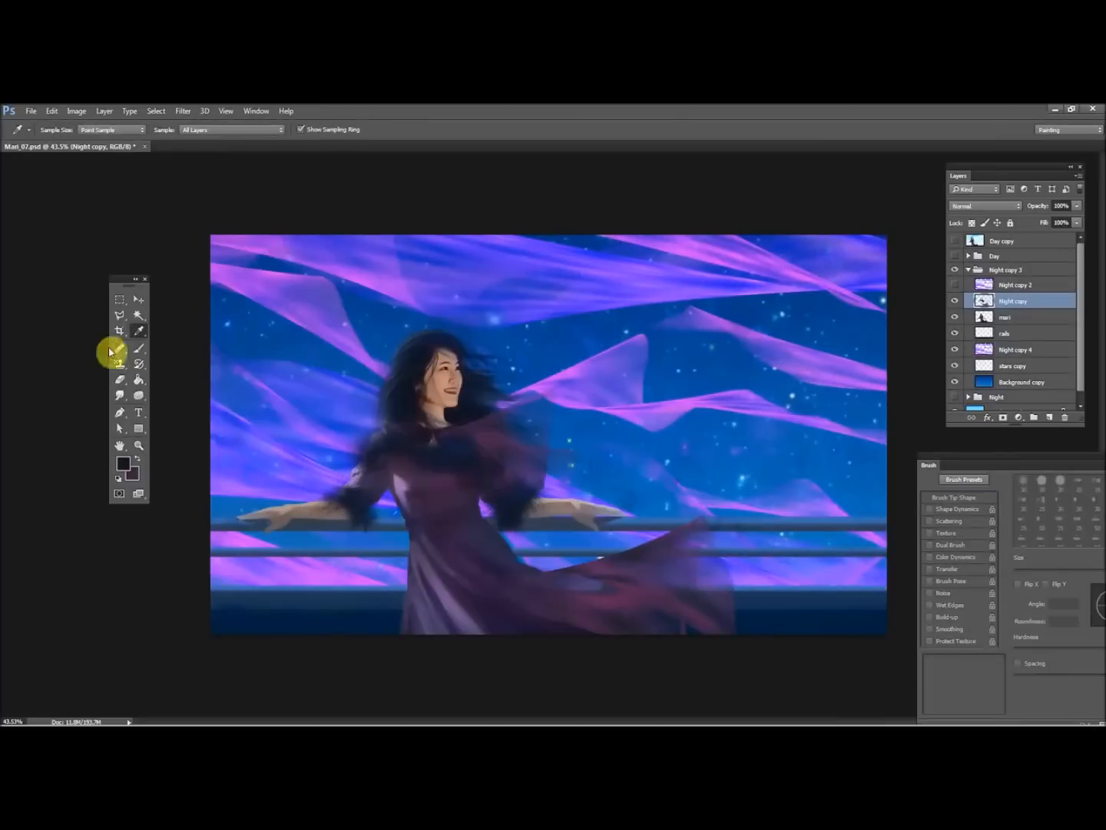
pyautogui.click(140, 346)
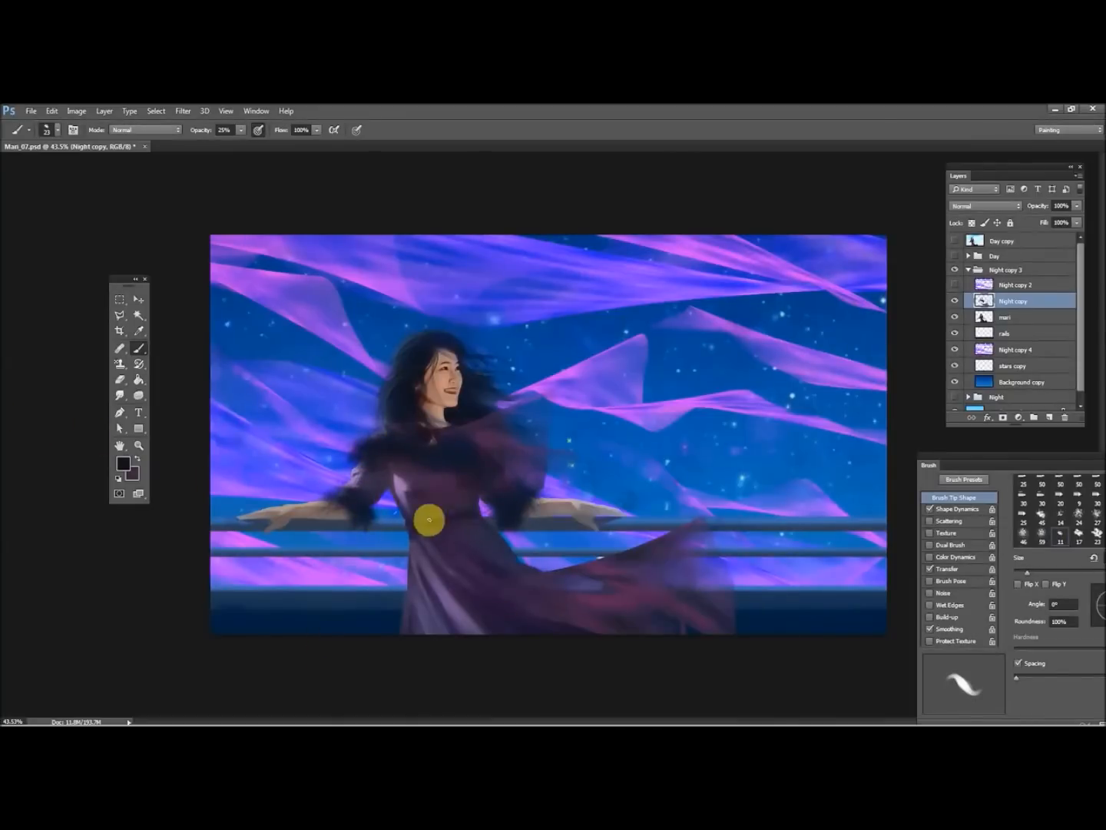
pyautogui.click(119, 396)
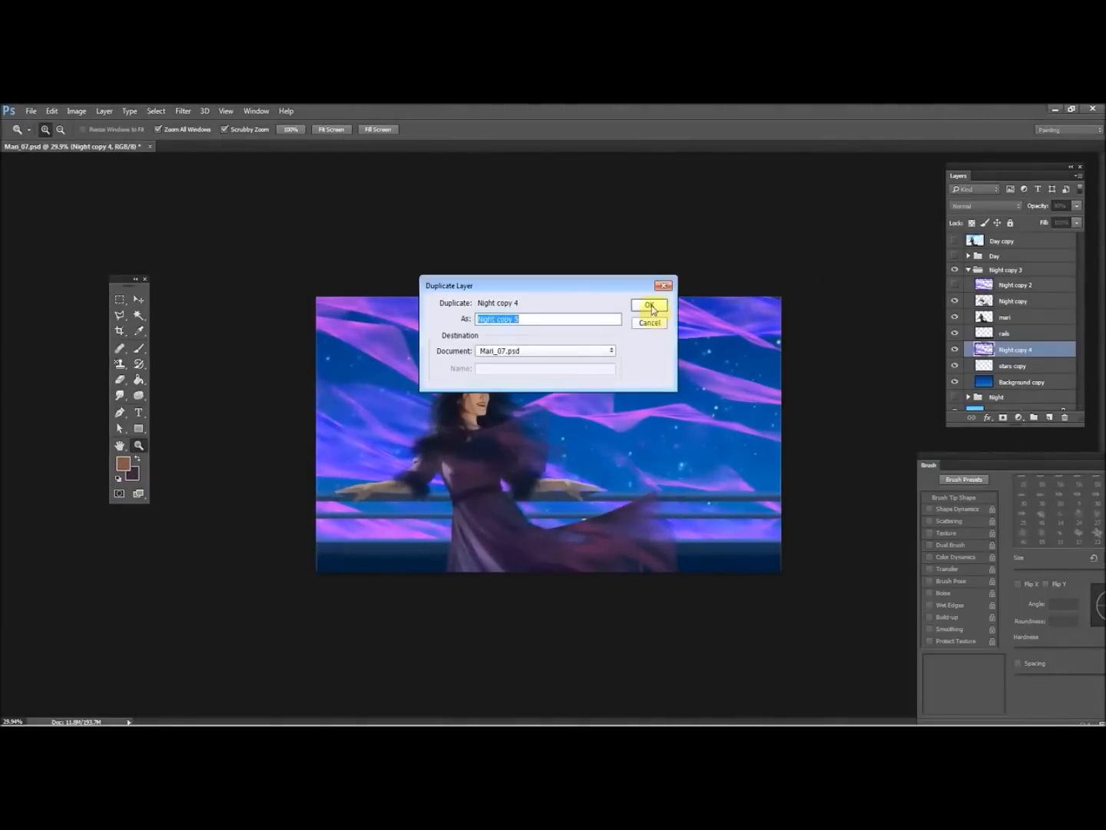
# Duplicate Night copy 4 as Night copy 5 and lower Night copy 4's opacity to about 86%
pyautogui.click(650, 306)
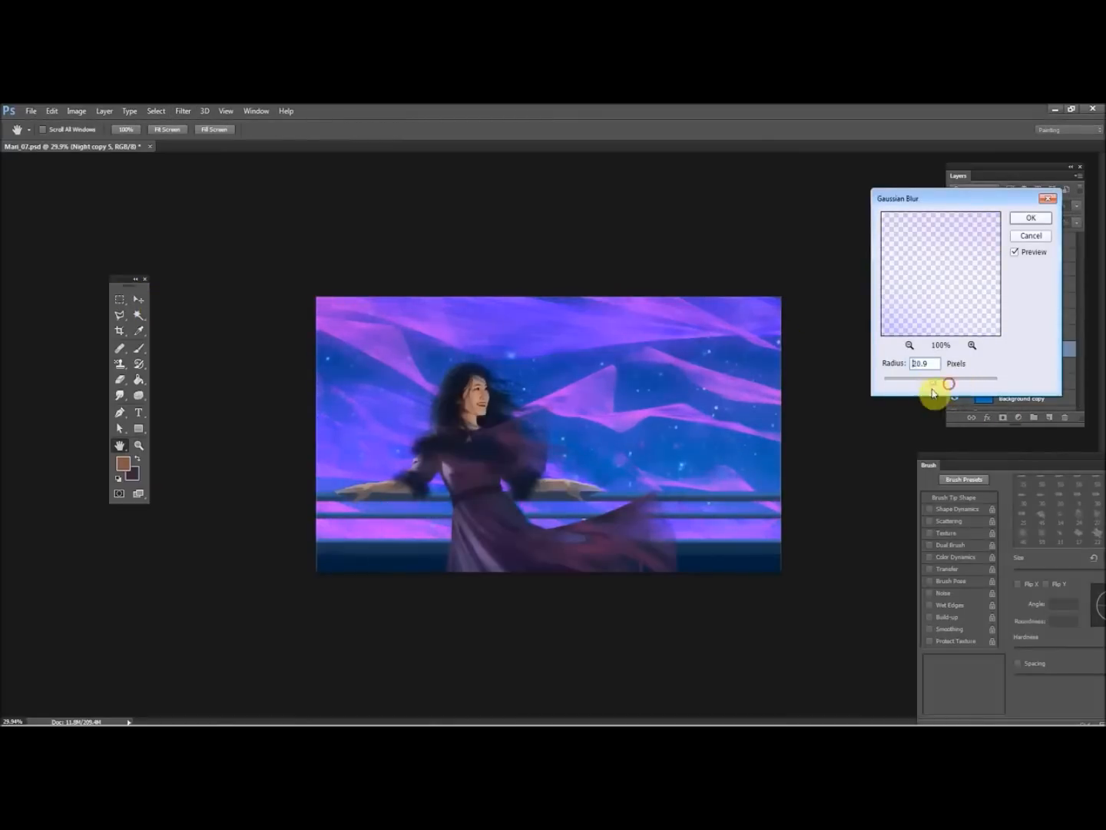
pyautogui.click(1030, 218)
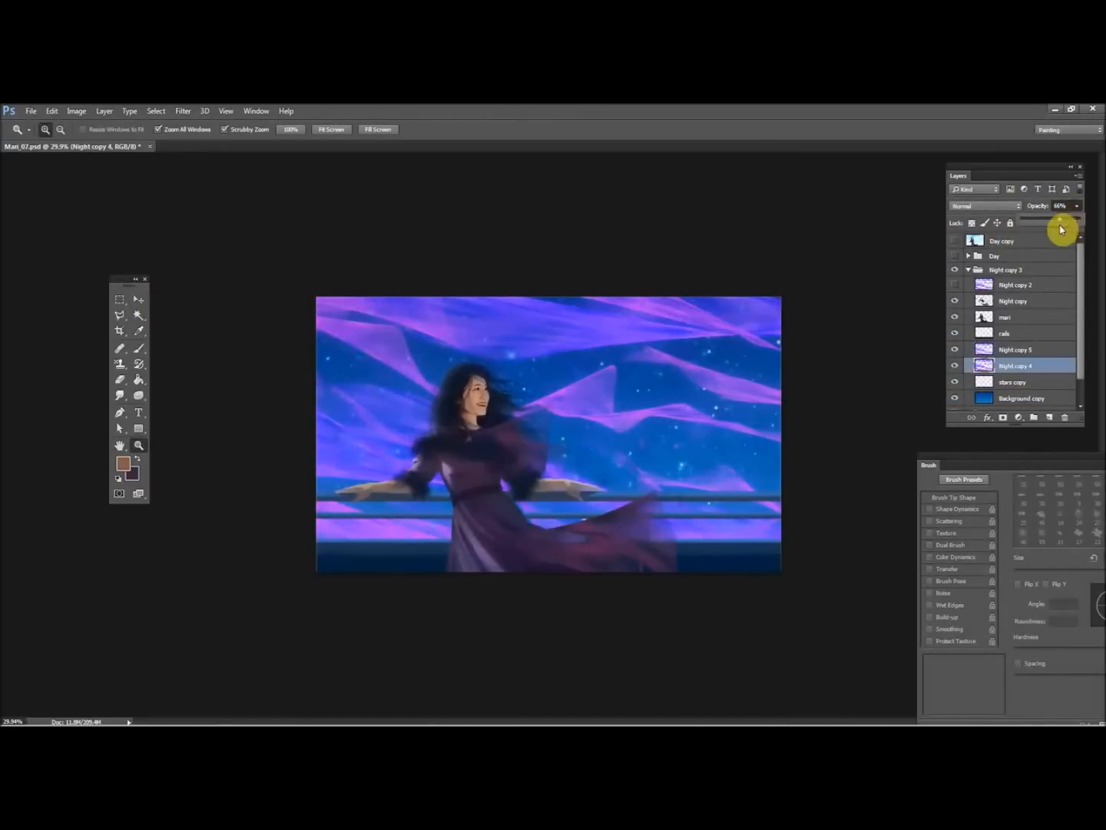
pyautogui.moveTo(1060, 229); pyautogui.dragTo(1080, 239)
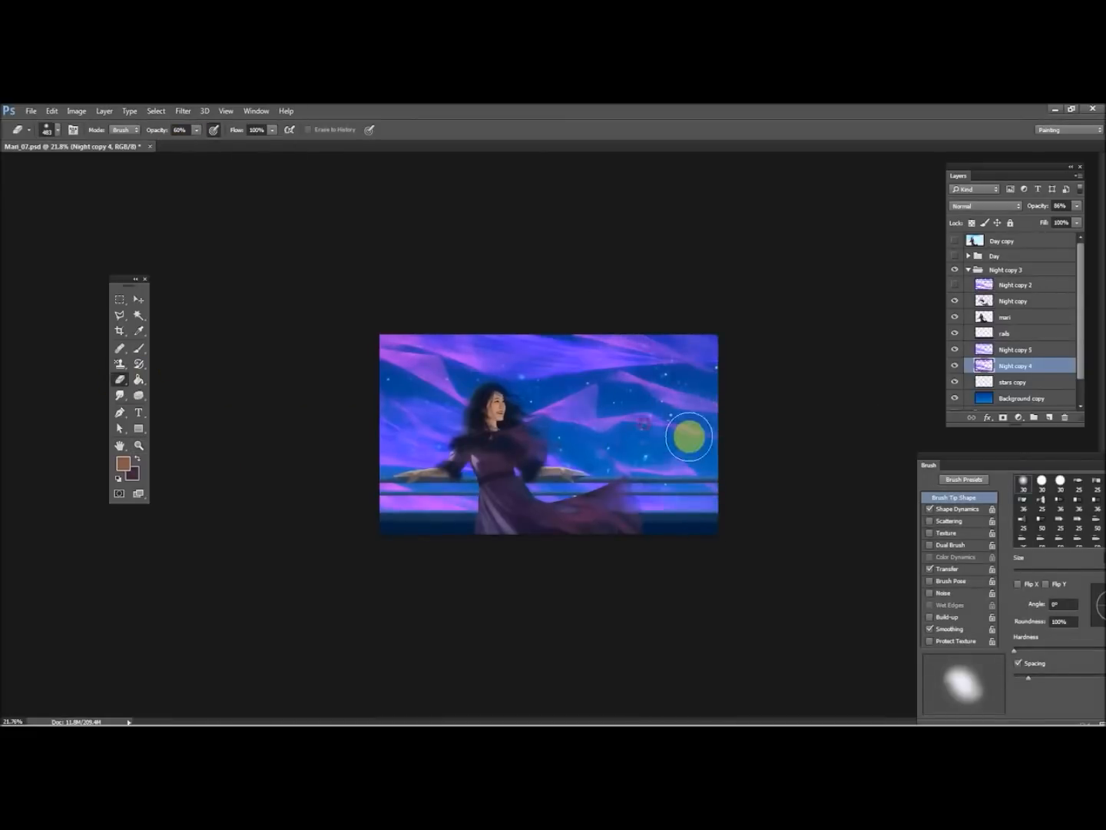
pyautogui.moveTo(476, 310)
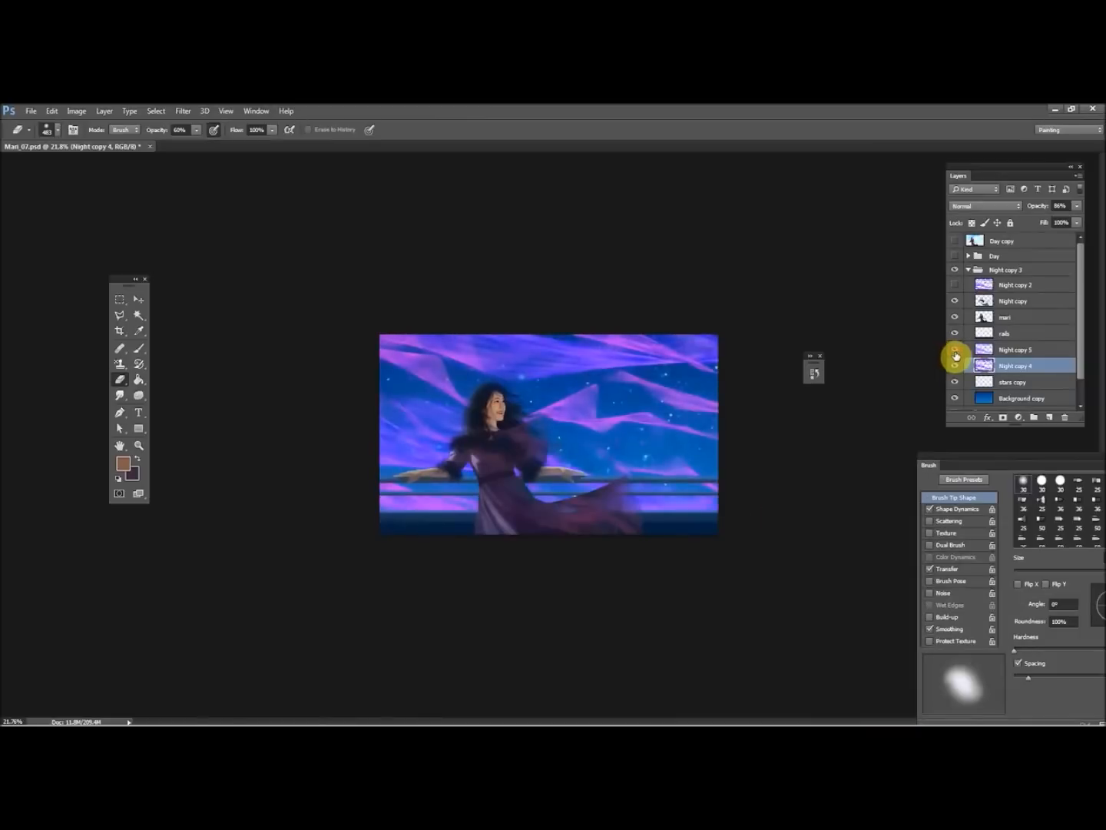
# Smudge the ribbon edges in the upper-right sky and beside the woman's hair
pyautogui.click(1016, 348)
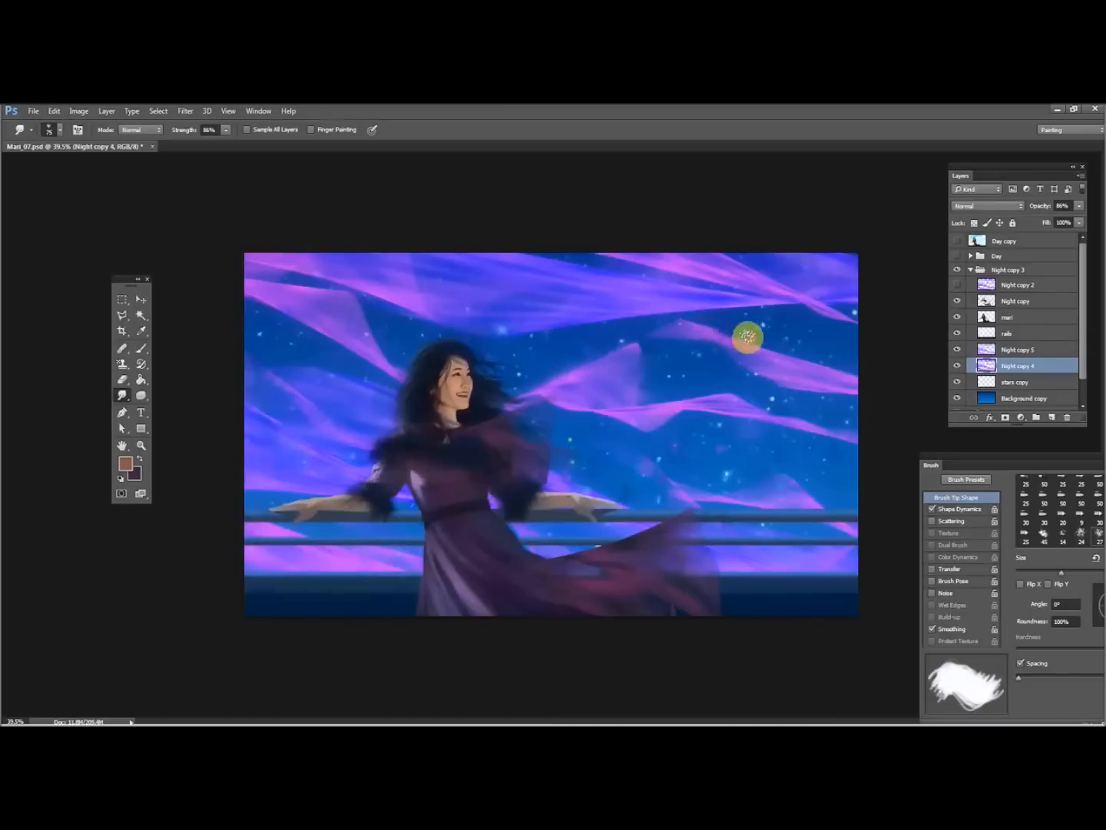
pyautogui.moveTo(745, 338); pyautogui.dragTo(767, 283)
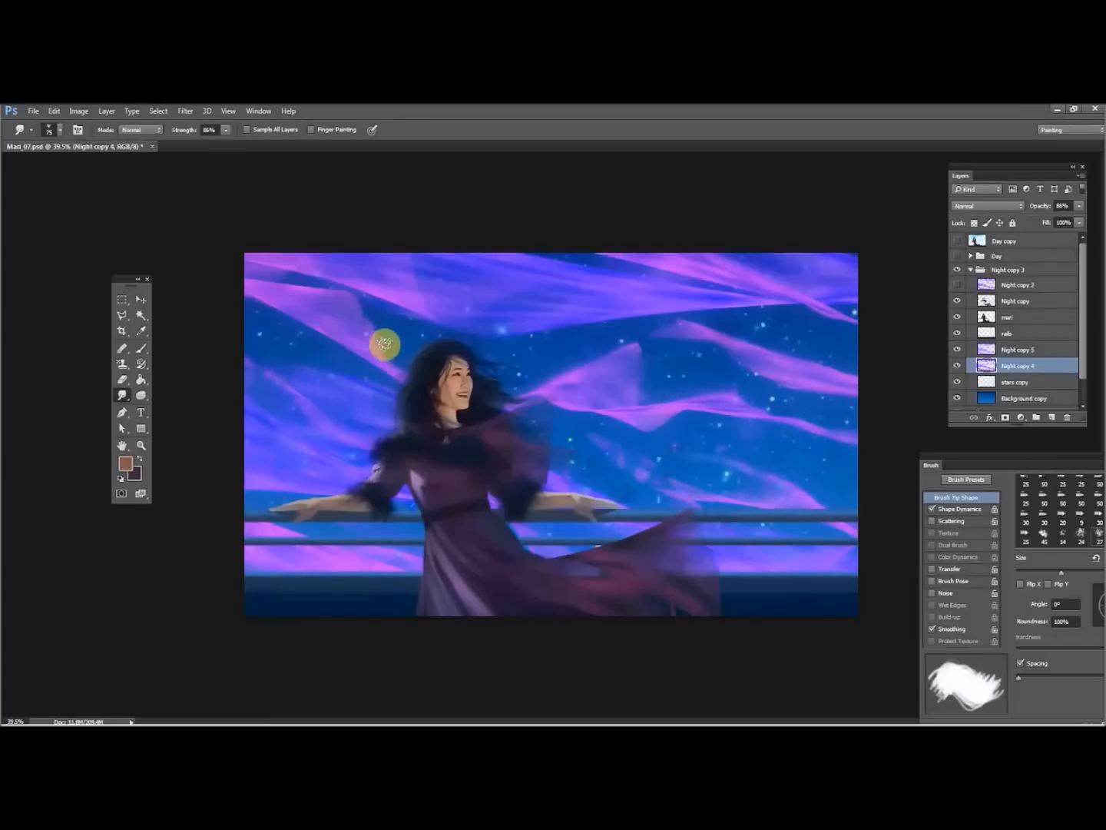
pyautogui.moveTo(386, 344); pyautogui.dragTo(669, 424)
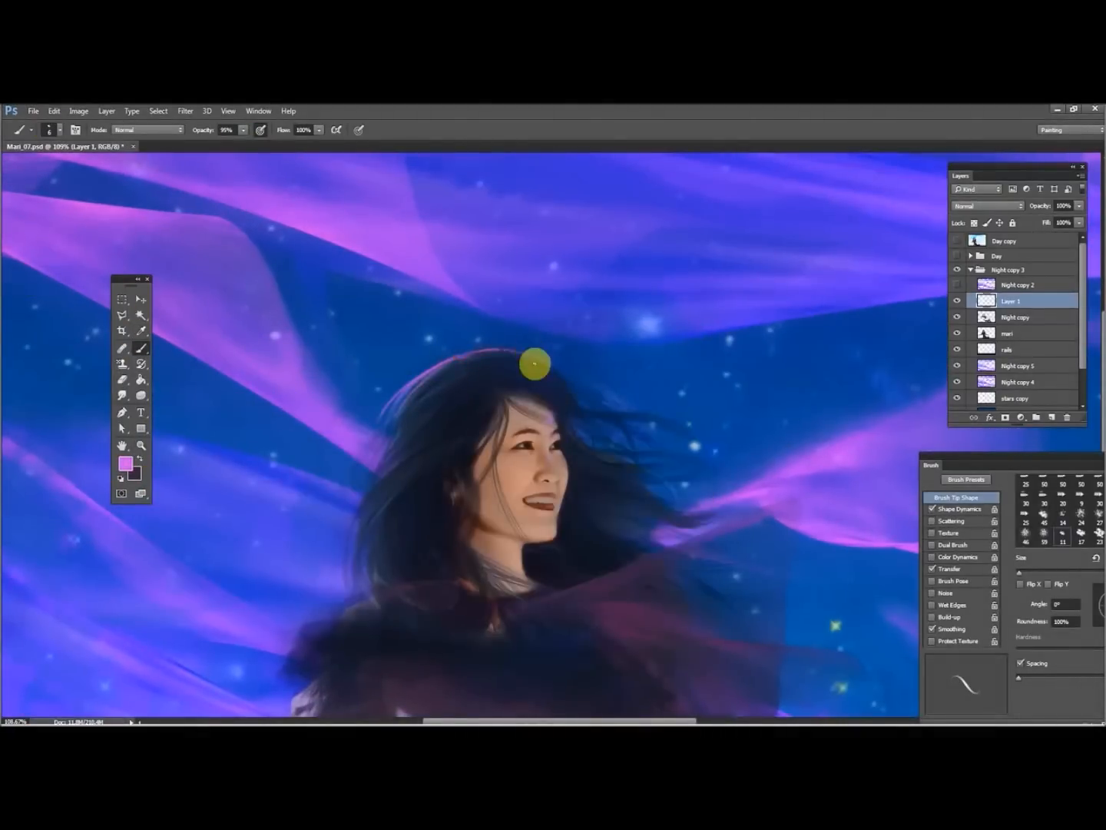
# Paint pink rim light on her hair top, skirt edge, shoulder fabric, fur and flying strands
pyautogui.moveTo(534, 363); pyautogui.dragTo(339, 611)
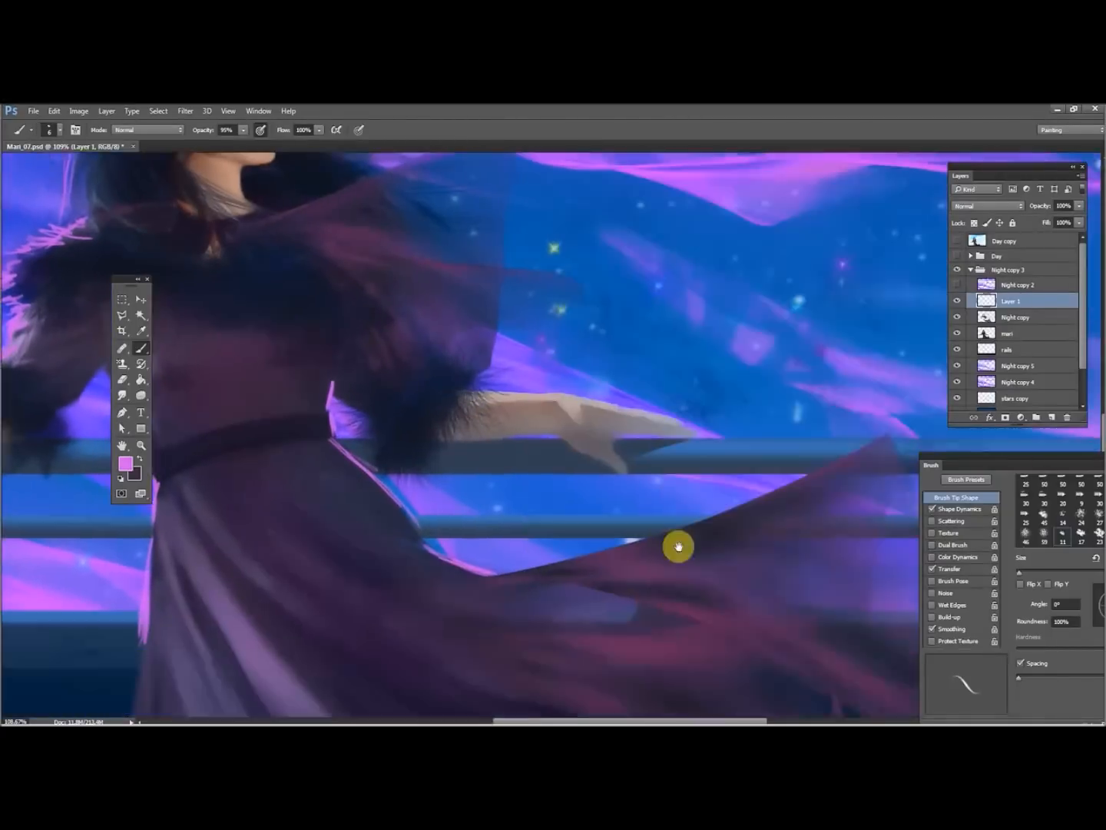
pyautogui.moveTo(679, 546); pyautogui.dragTo(388, 553)
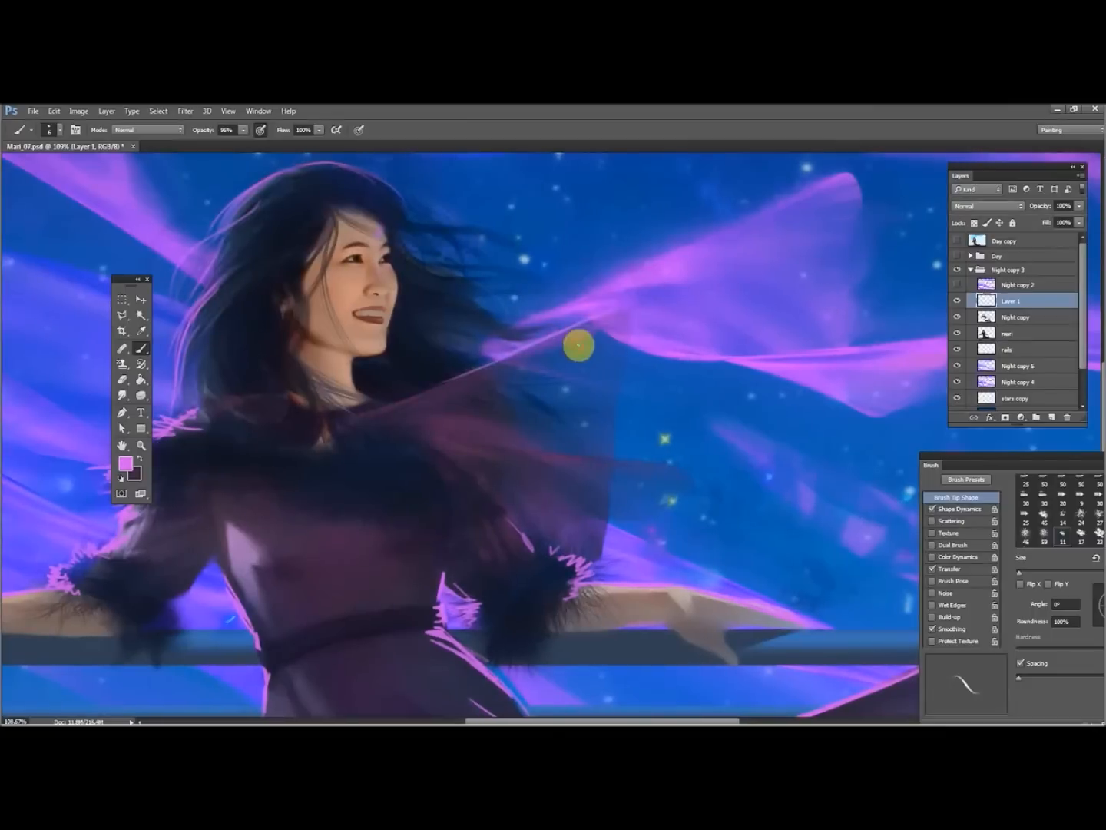
pyautogui.moveTo(578, 346); pyautogui.dragTo(561, 580)
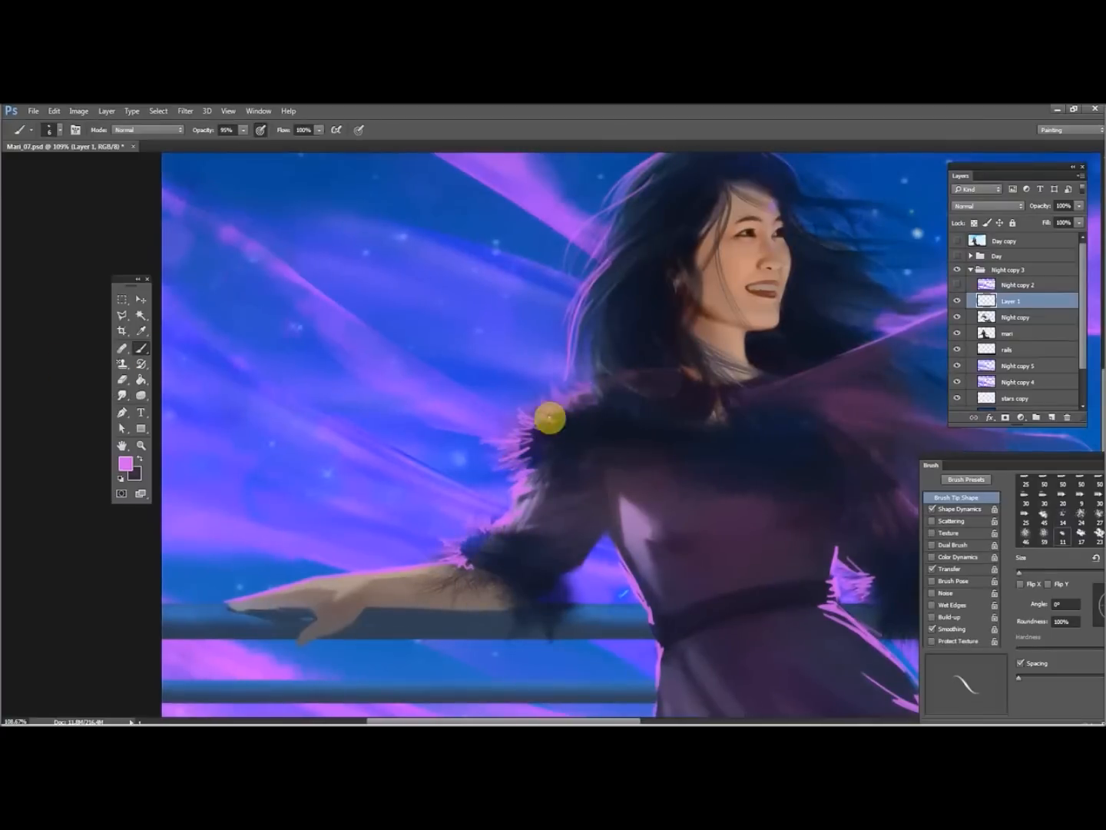
pyautogui.click(122, 395)
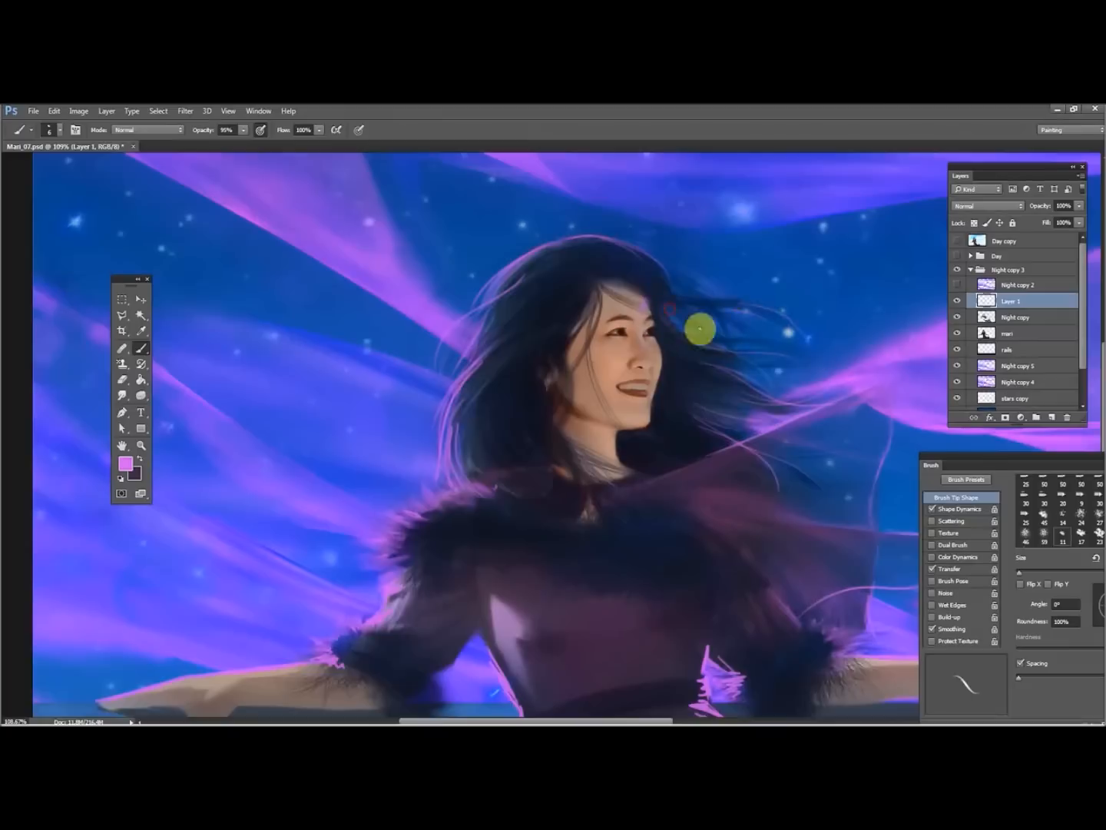
pyautogui.click(123, 395)
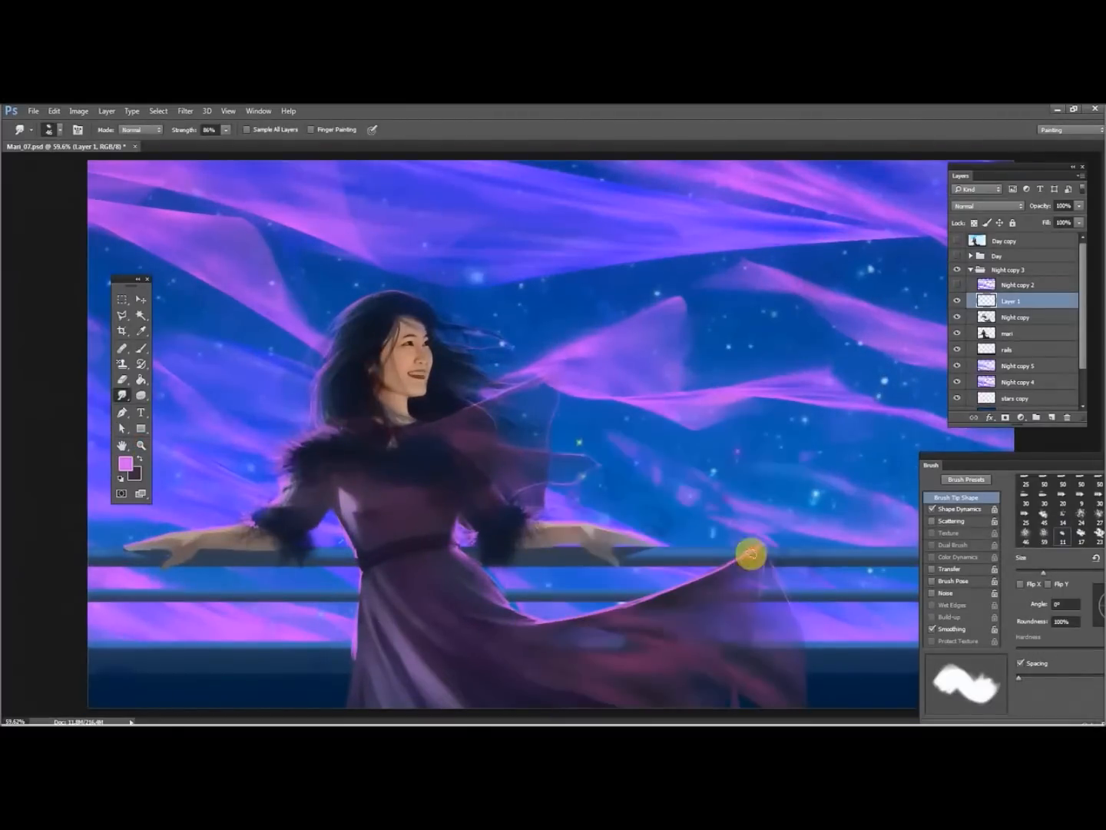
# Smudge the pink rim light along the skirt edge and dress waist, adding a deck stroke
pyautogui.moveTo(749, 554); pyautogui.dragTo(530, 633)
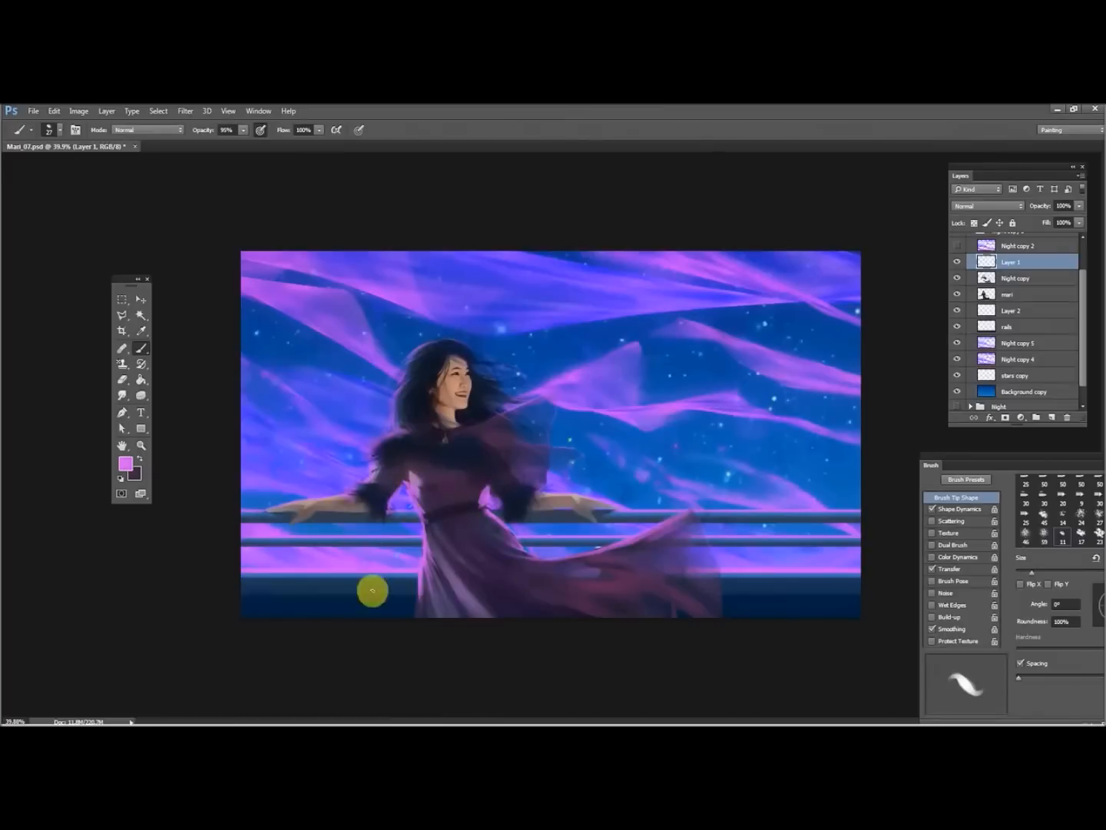
pyautogui.click(141, 444)
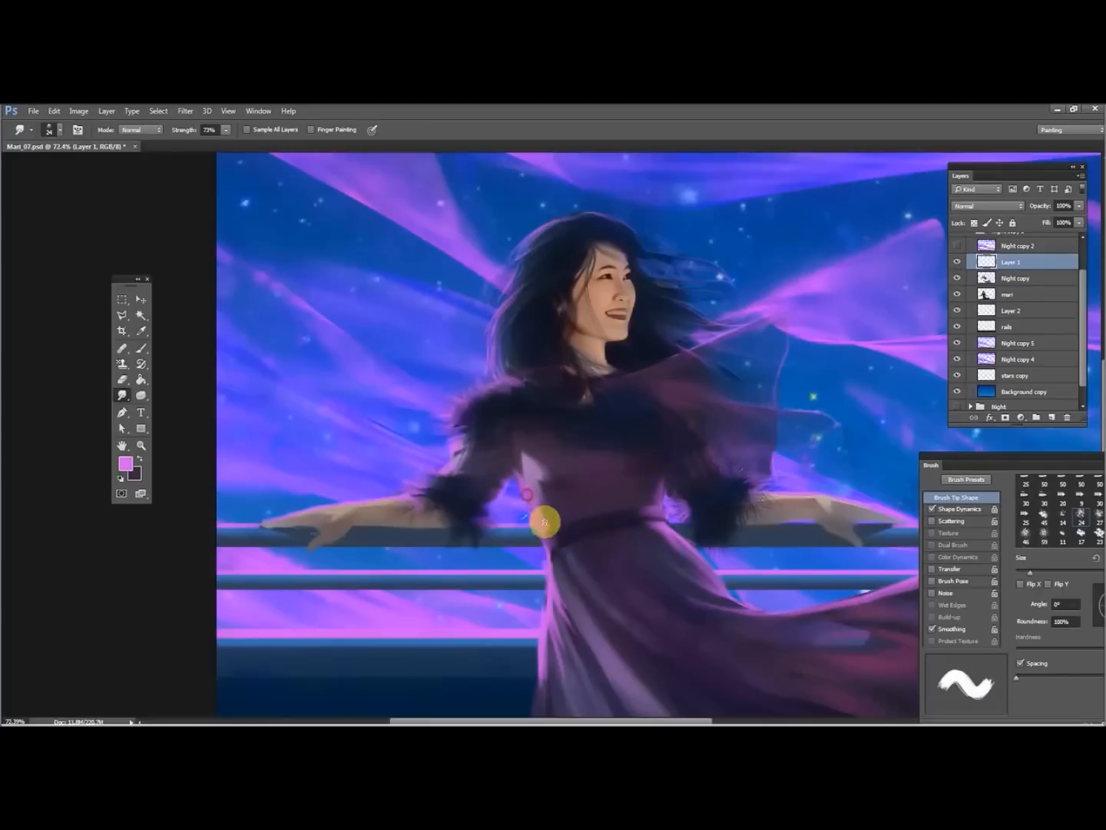
pyautogui.moveTo(542, 523); pyautogui.dragTo(757, 596)
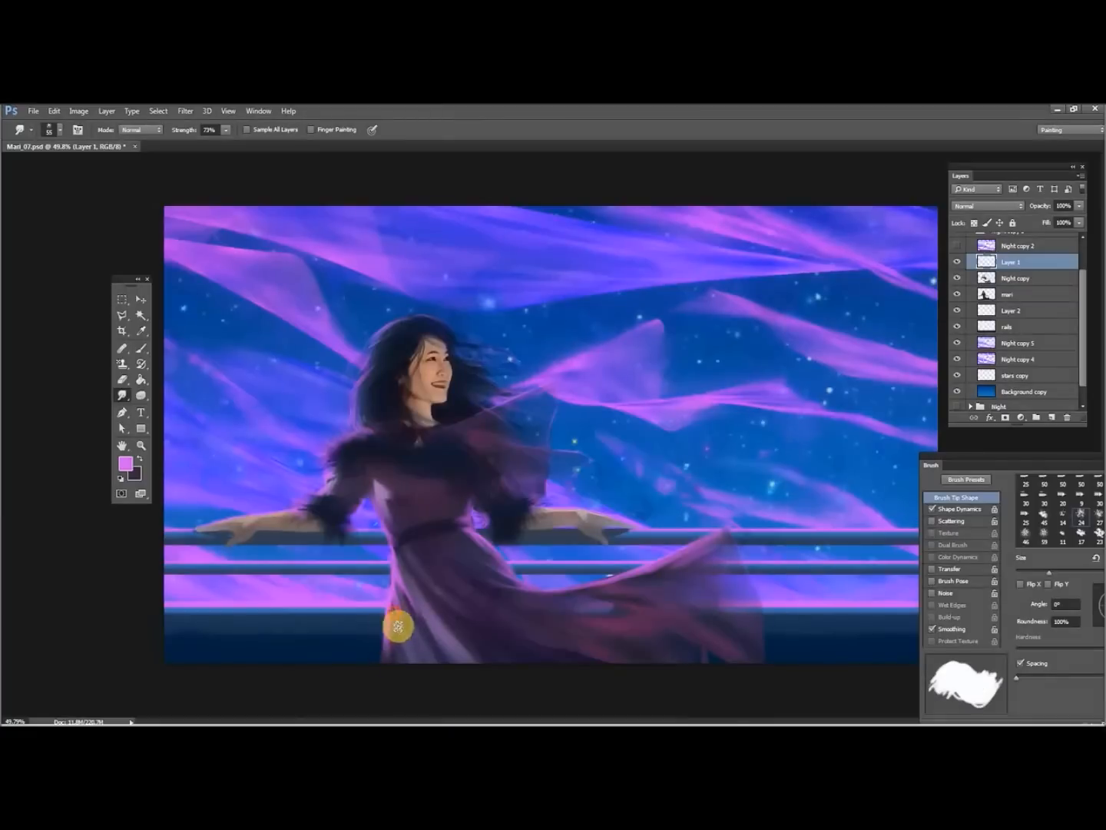
pyautogui.moveTo(544, 545)
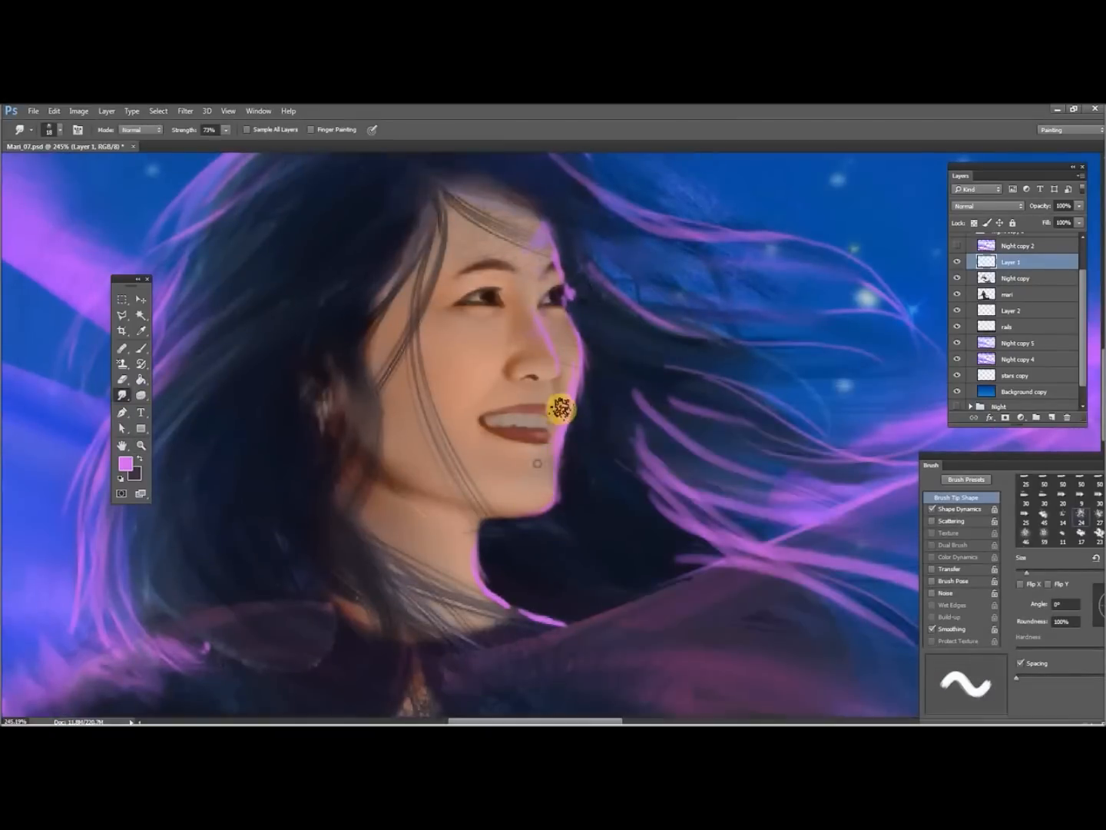
# Smudge hair strands beside the lips and over the shoulder, erasing stray paint atop the head
pyautogui.moveTo(559, 409); pyautogui.dragTo(558, 628)
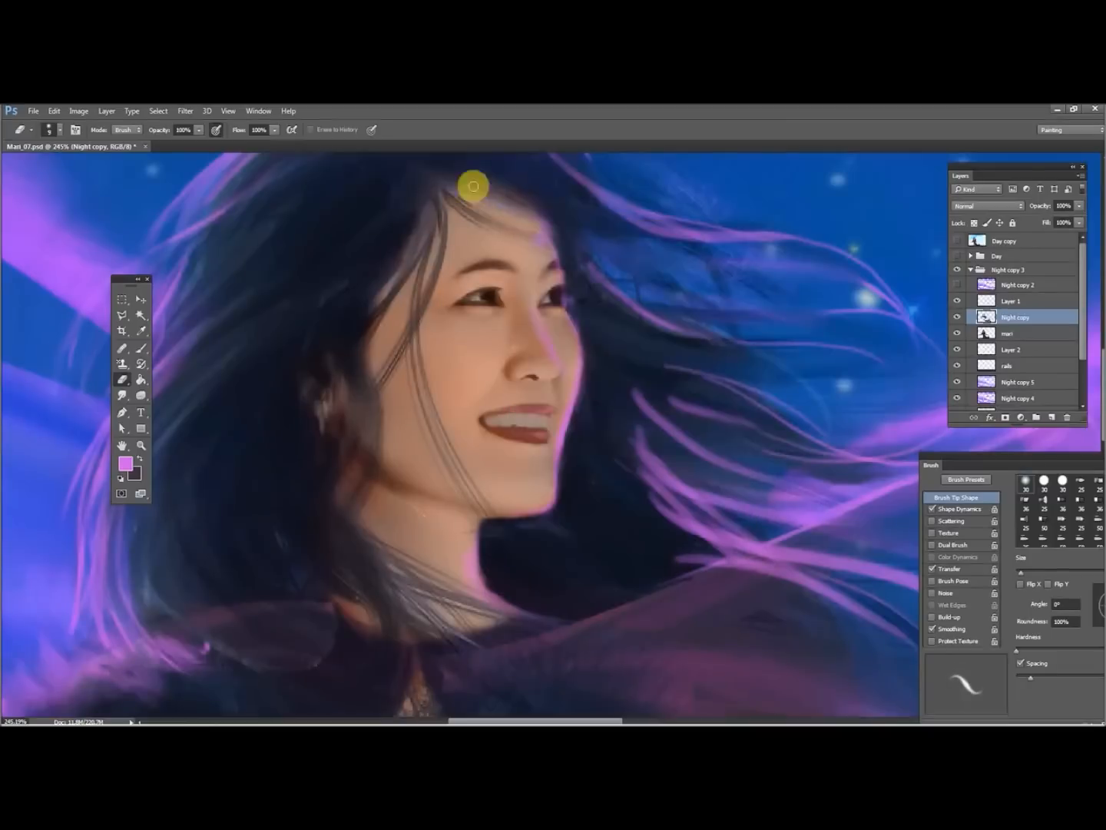
pyautogui.click(126, 395)
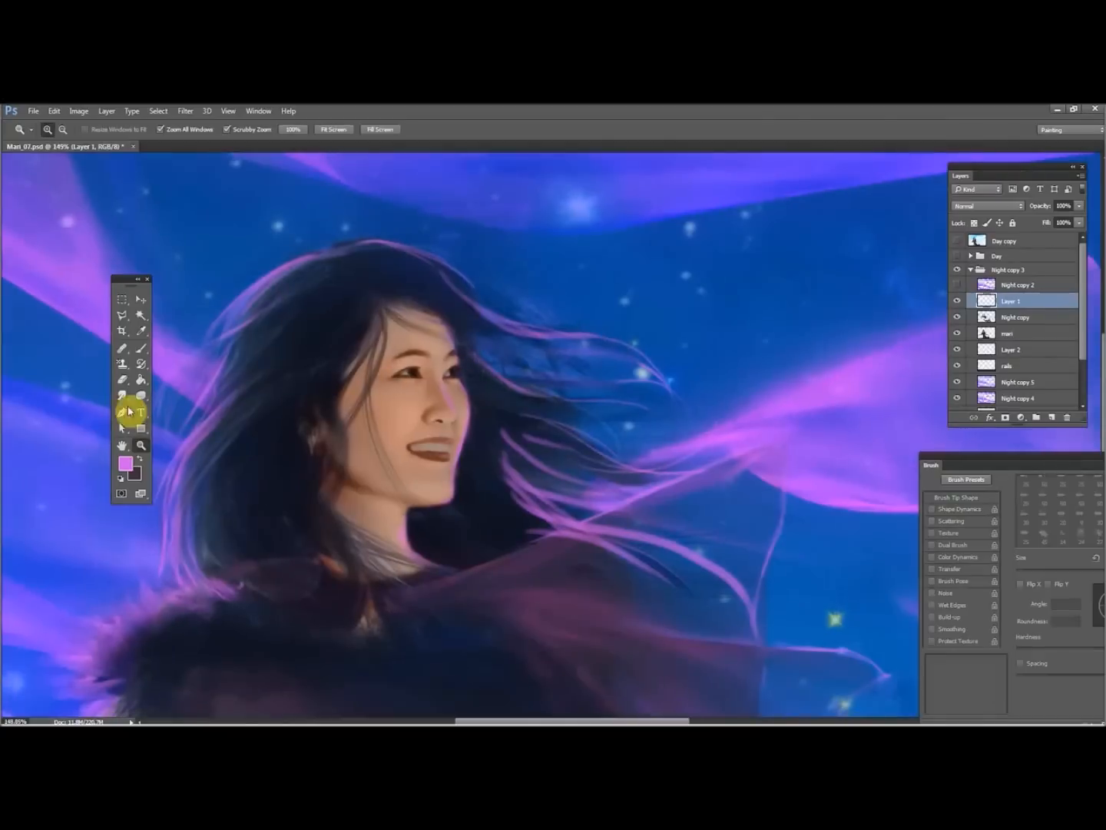
pyautogui.click(122, 395)
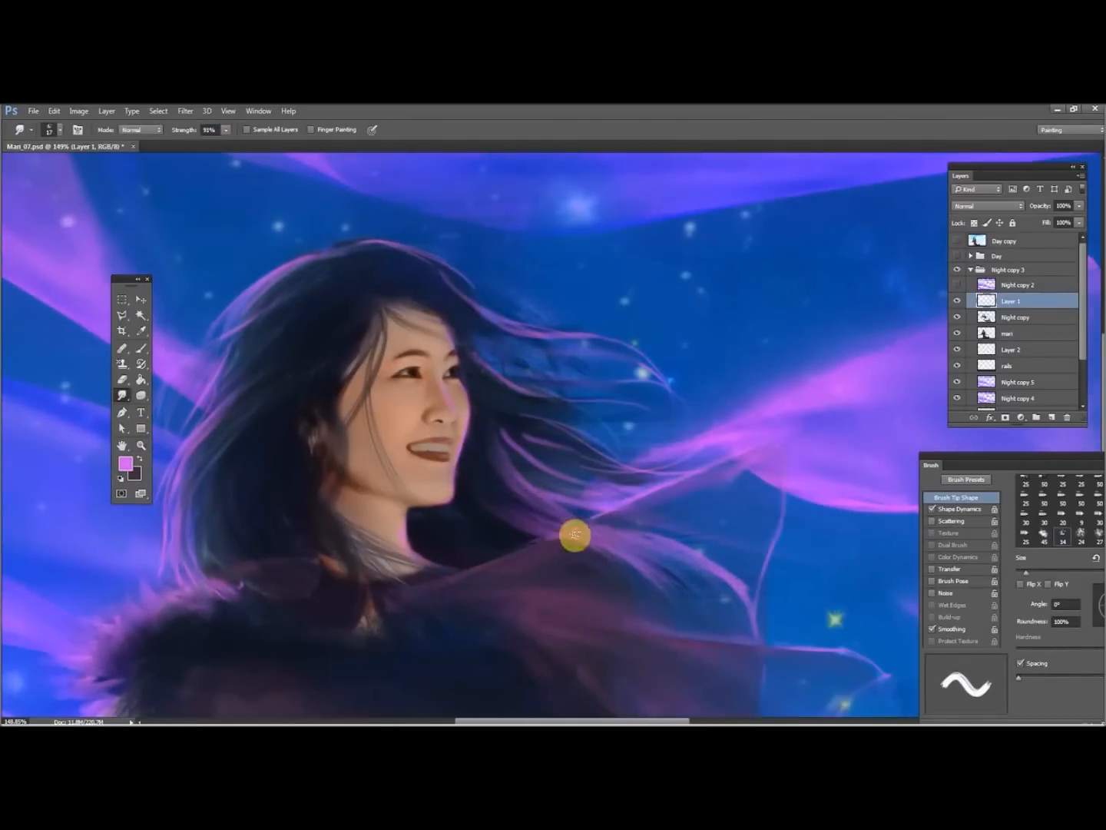
pyautogui.moveTo(572, 537); pyautogui.dragTo(541, 365)
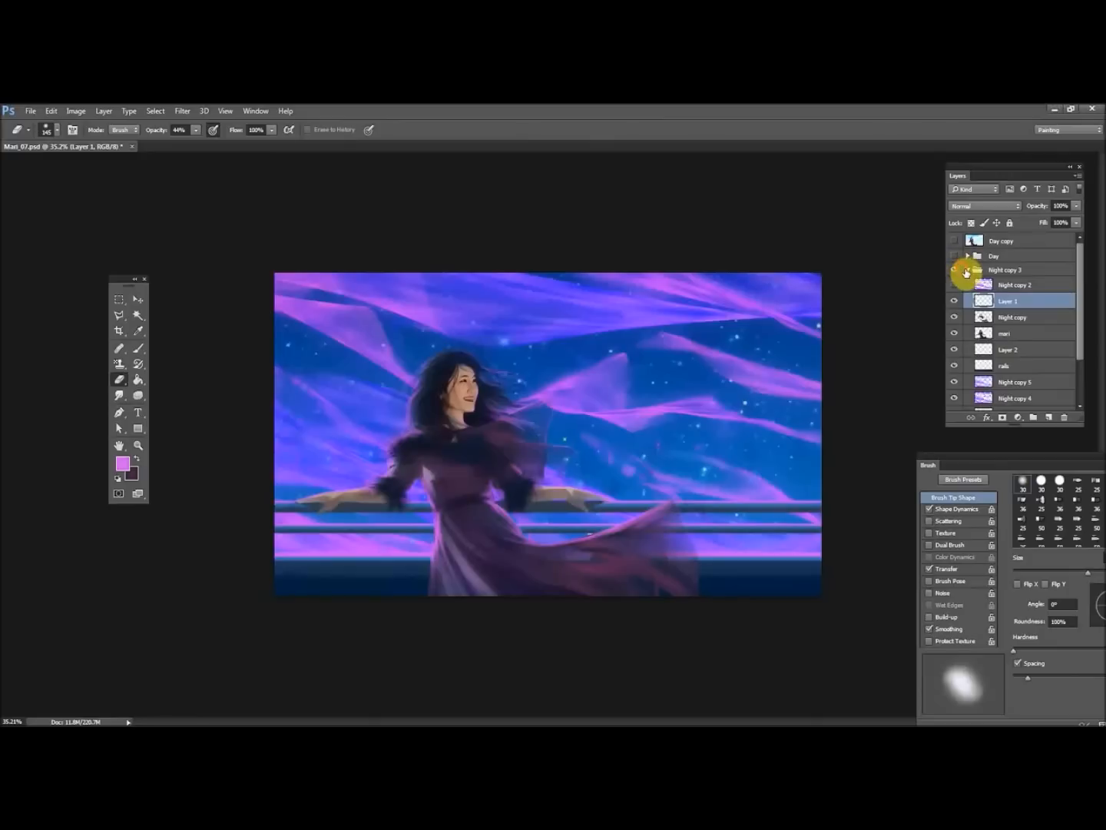
# Collapse Night copy 3 and toggle its visibility against the Night group, leaving it shown
pyautogui.click(968, 269)
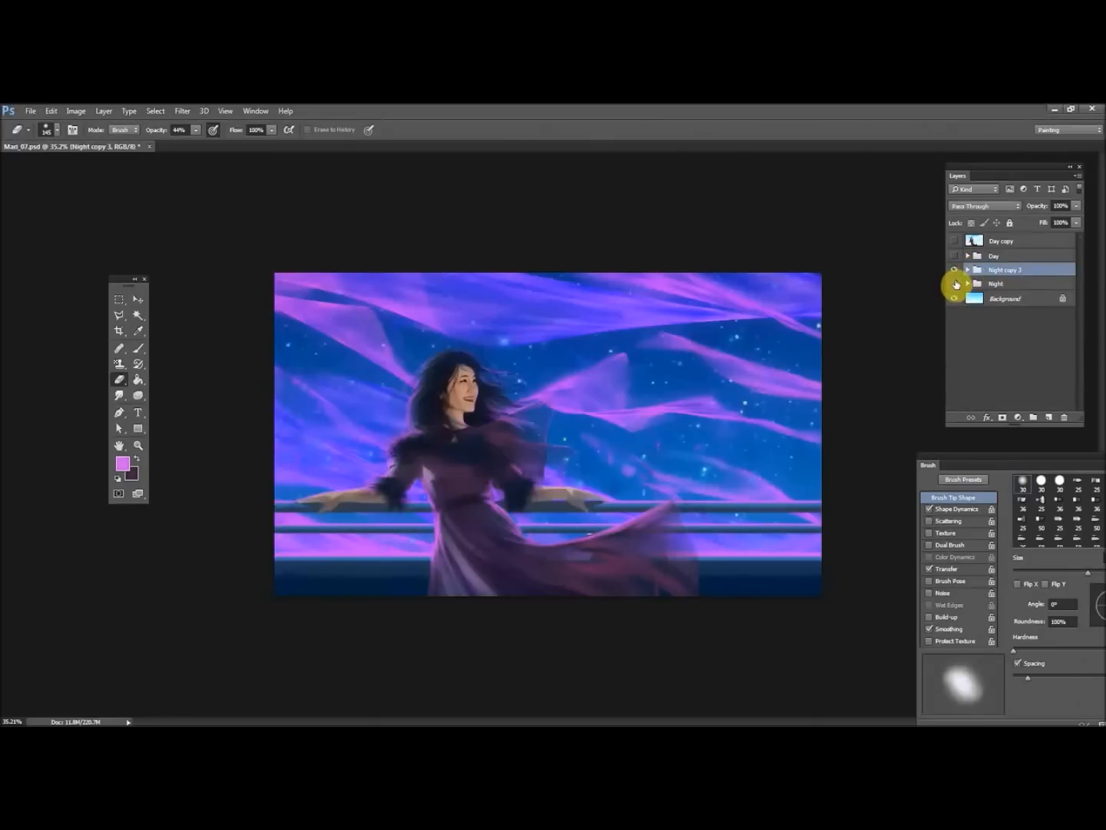
pyautogui.click(953, 269)
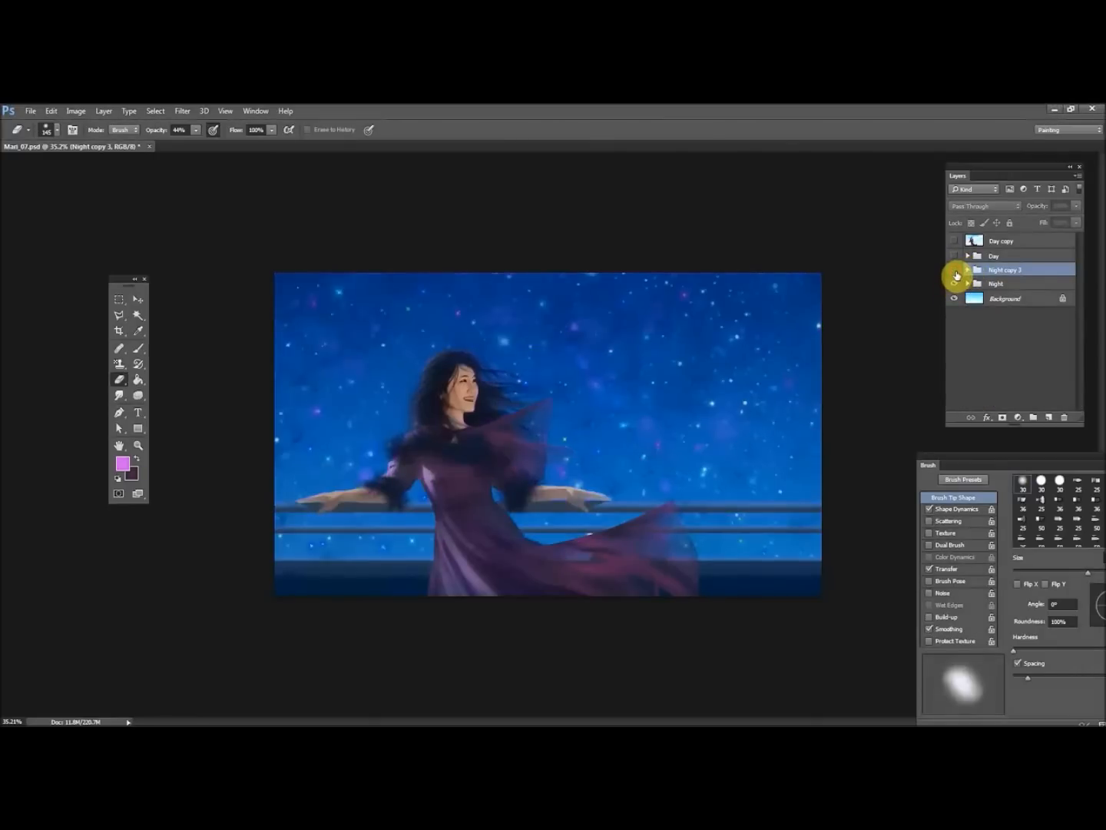
pyautogui.click(968, 283)
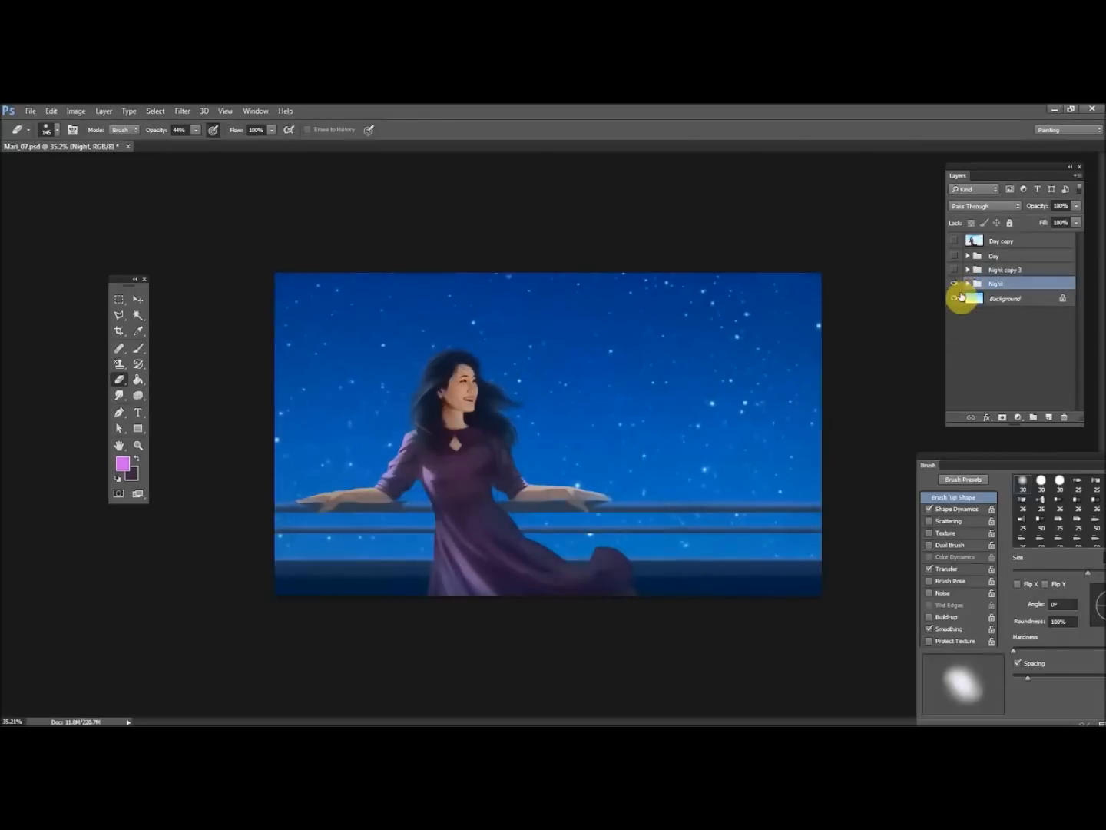
pyautogui.click(954, 269)
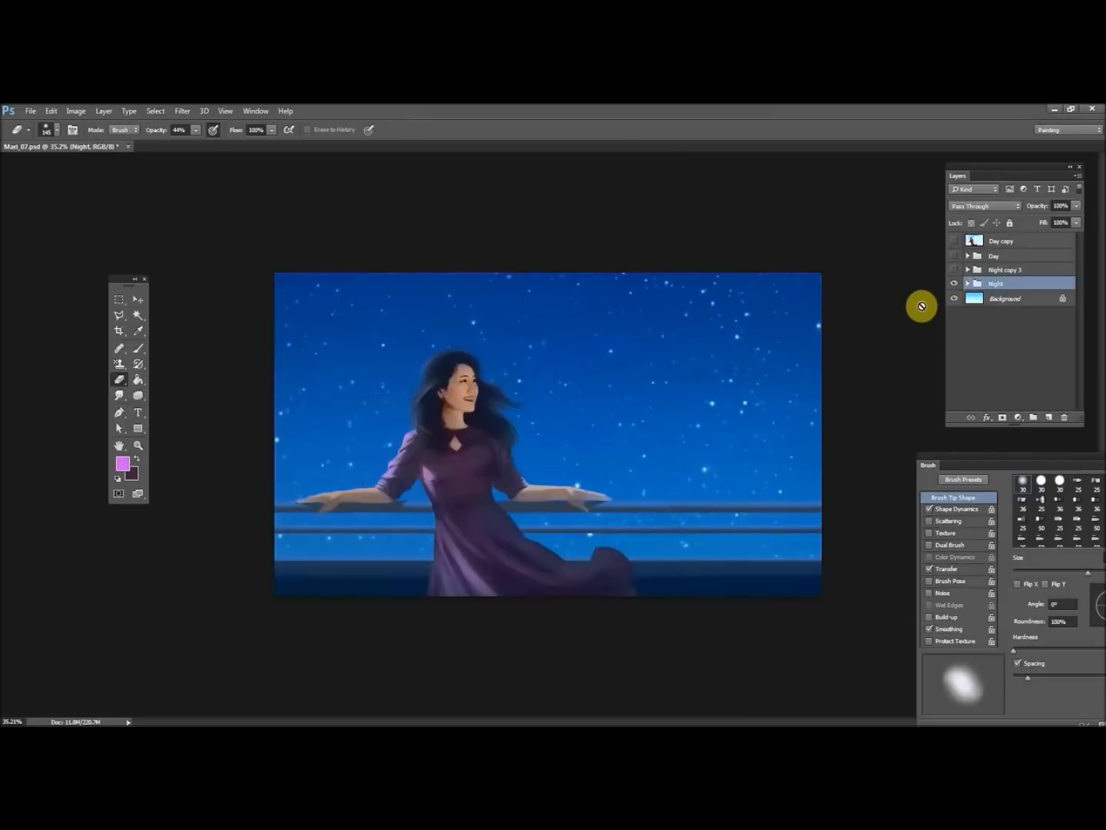
pyautogui.click(954, 269)
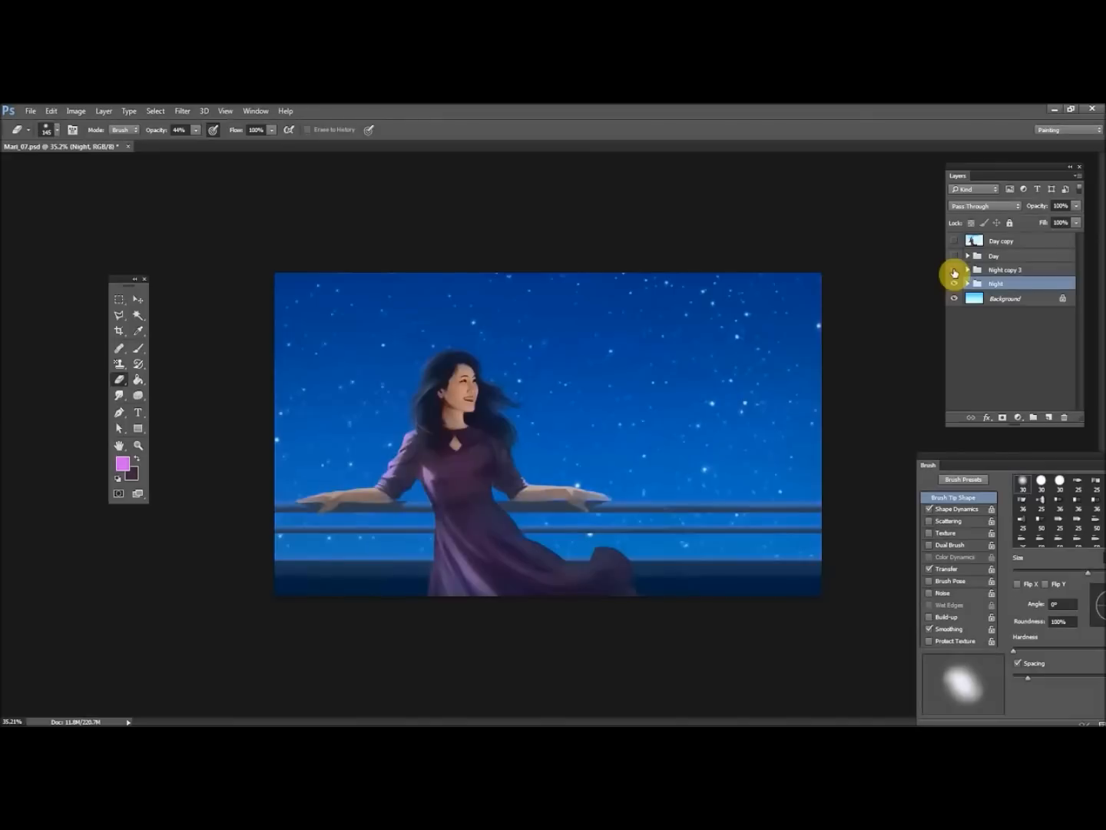
pyautogui.click(953, 270)
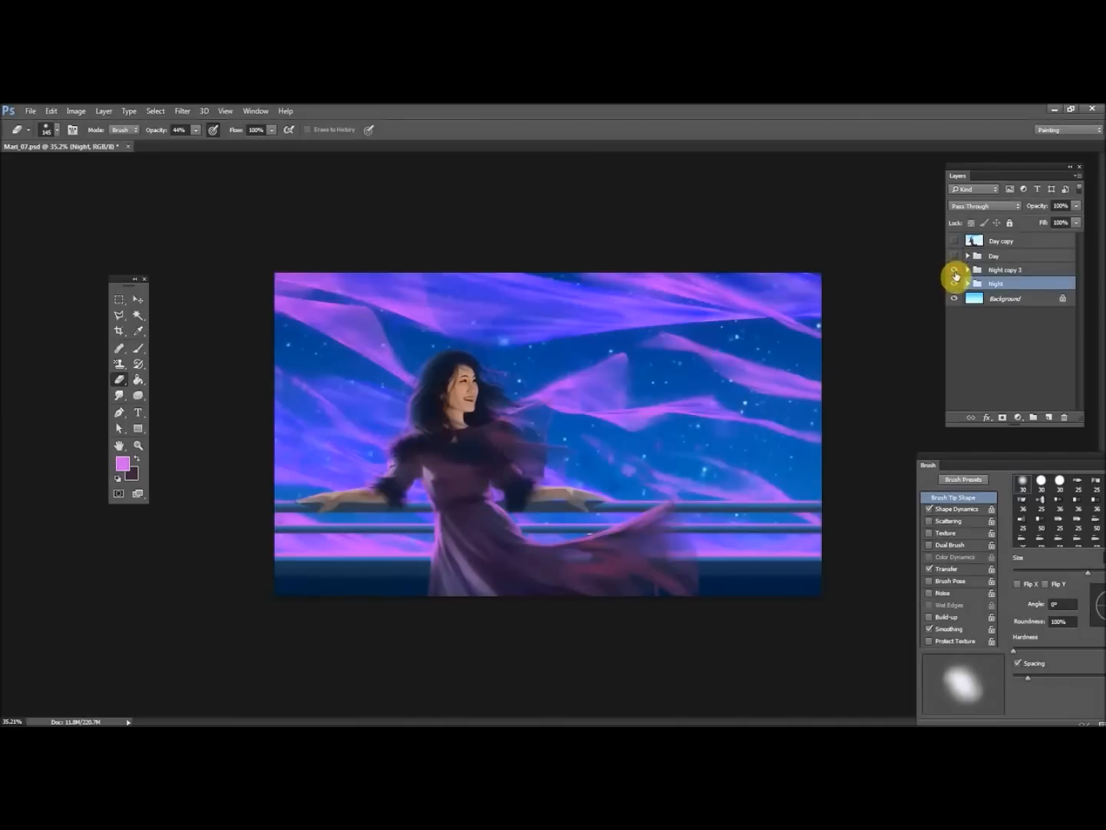